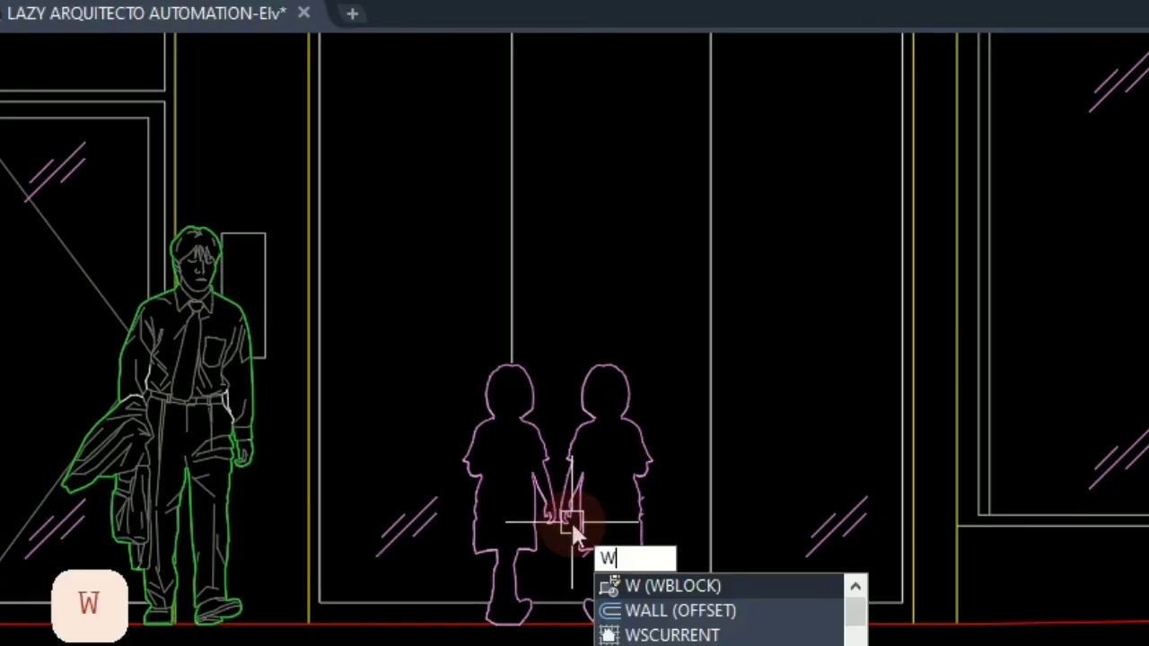
- Run the WB command on the left child block so its wipeout goes to back
type("B")
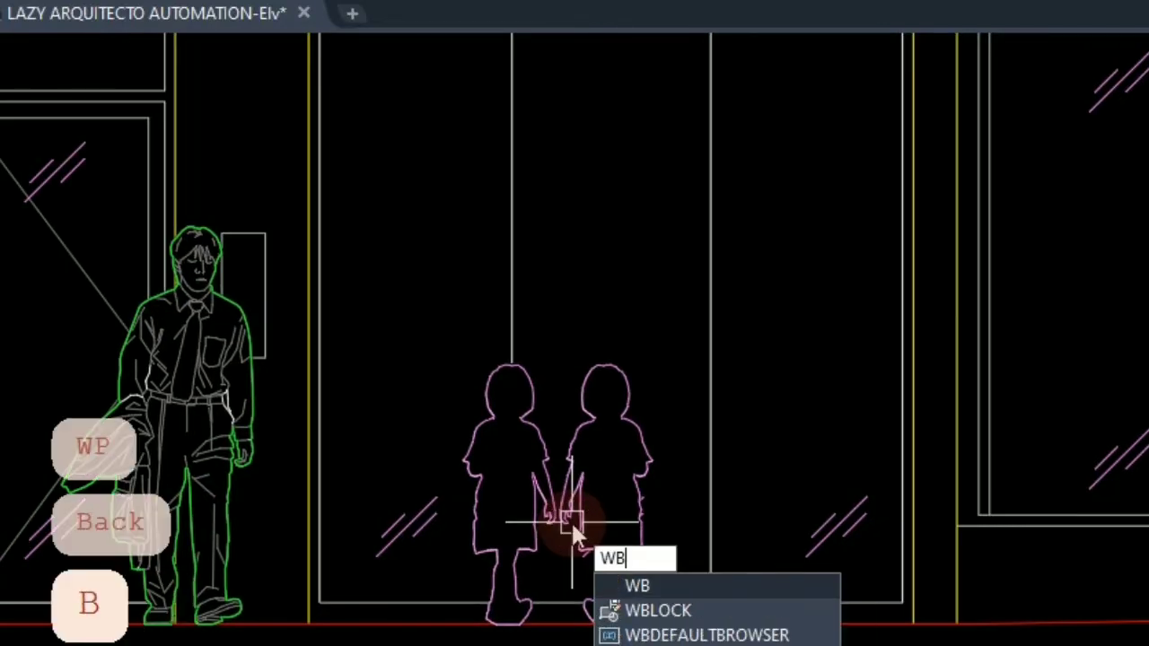
mouse_move(668, 314)
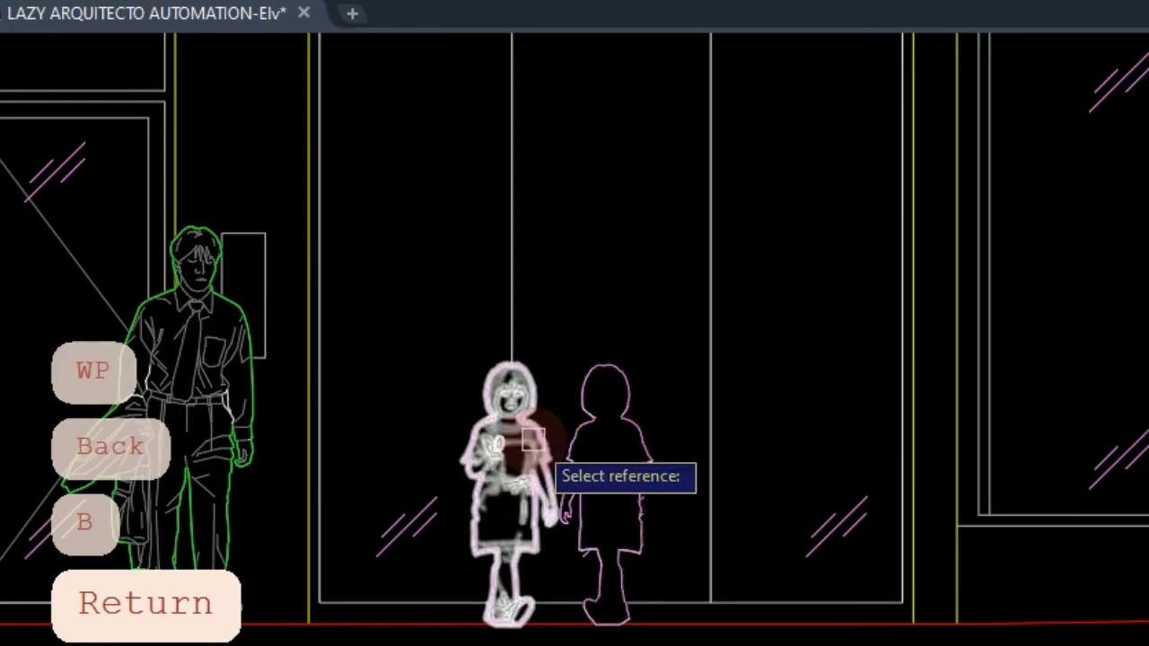
type("WB")
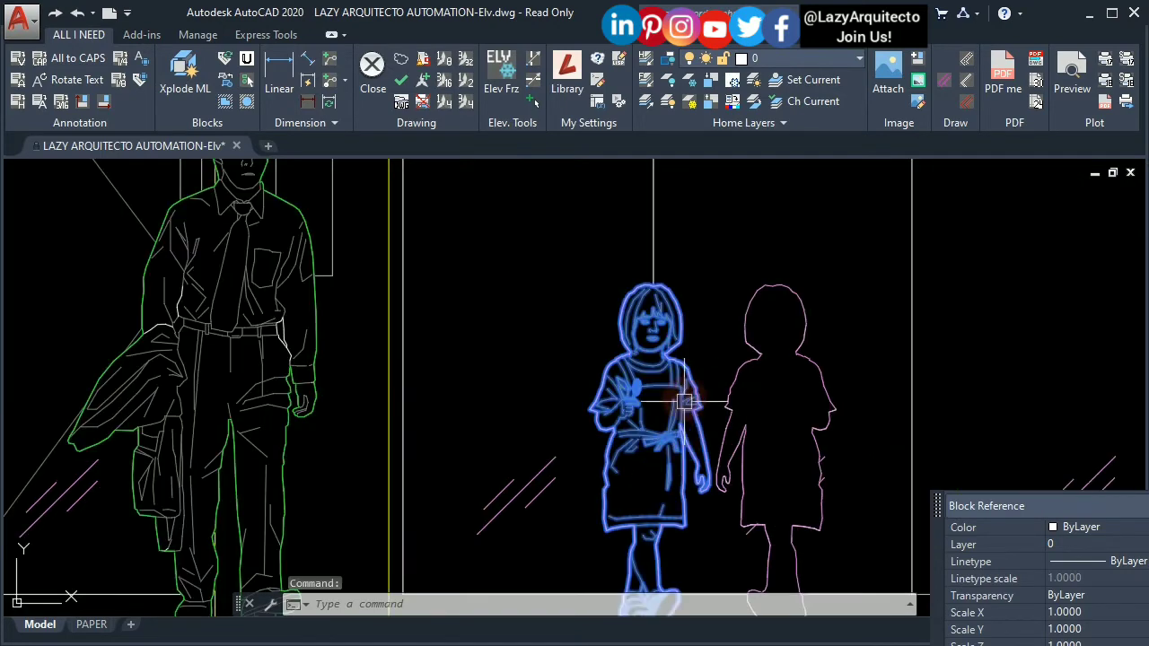
mouse_move(637, 337)
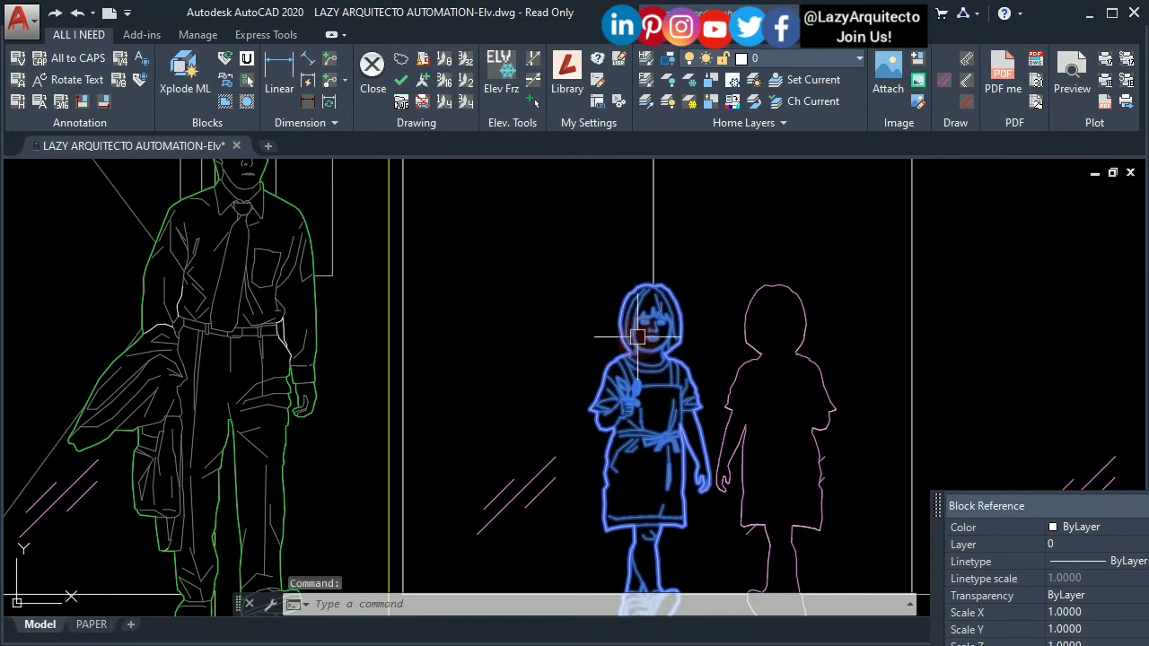
- Cancel the running command and launch the Visual LISP editor with VLIDE
key("Escape")
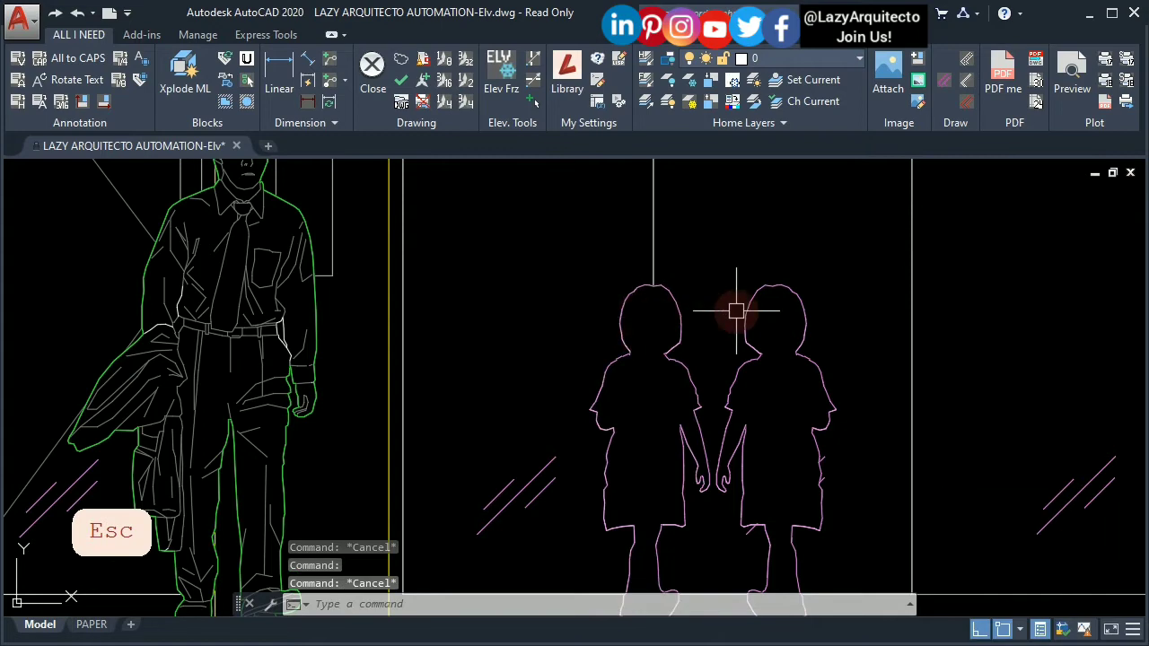
left_click(745, 404)
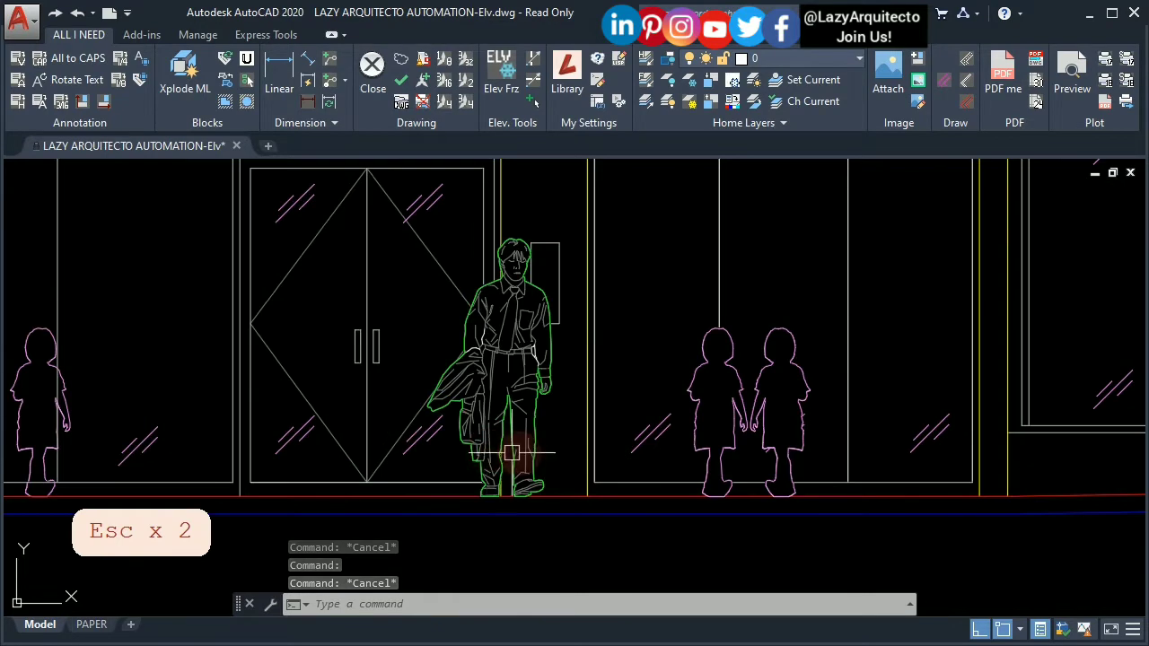
mouse_move(646, 440)
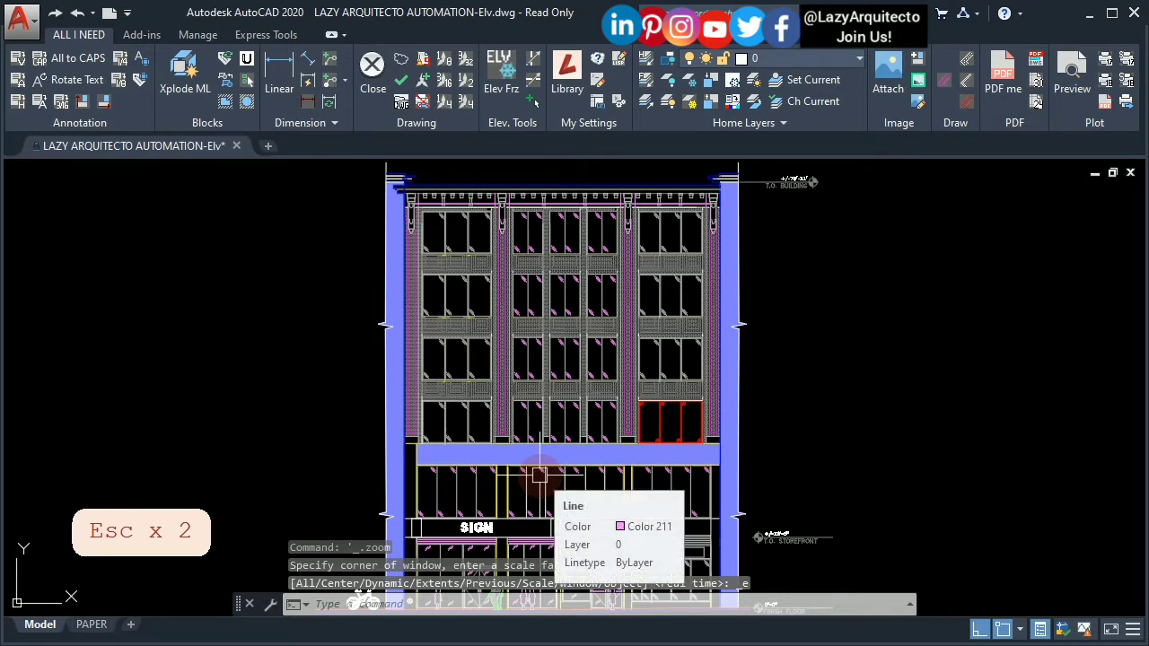
type("vli")
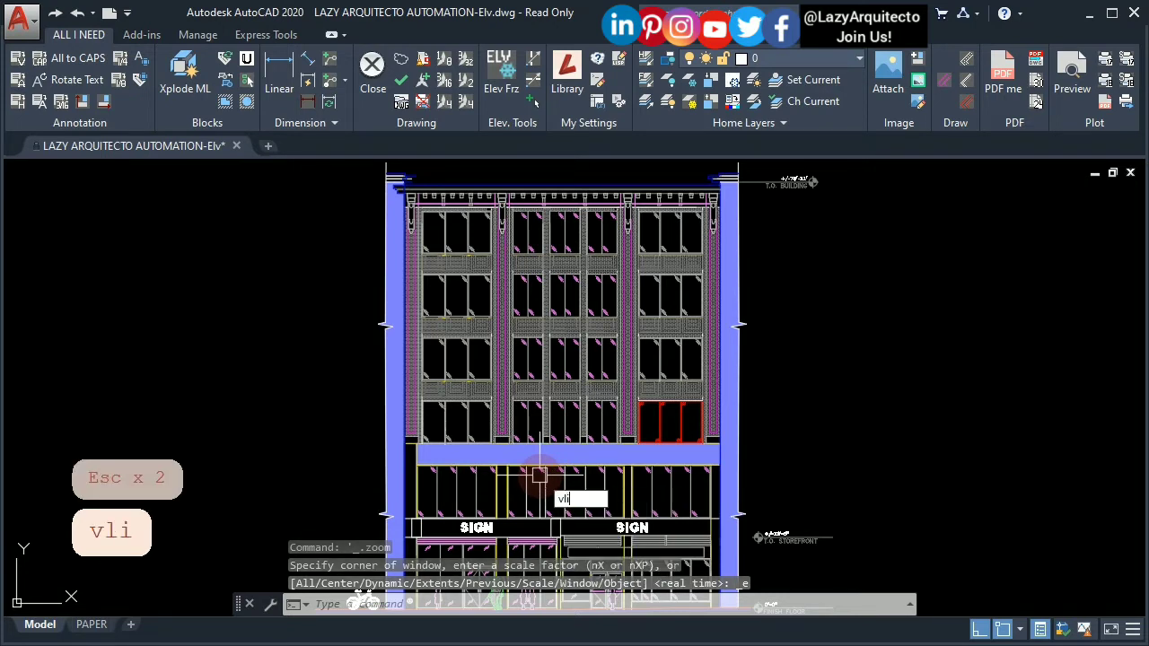
type("de")
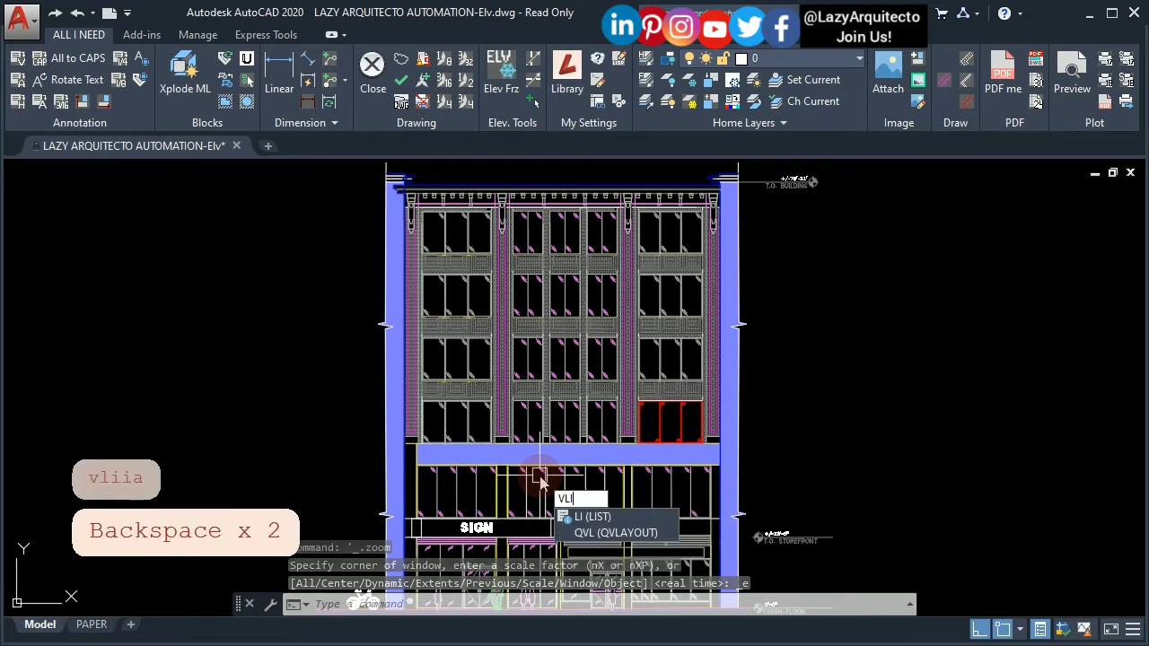
type("s")
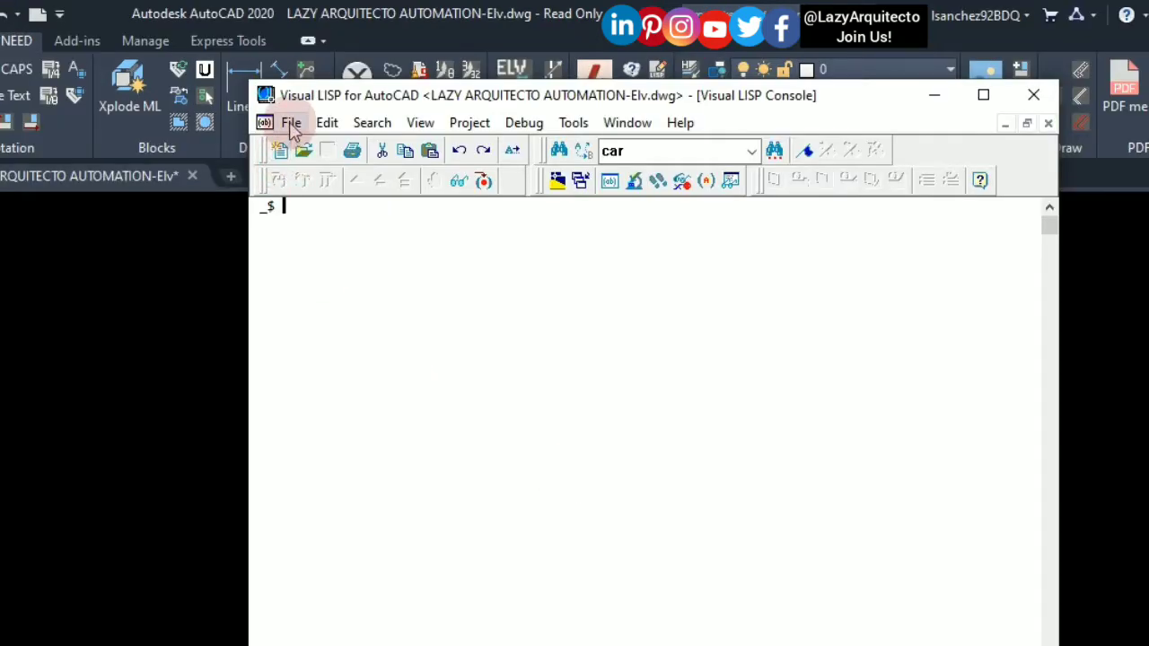
- Open TEMPLATE.LSP from the LISP TEMPLATE folder in the Visual LISP editor
left_click(291, 122)
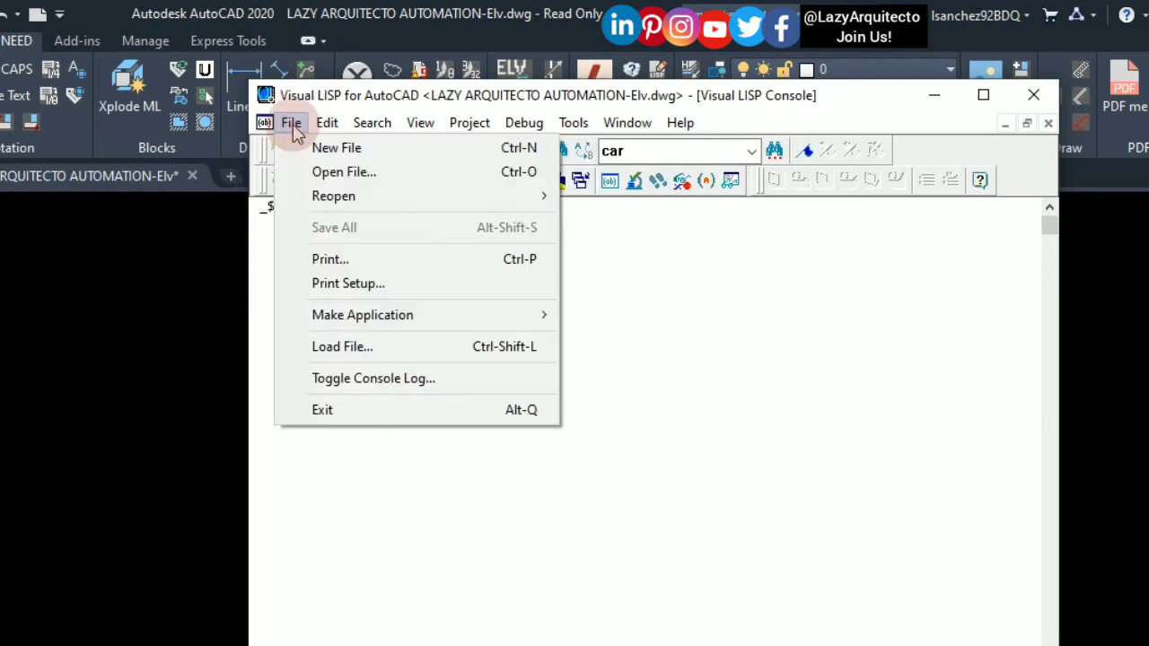
mouse_move(344, 172)
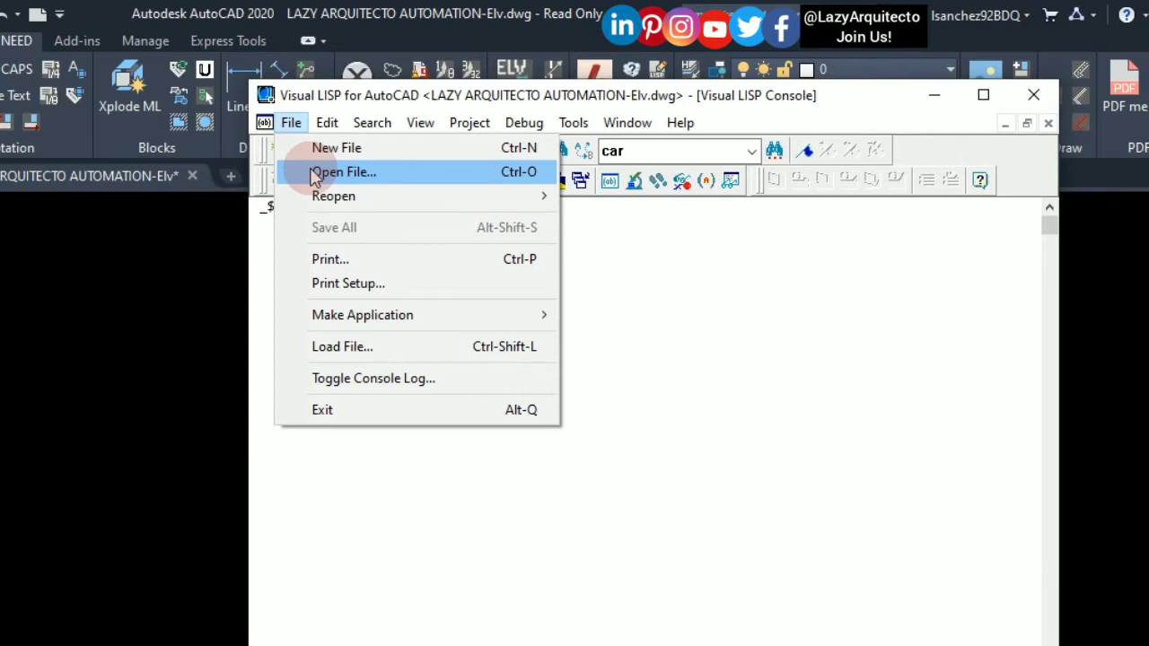
mouse_move(336, 148)
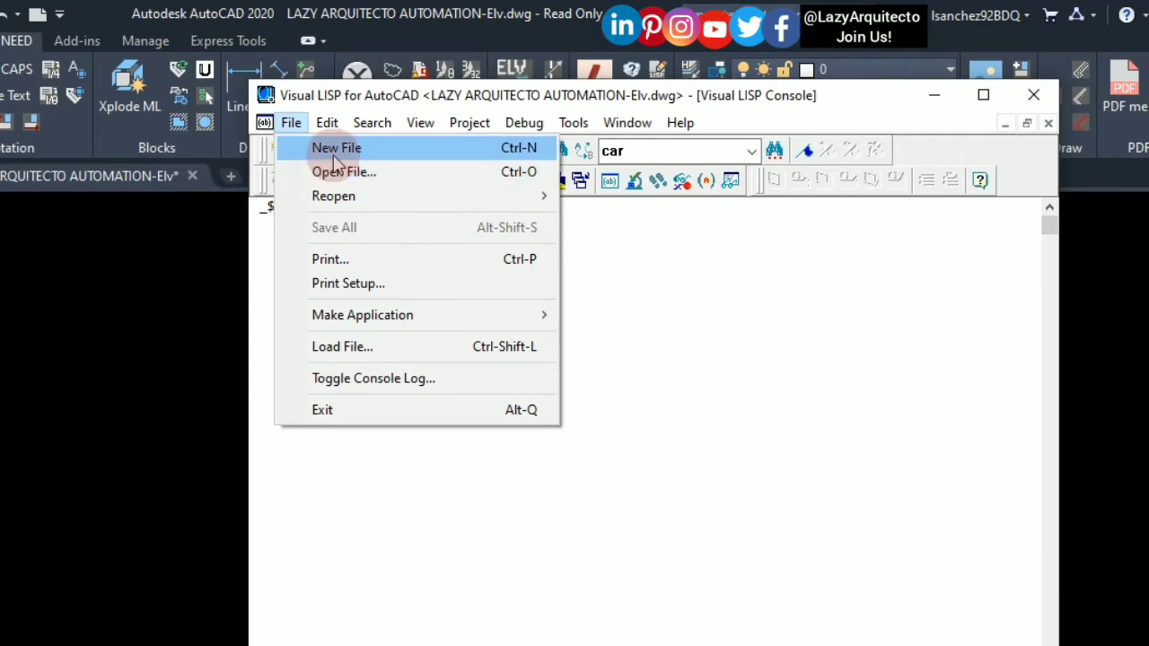
left_click(345, 172)
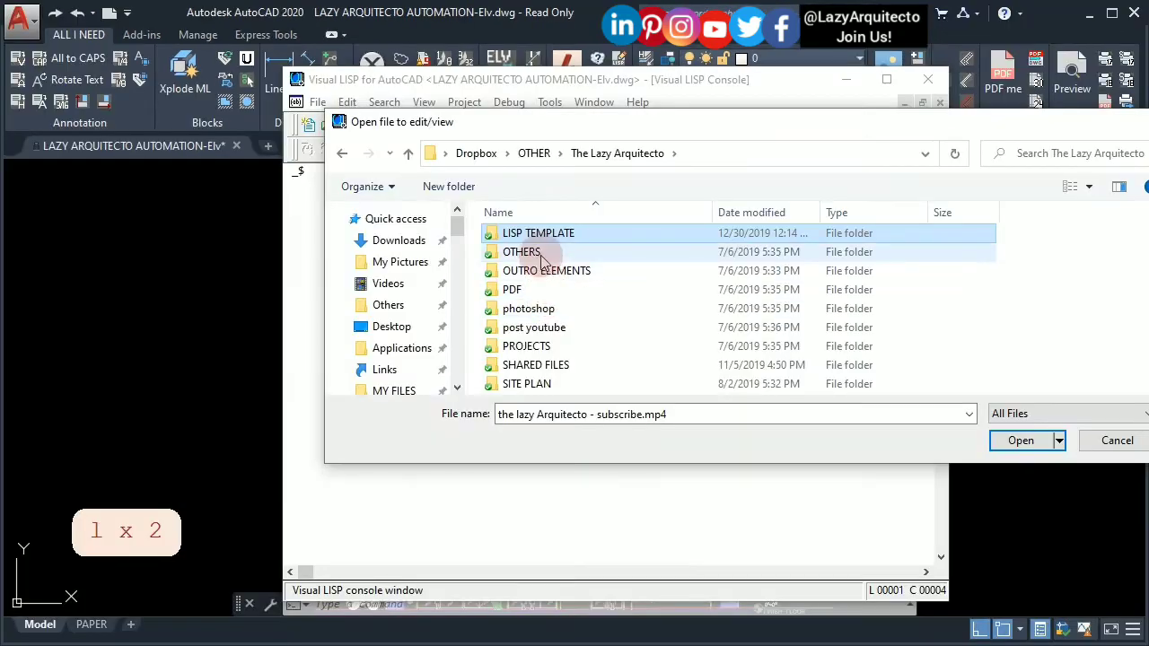
double_click(539, 233)
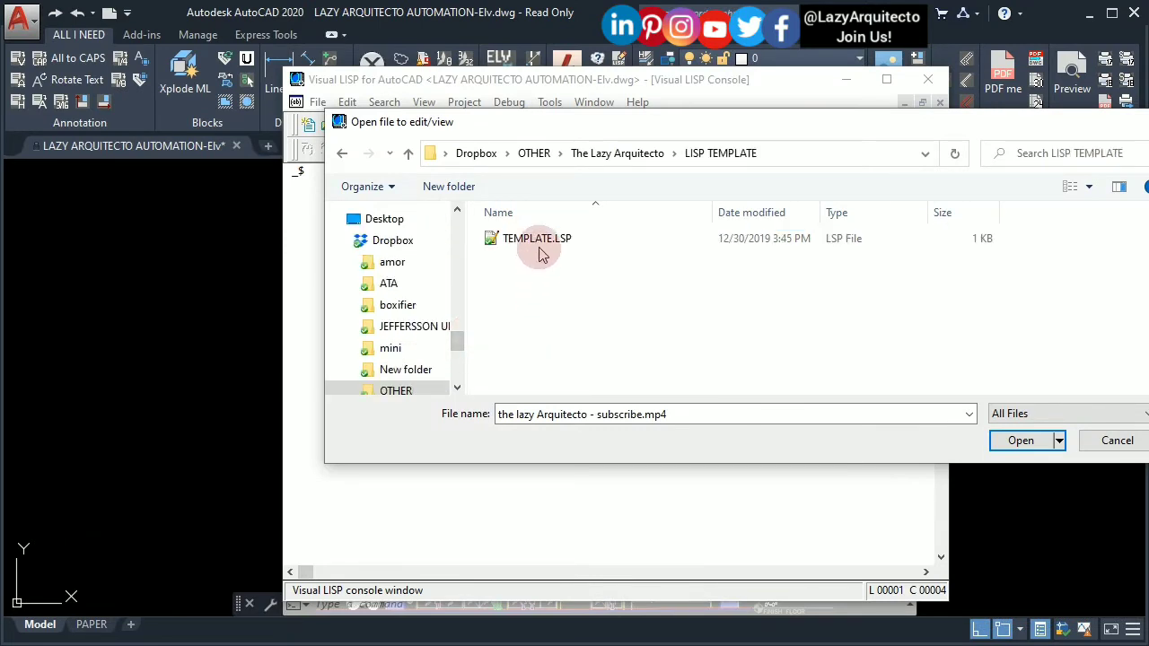
left_click(537, 237)
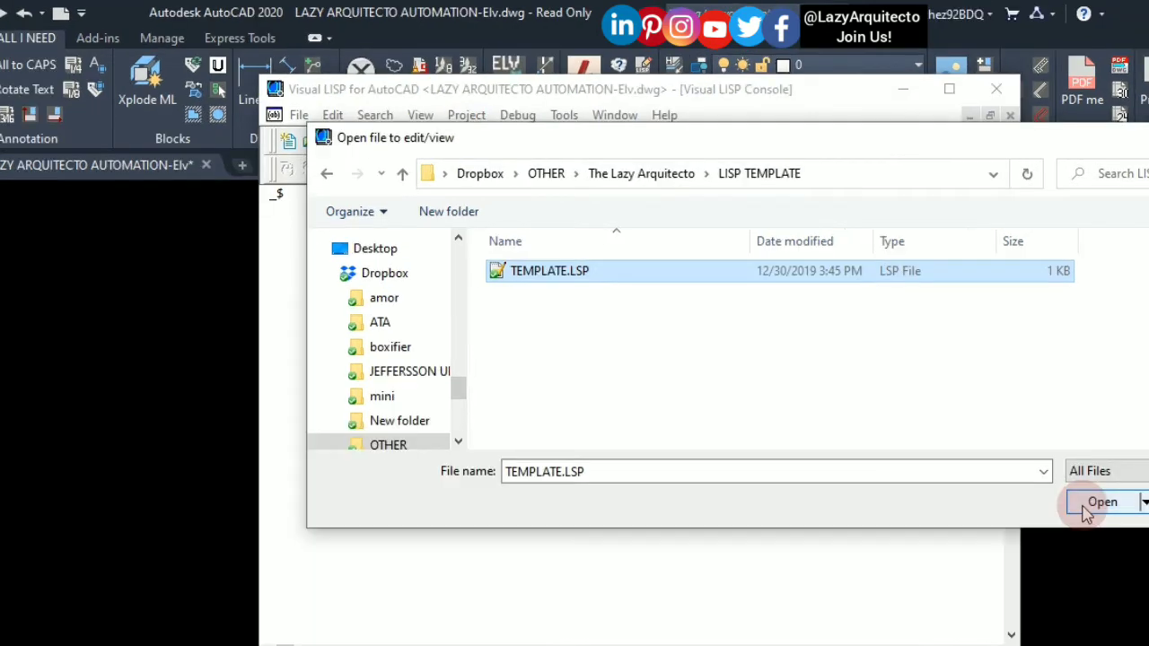
left_click(1102, 503)
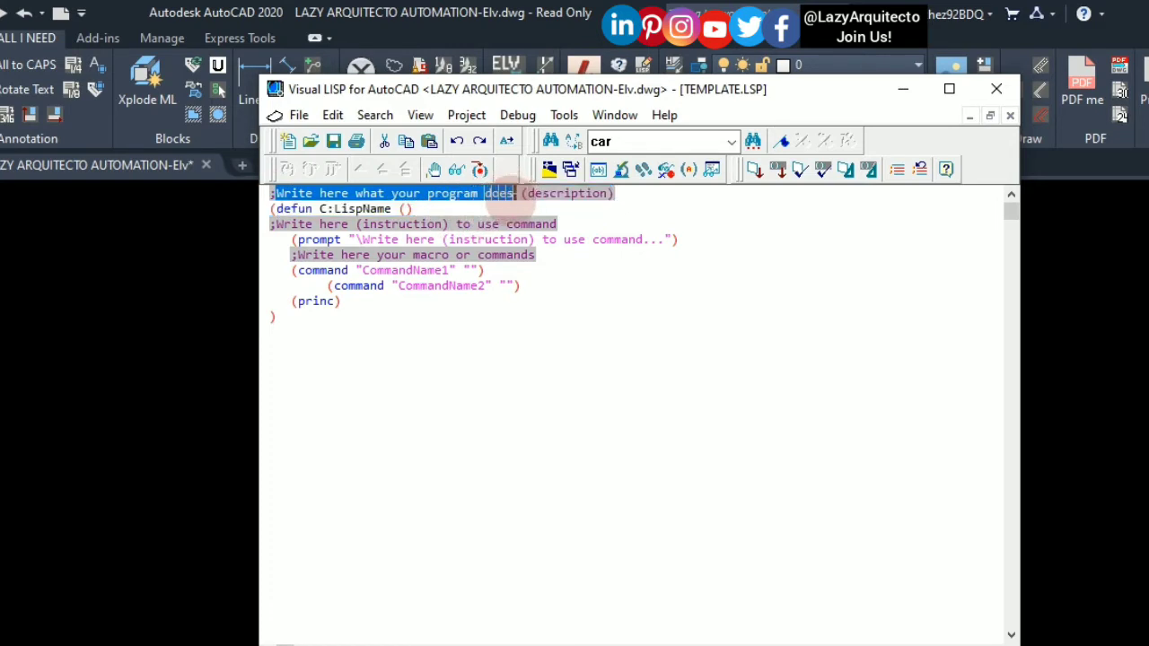
- Rewrite the description comment as sending wipeouts to back of selected block
type("this pr")
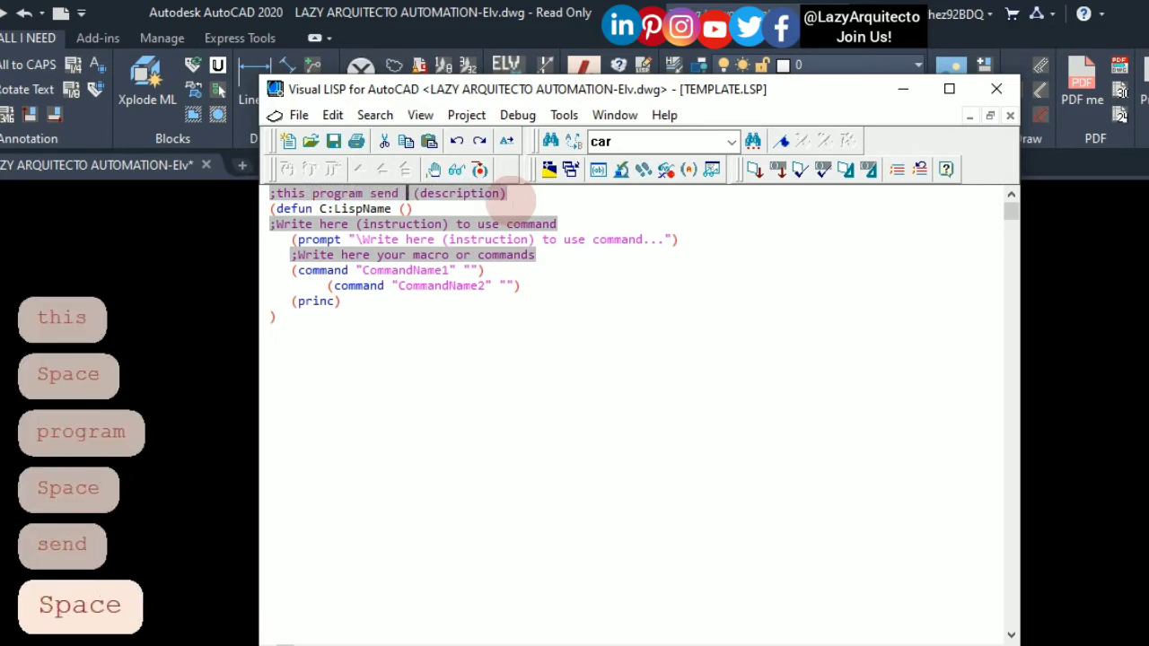
type("wipeouts to")
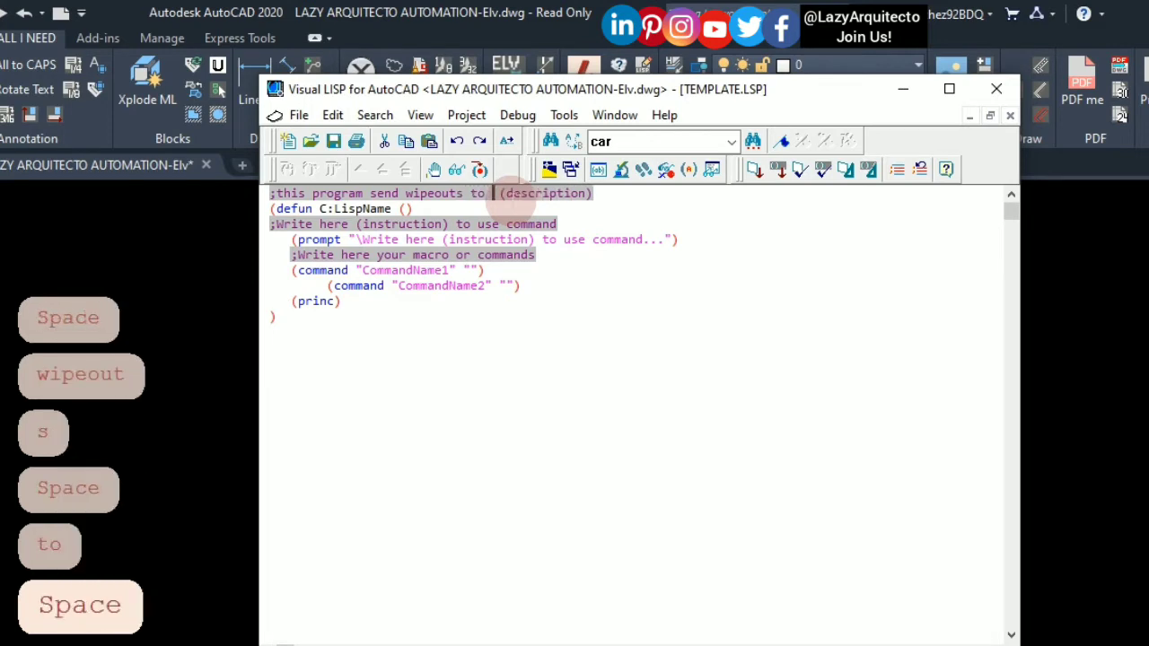
type("back")
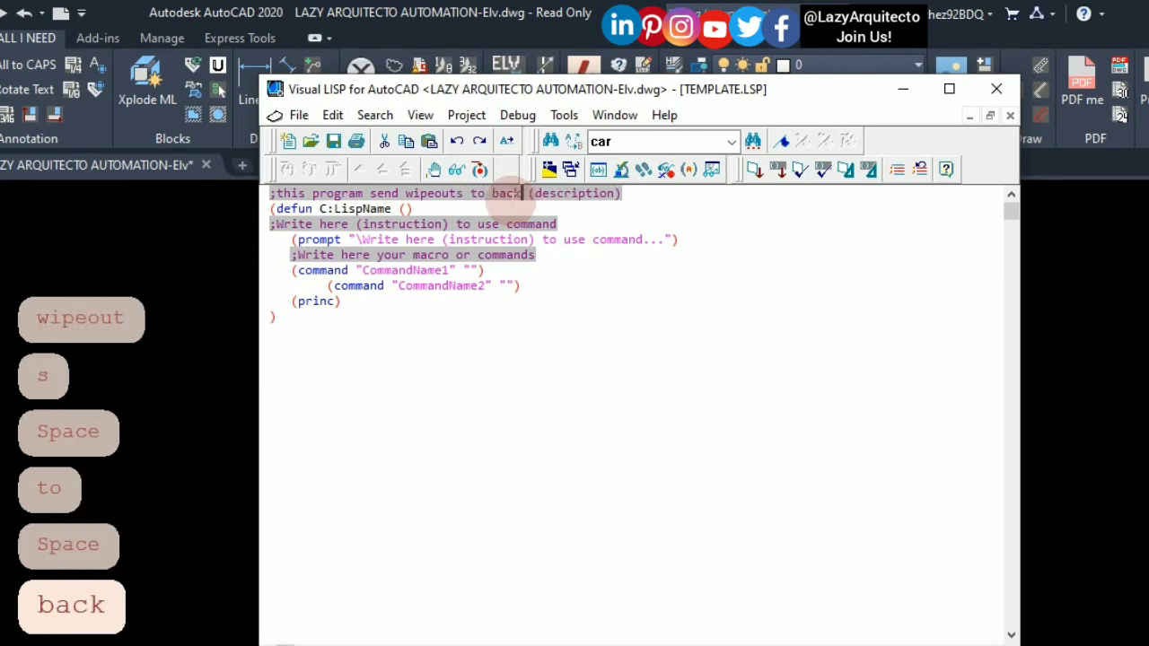
type("of selected block")
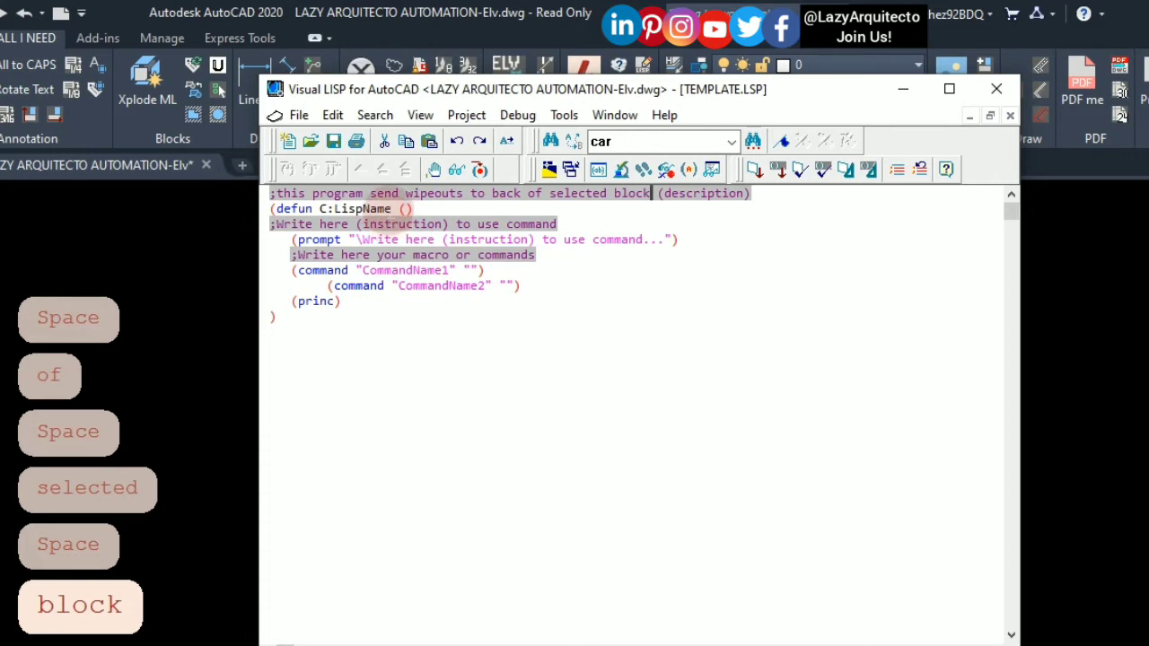
- Replace the LispName placeholder in defun C: with the new command name
double_click(362, 209)
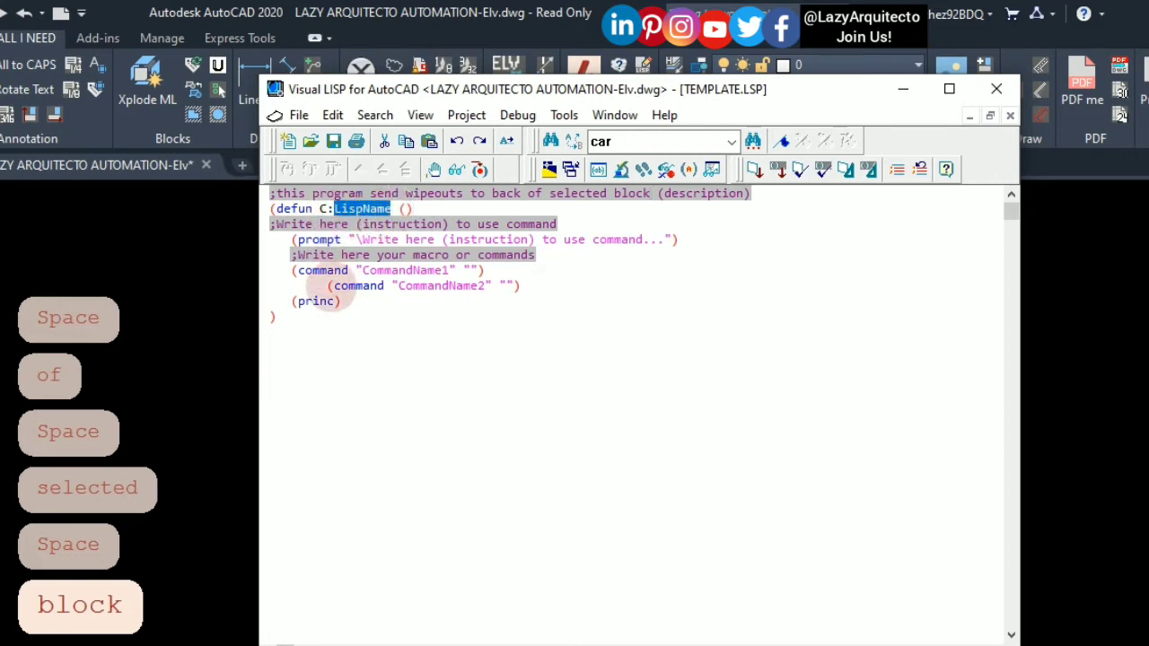
key("Backspace")
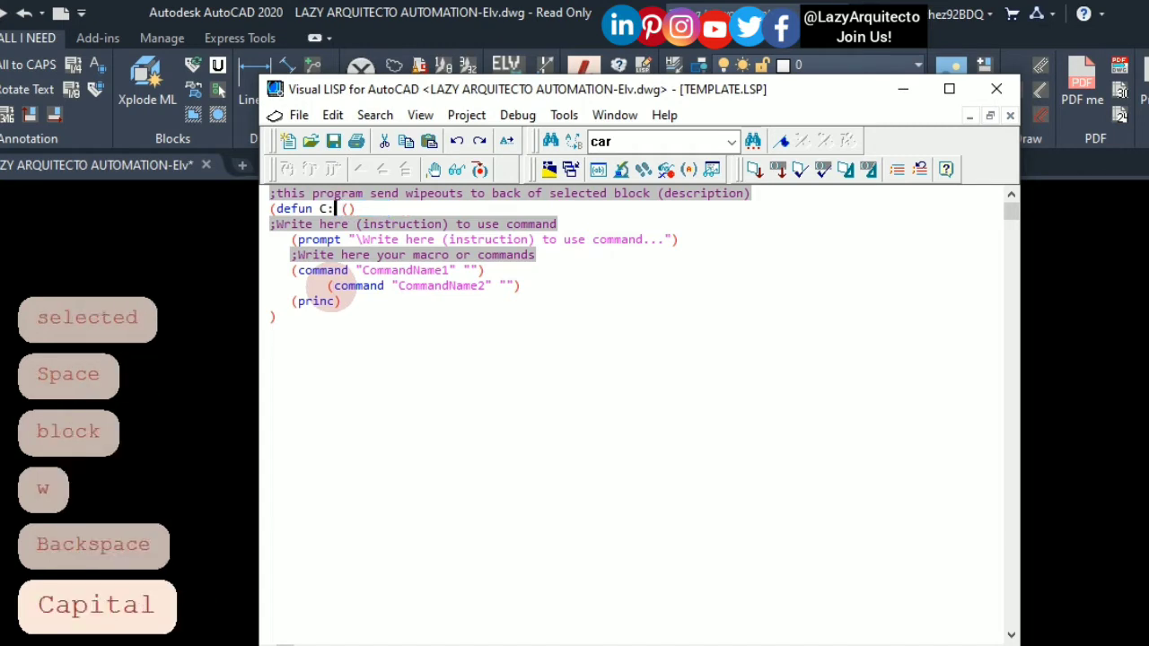
type("WP")
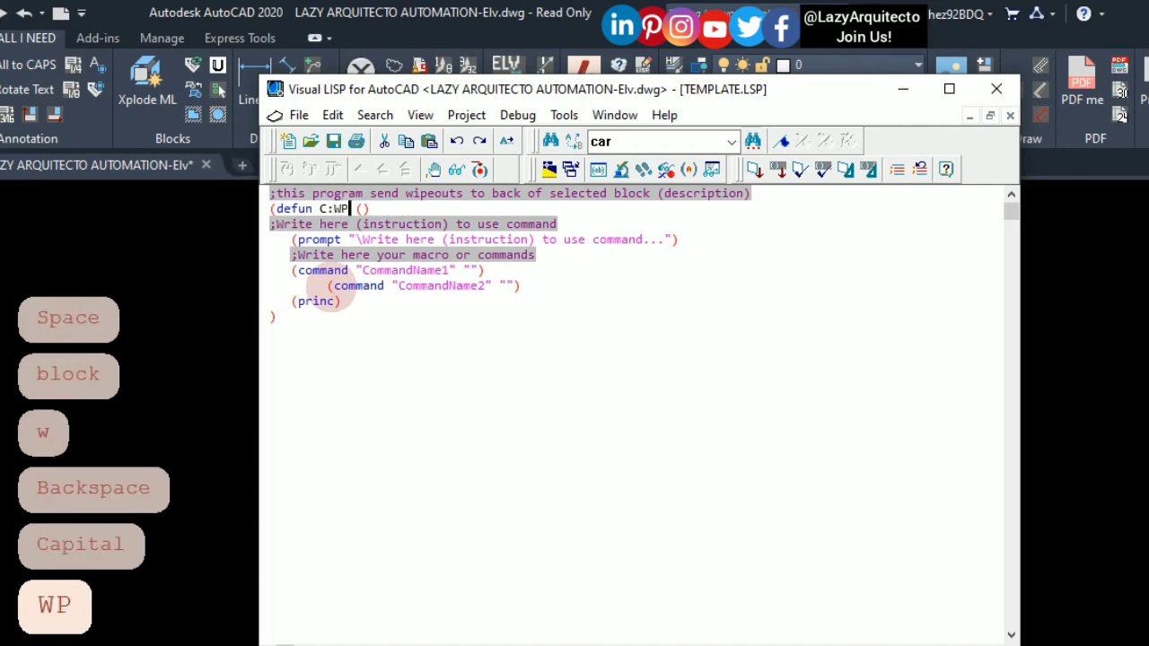
type("NB")
left_click(414, 223)
type(";SELECT")
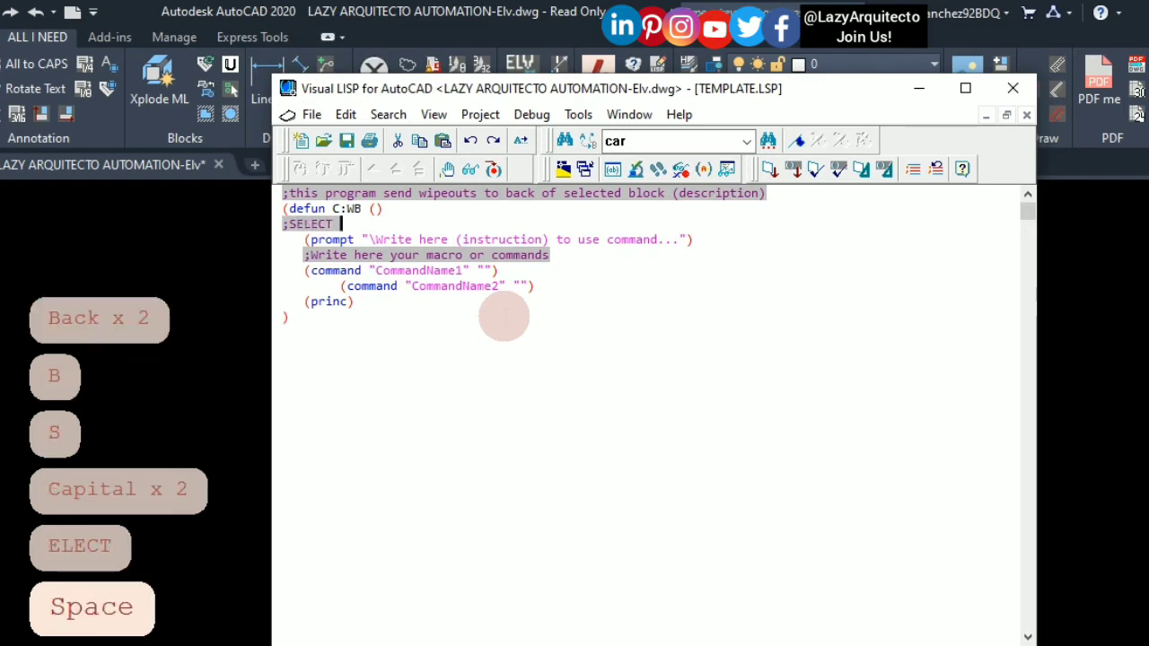
- Write SELECT BLOCK TO FIX WIPEOUT as the step comment and paste it into the prompt line
type("BLOCK TO F")
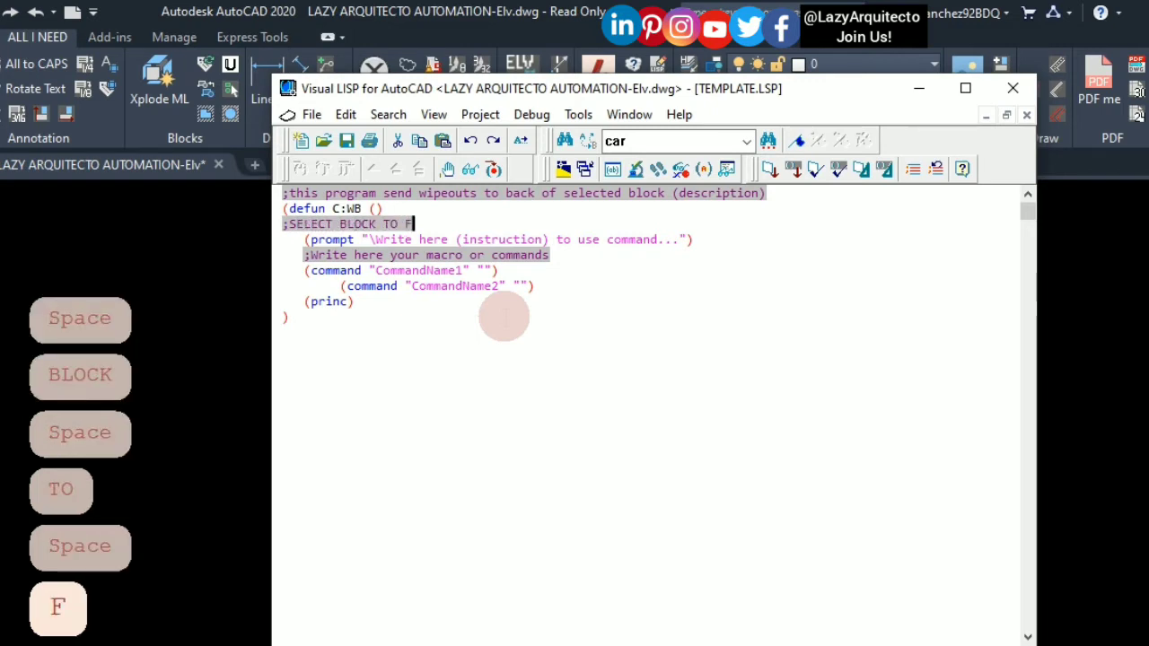
type("FIX WIPEOUT")
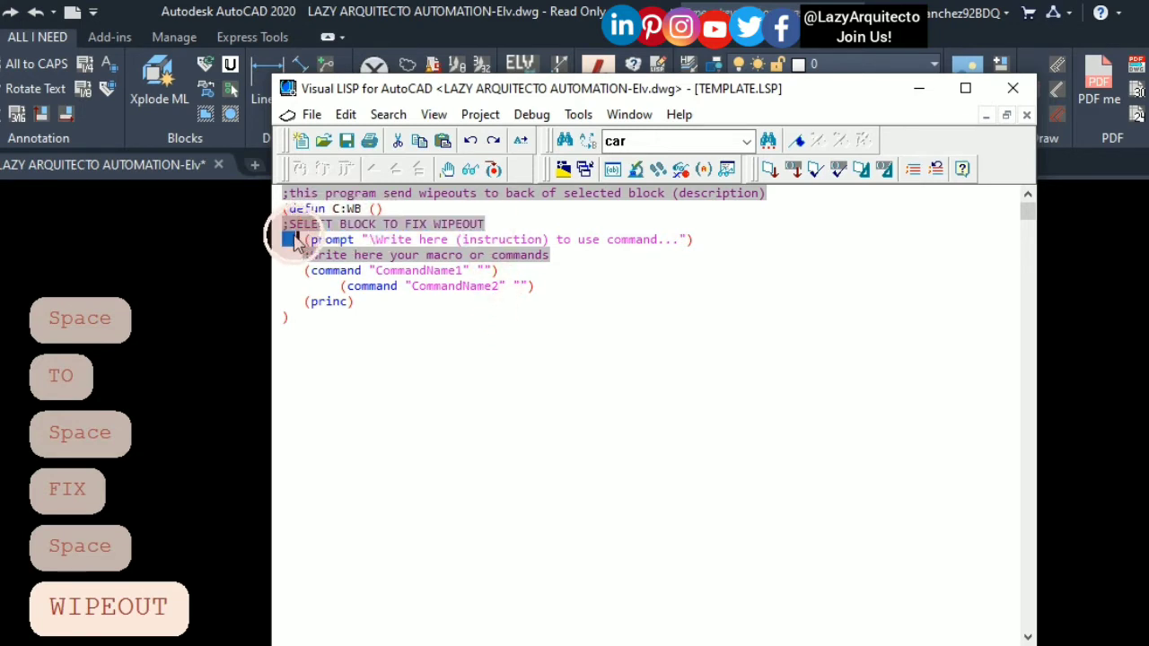
right_click(341, 224)
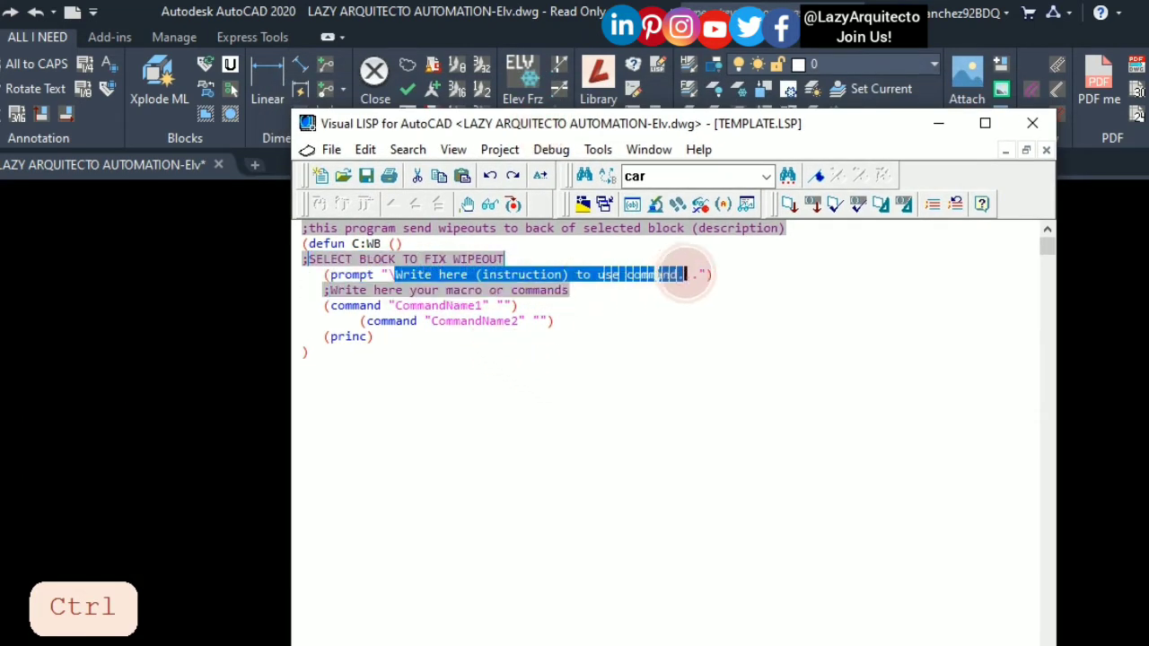
right_click(668, 273)
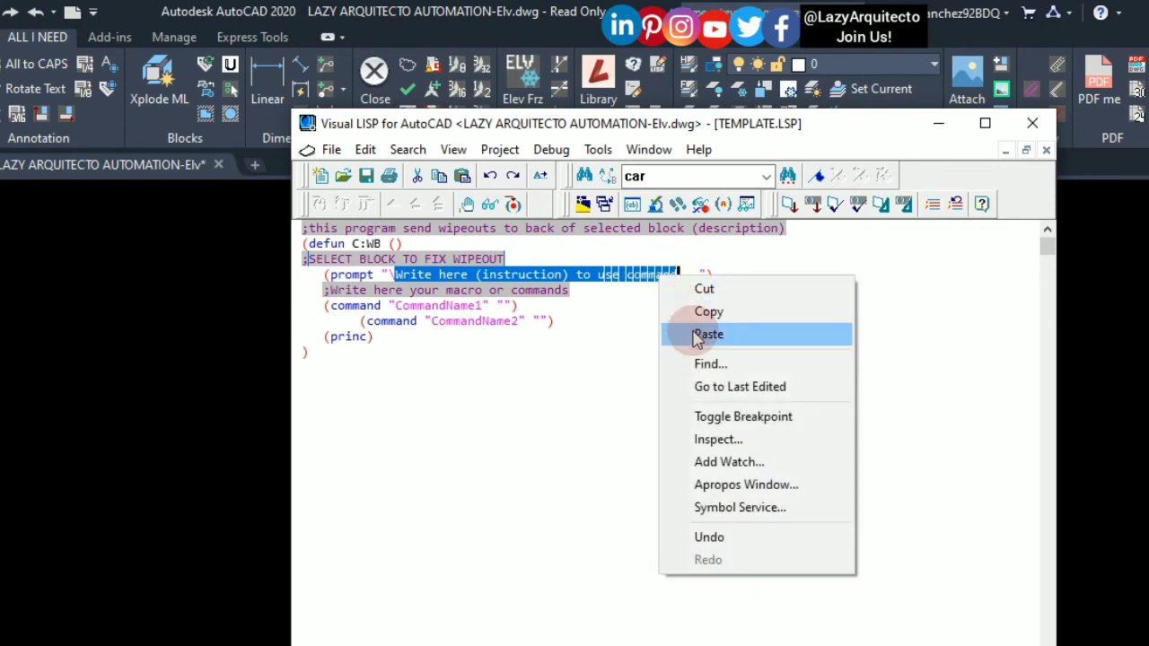
left_click(707, 334)
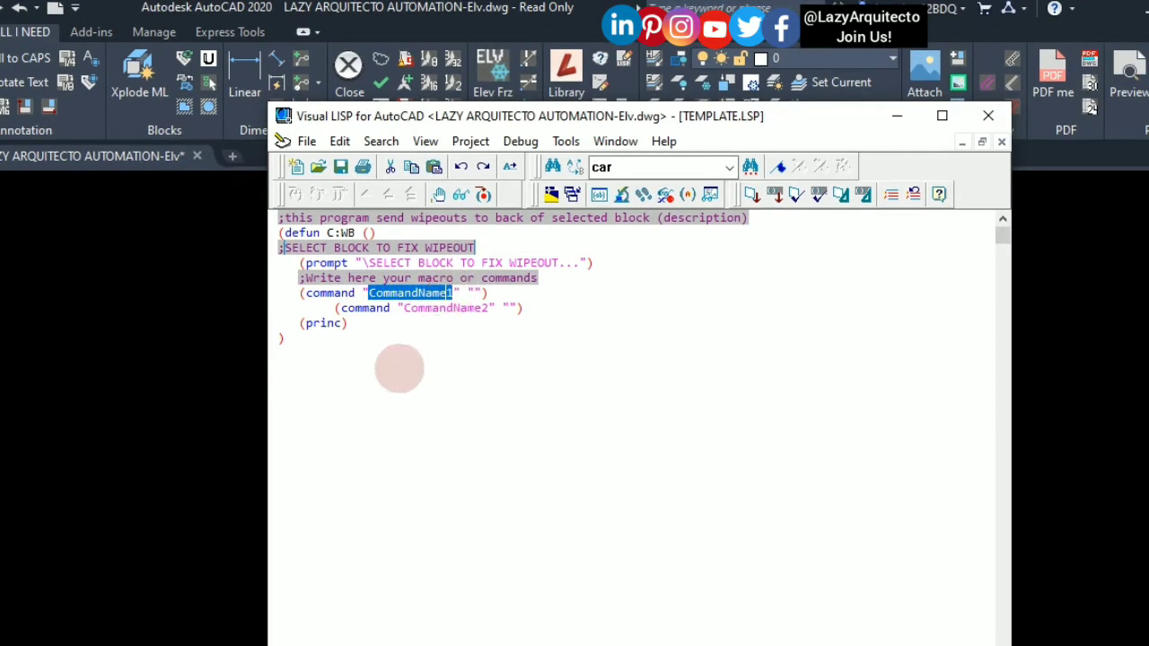
- Replace CommandName1 with -REFEDIT in the first command call
type("-REFED")
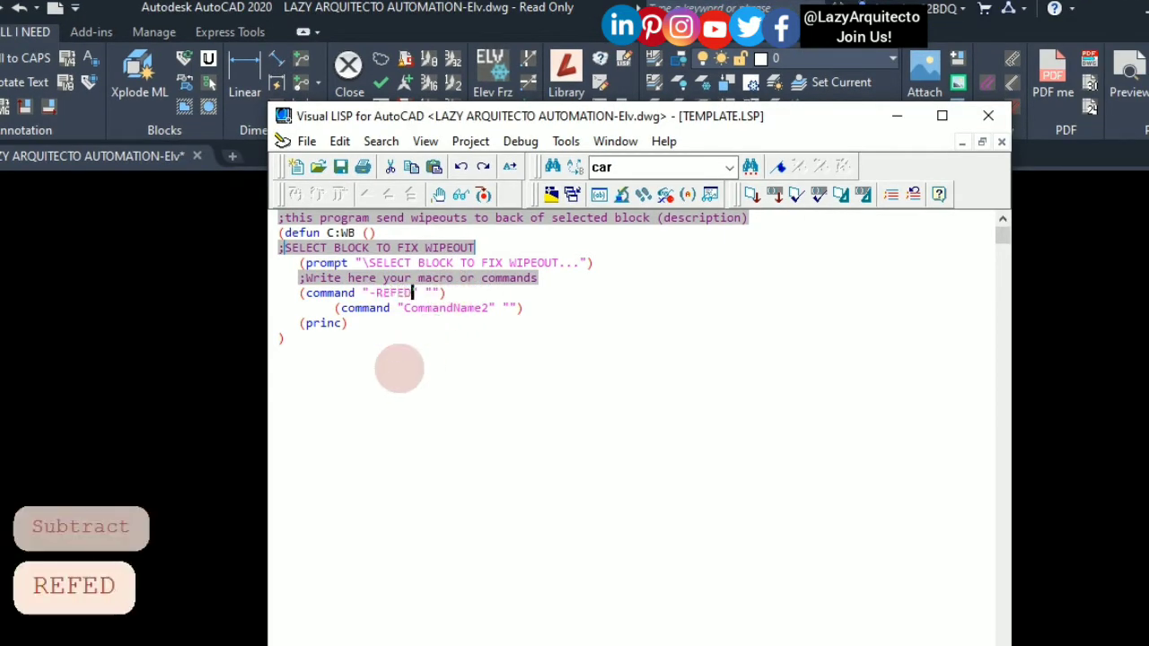
type("IT")
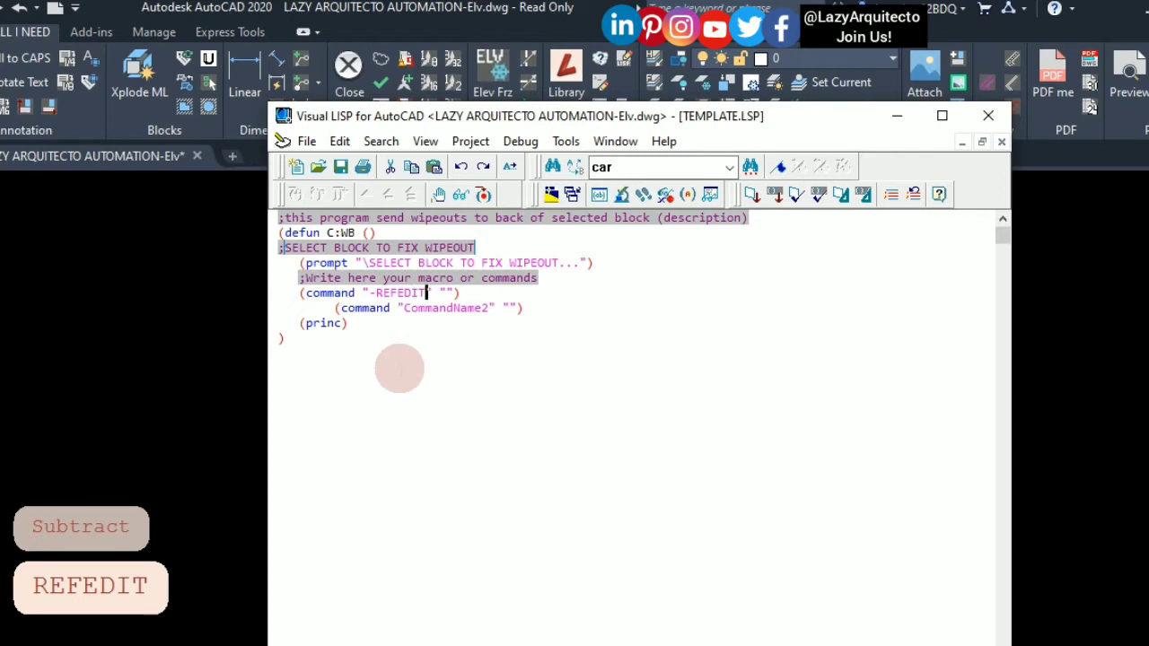
mouse_move(481, 355)
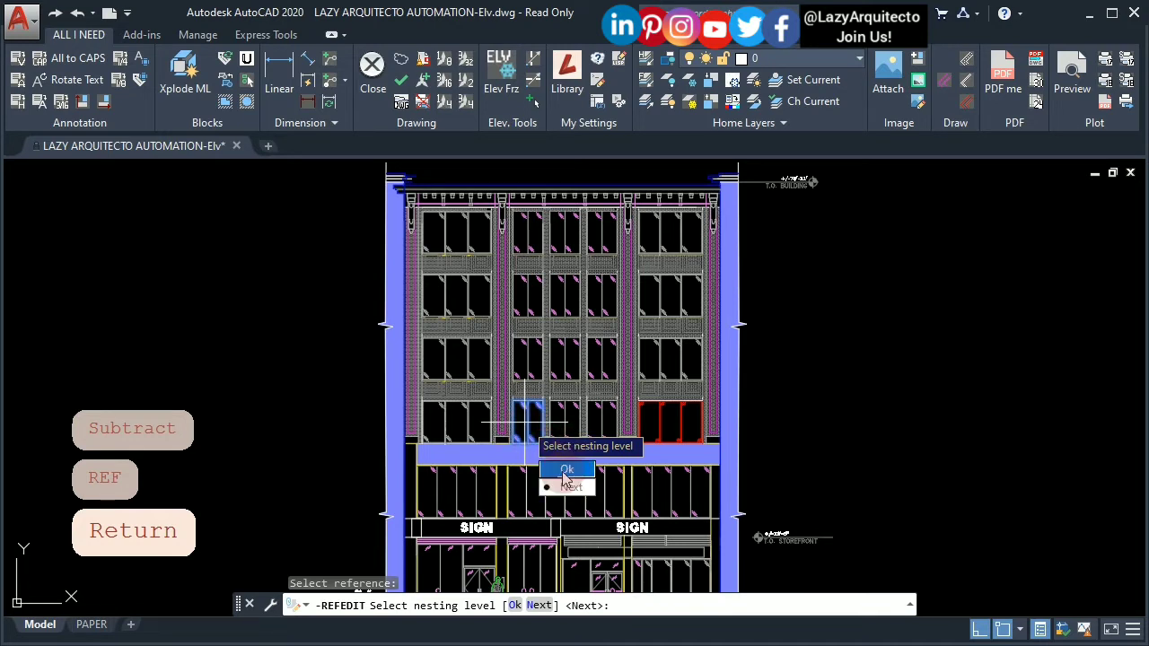
- Trial -REFEDIT on a block in the drawing through its Ok, All, Yes prompts, then undo it
left_click(132, 428)
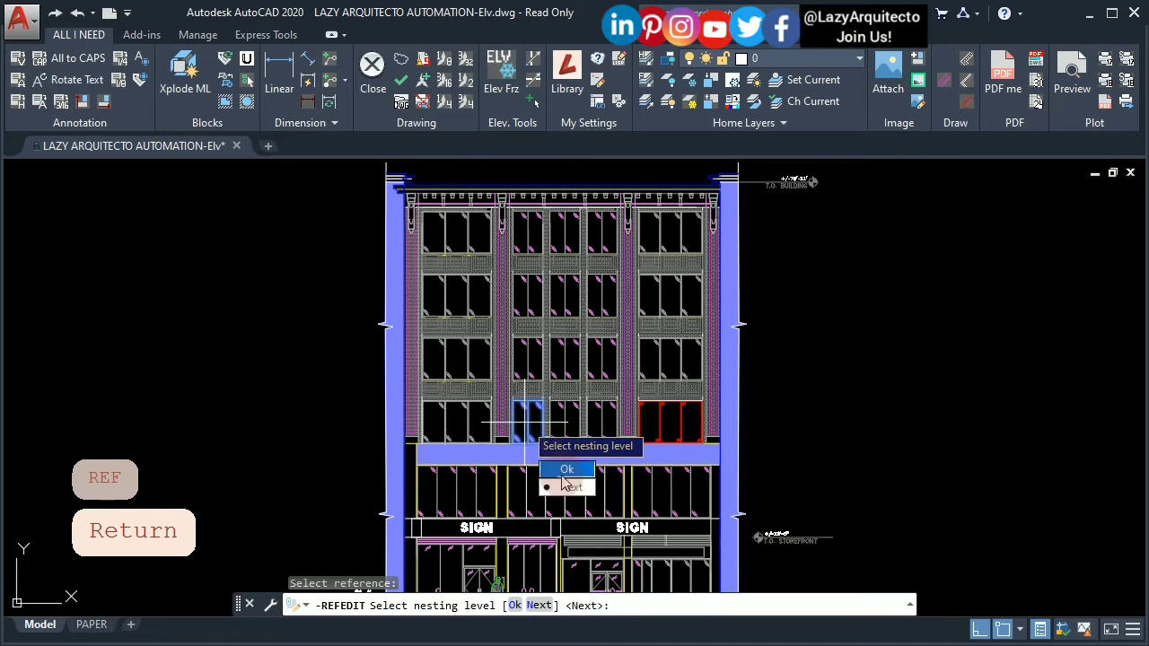
left_click(567, 469)
type("A")
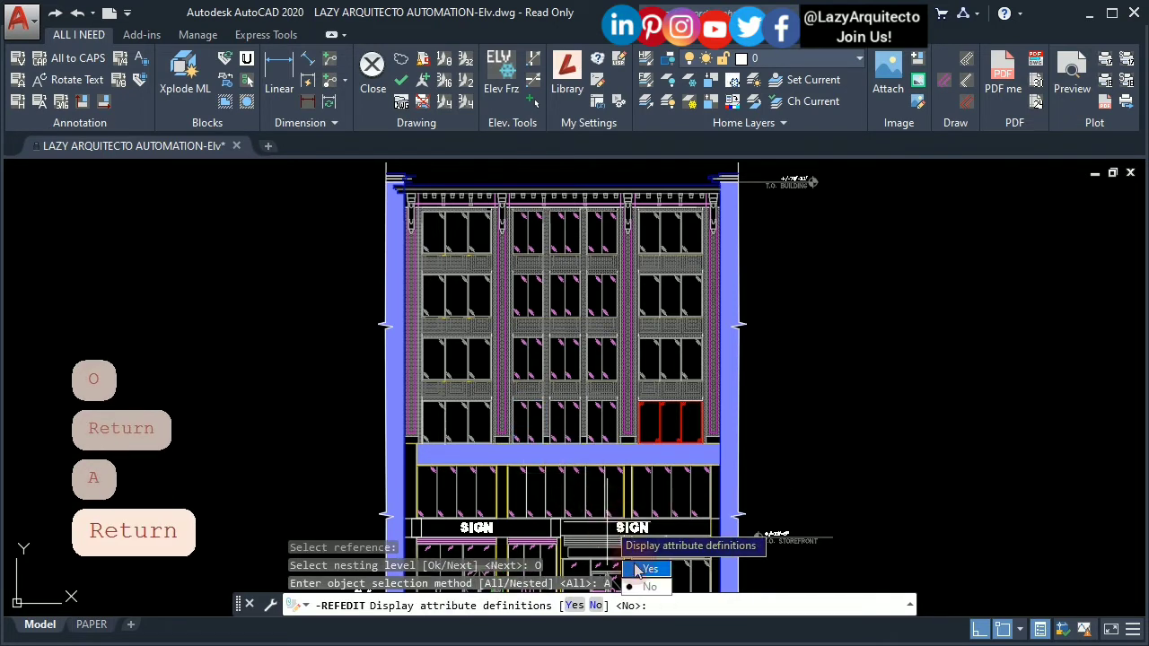
left_click(648, 567)
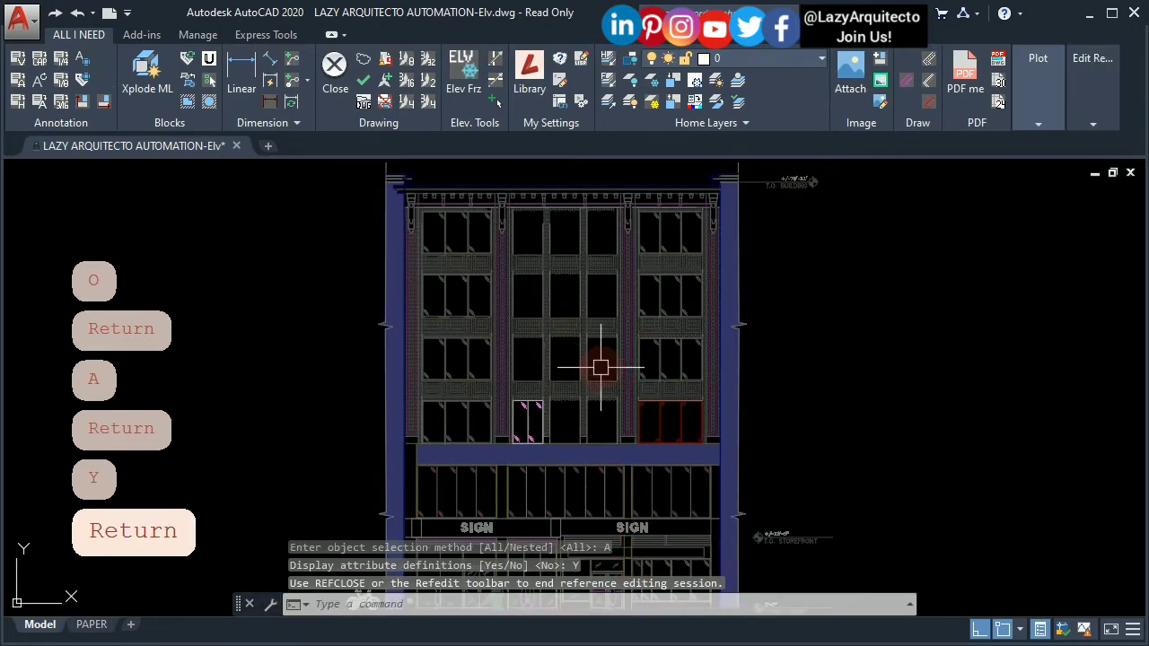
key("ctrl+z")
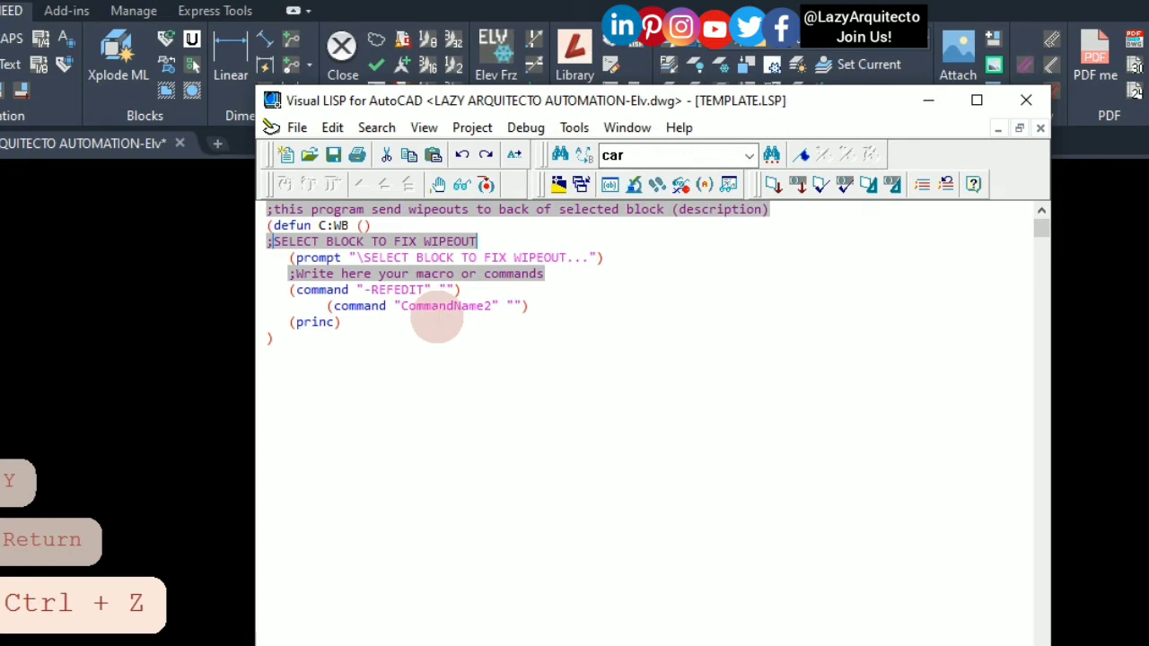
- Add PAUSE "O" "A" "Y" as the -REFEDIT call's responses
type("PAUSE")
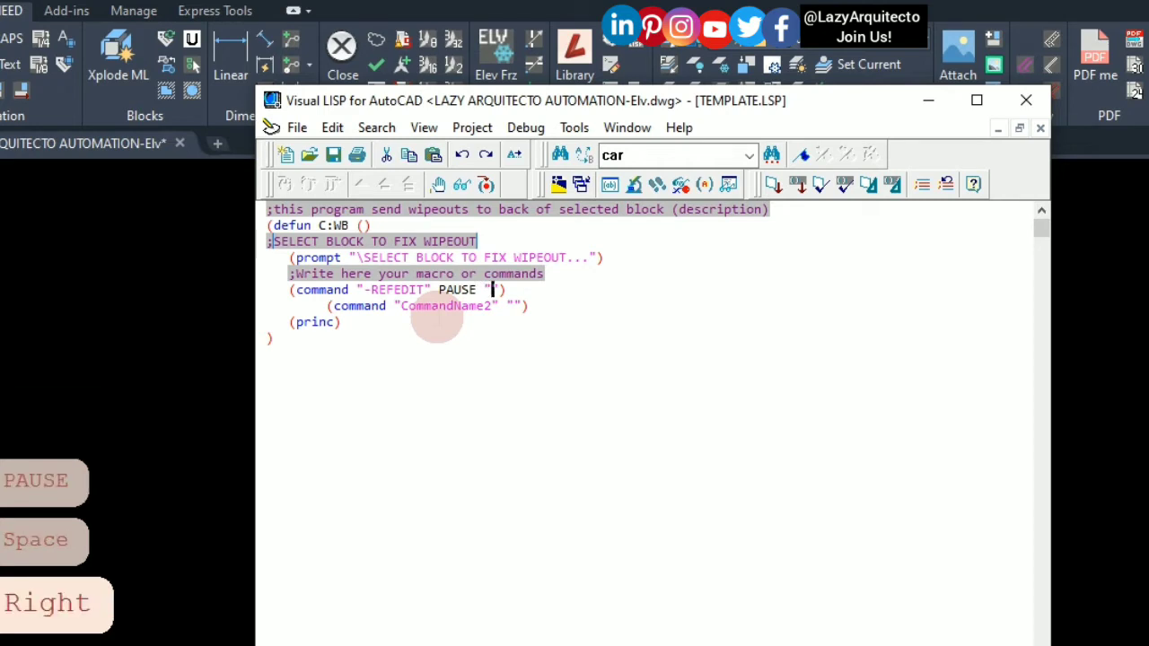
type("O\" \"A\"")
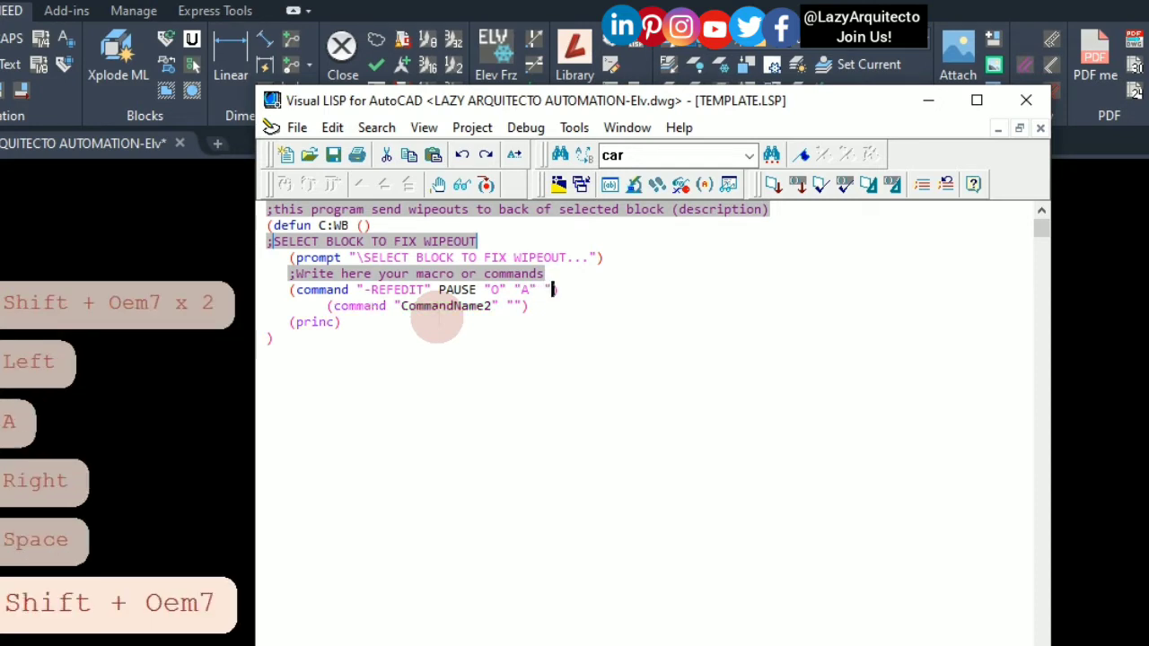
type("Y\")")
type("(")
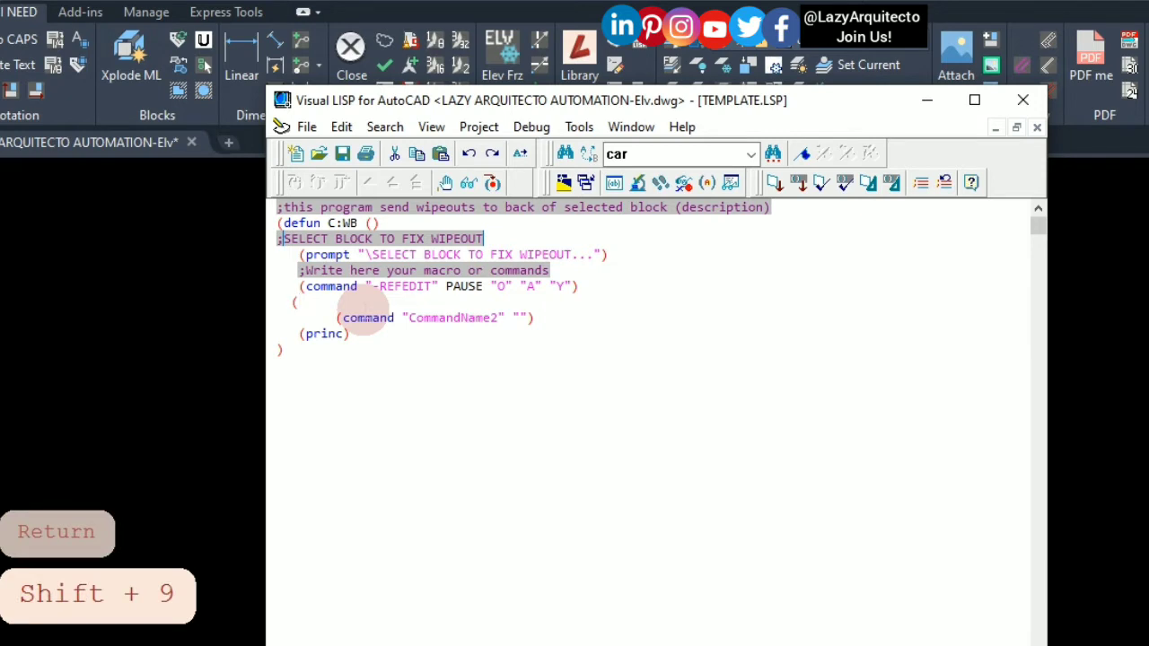
- Add the line (SSGET "X" '((0 . "WIPEOUT"))) to collect every wipeout
type("SSGET \"")
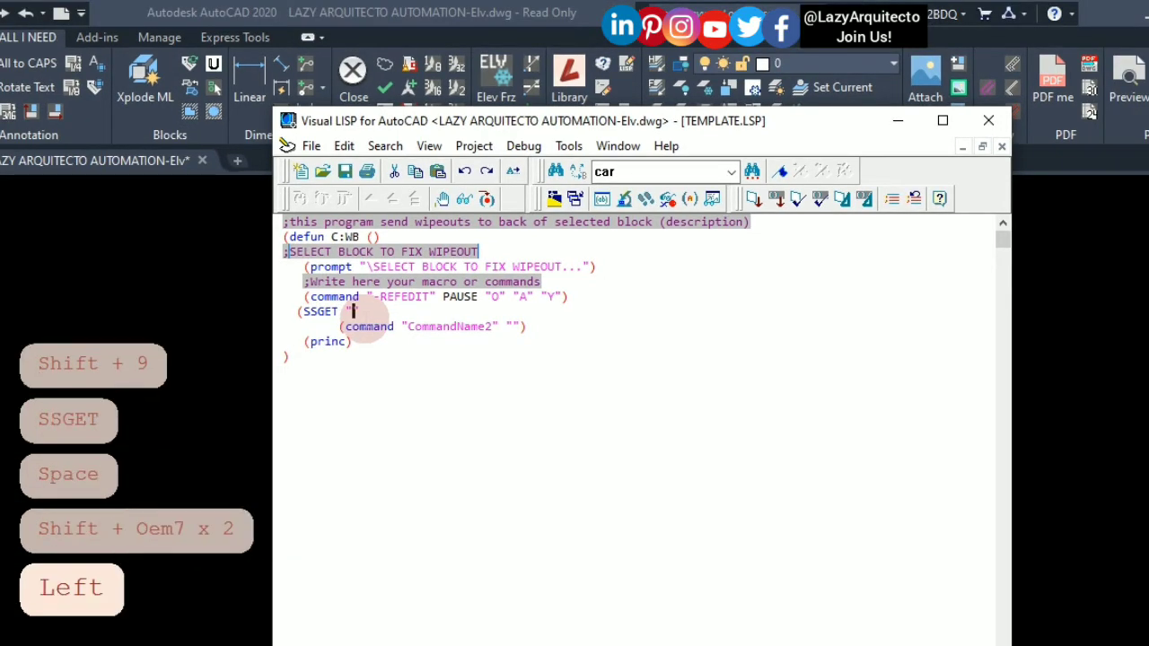
type("X")
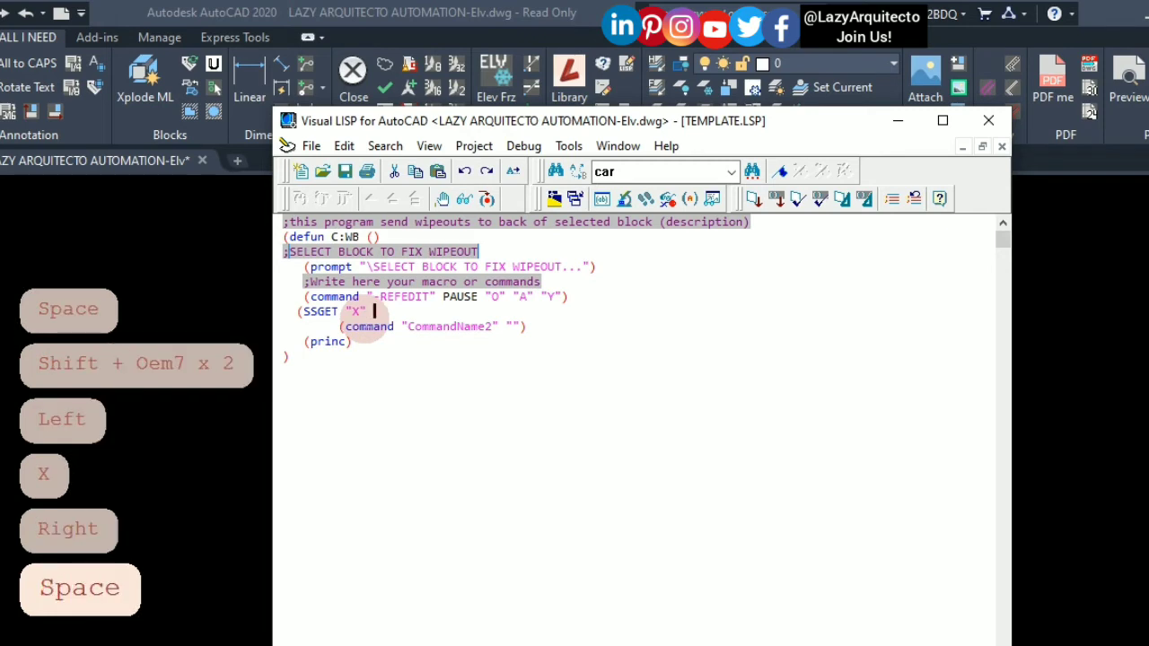
type("(0 .")
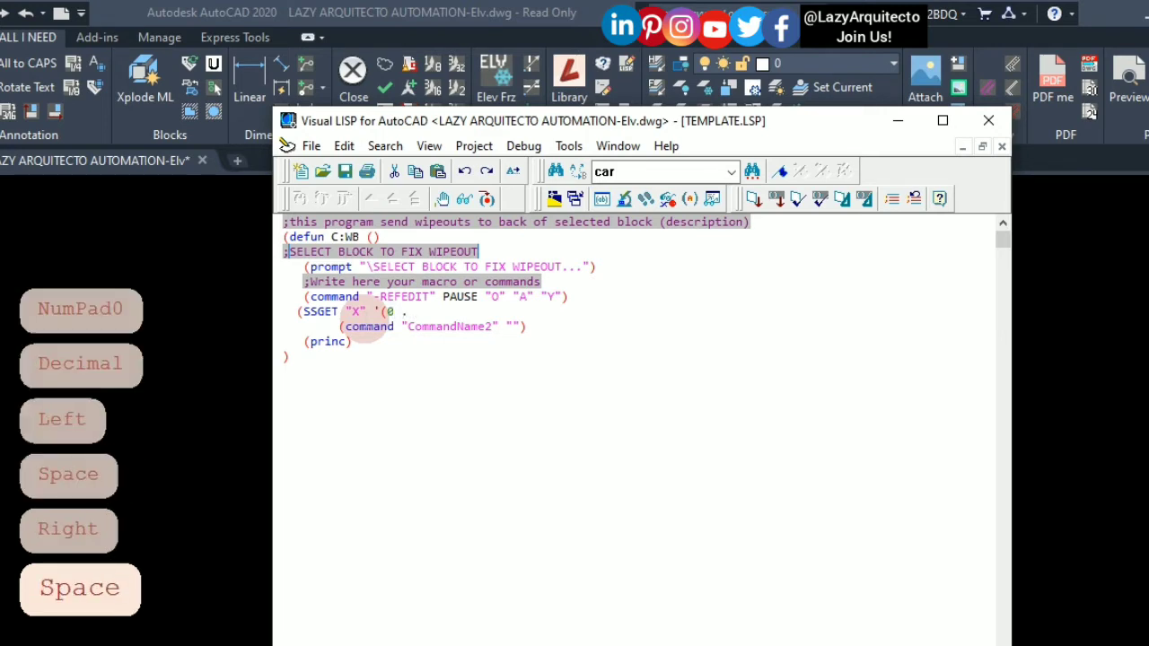
type("WI\"")
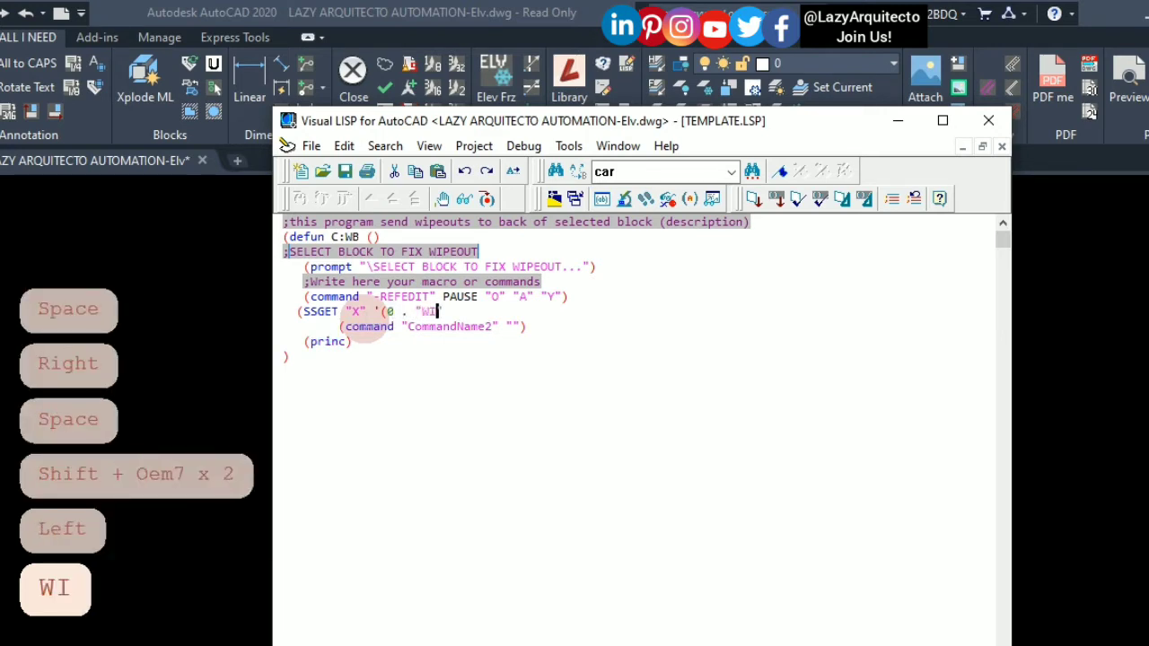
type("PEOUT")
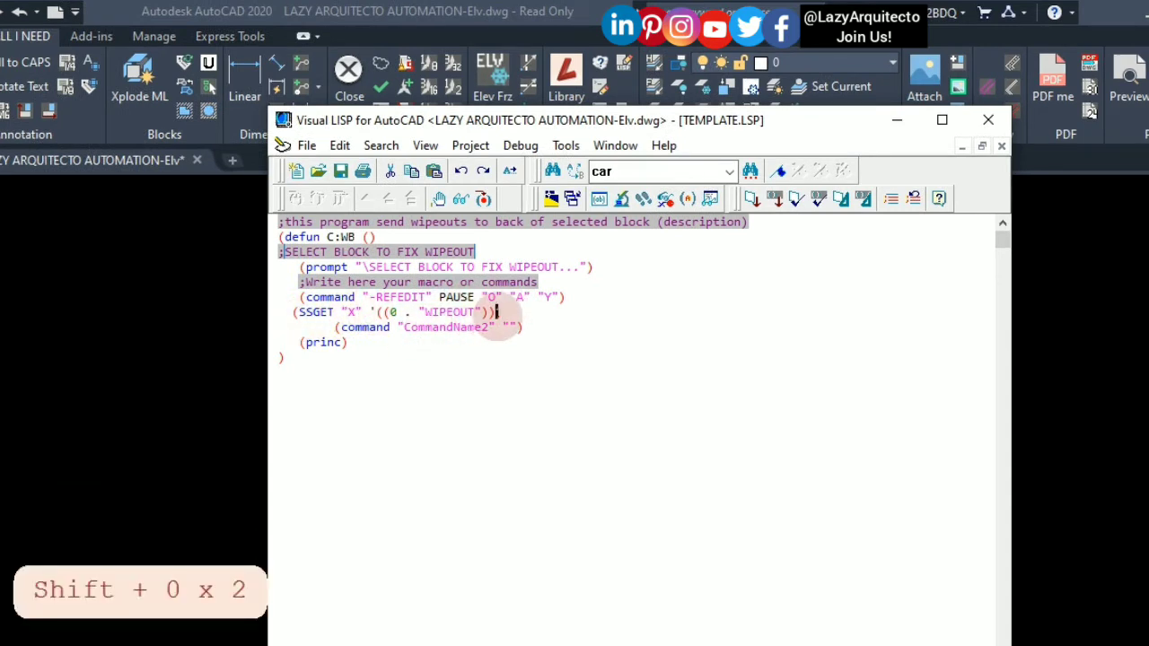
type("))")
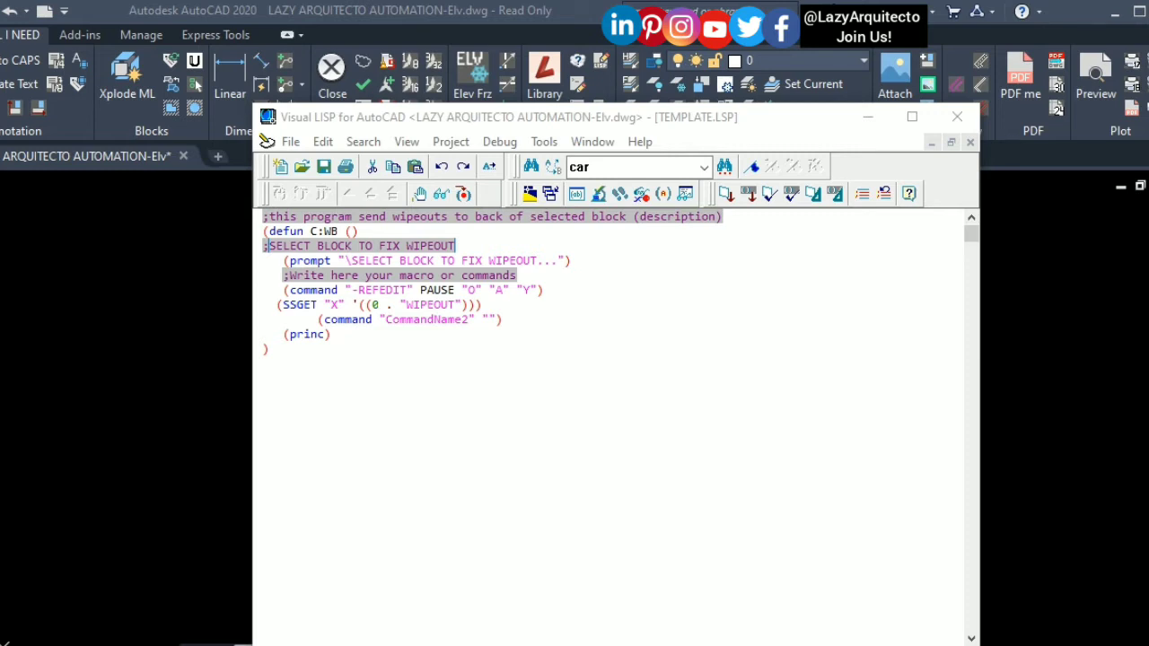
- Replace CommandName2 with DRAWORDER and check the -DRAWORDER prompts in the drawing
left_click(316, 355)
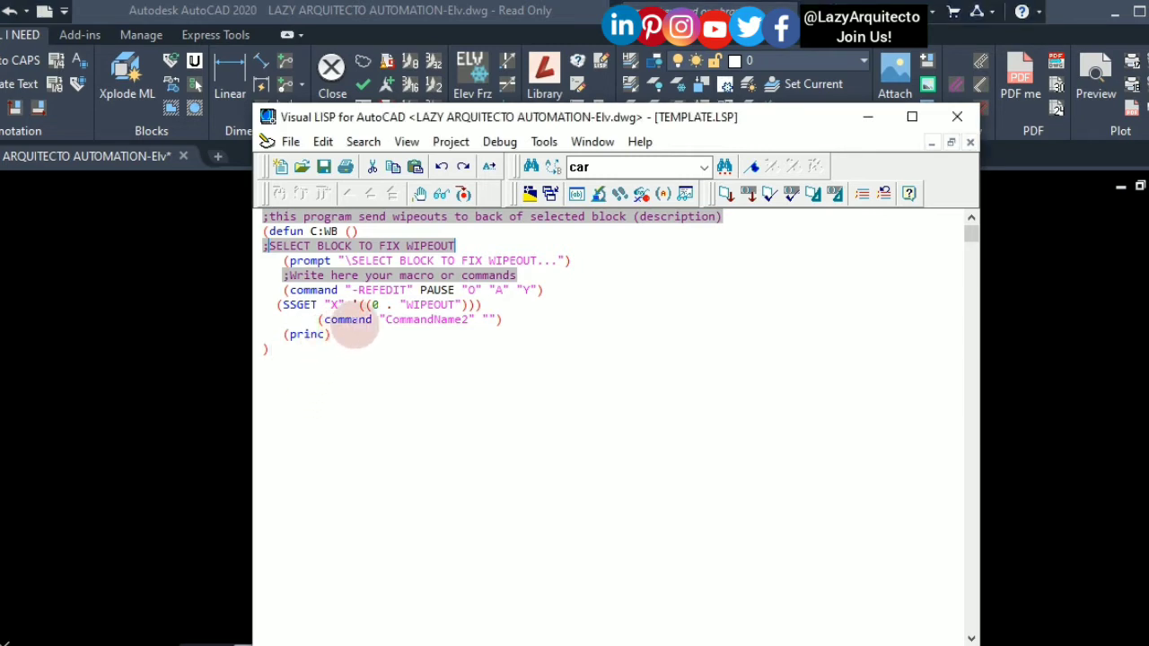
double_click(409, 320)
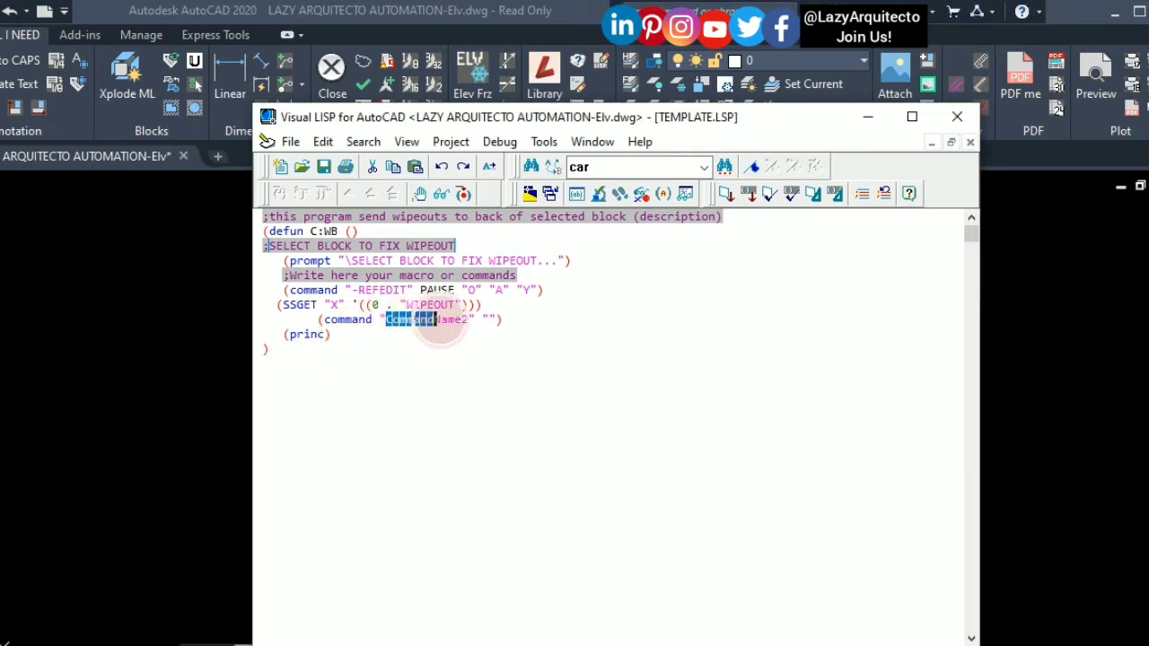
double_click(427, 320)
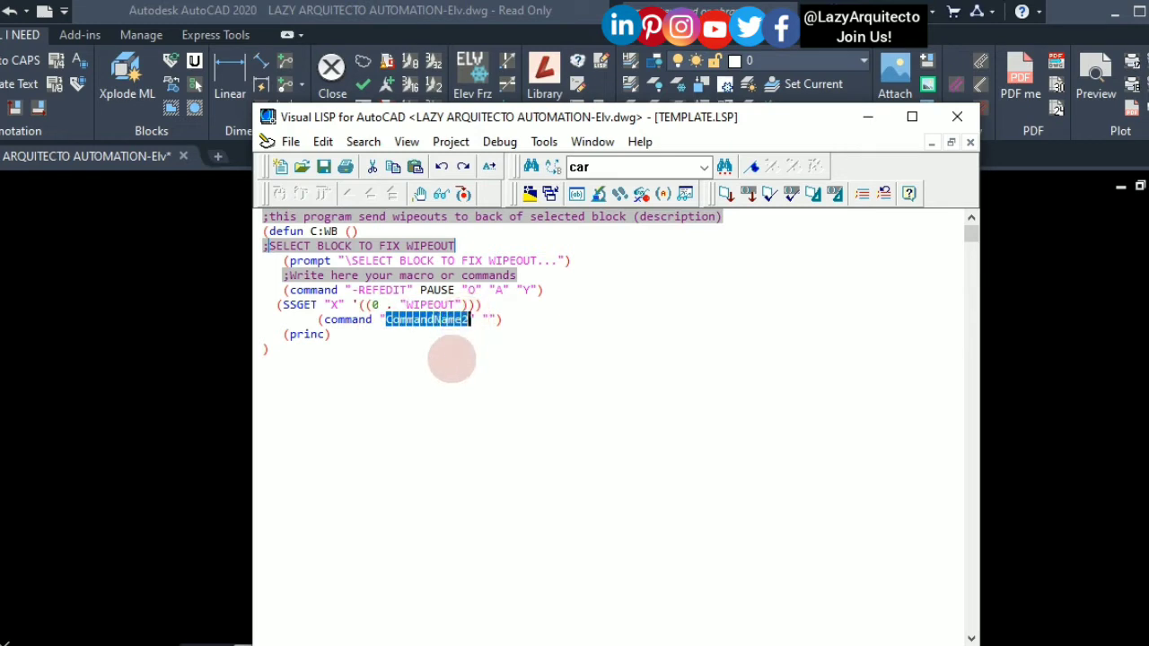
type("DRA")
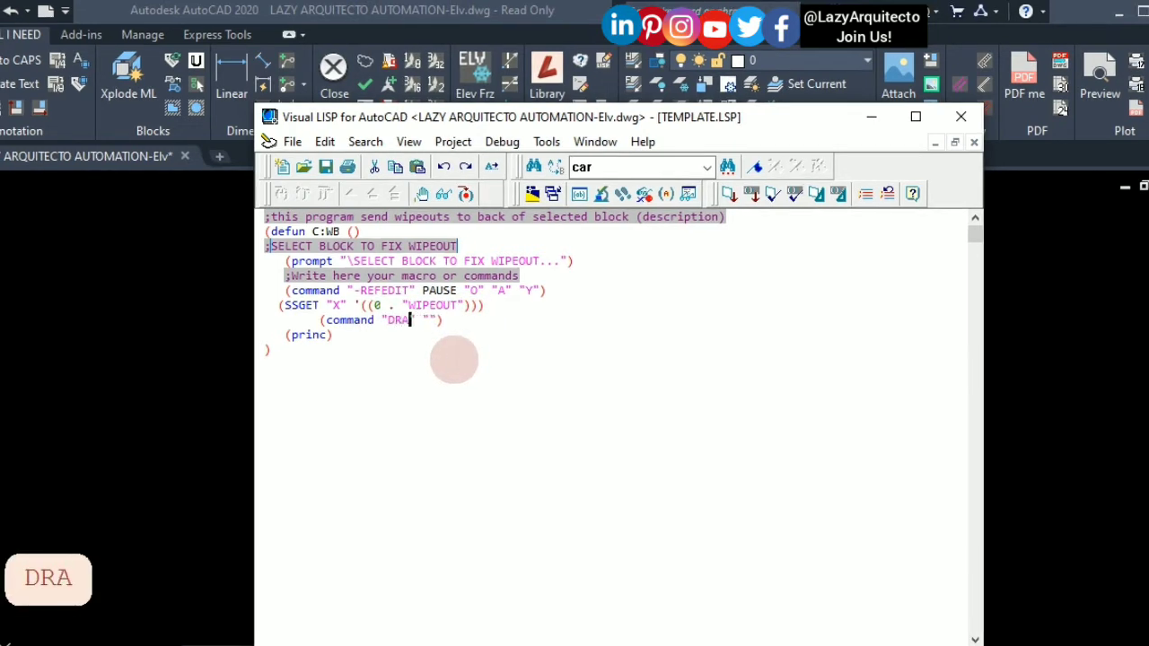
type("WORSD")
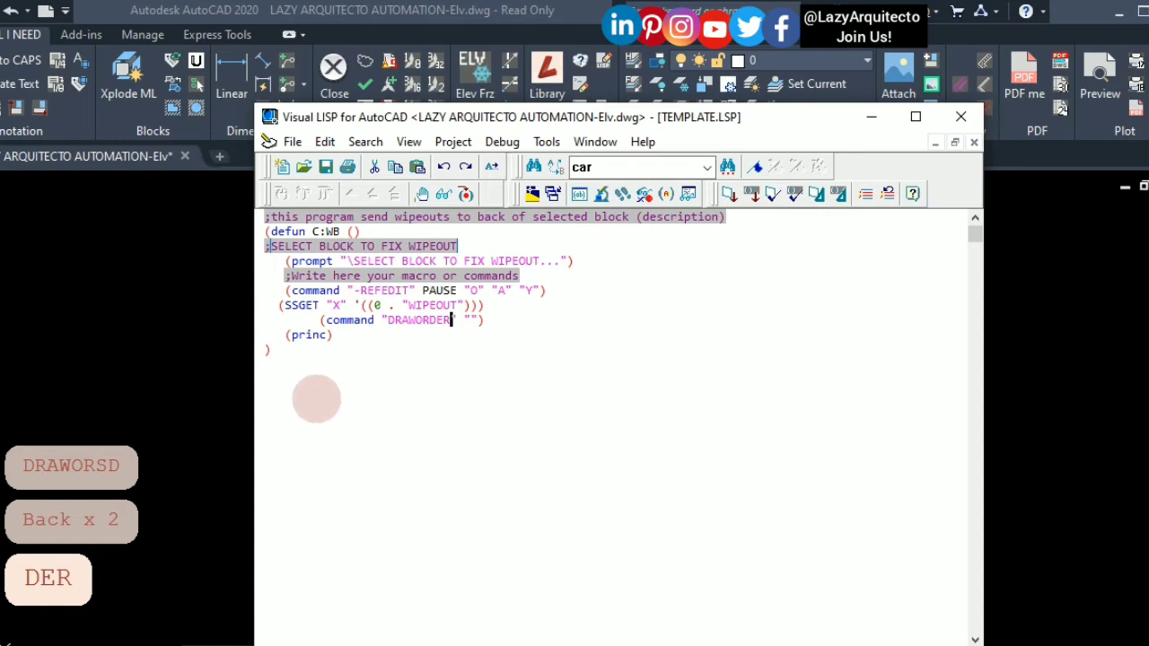
left_click(961, 117)
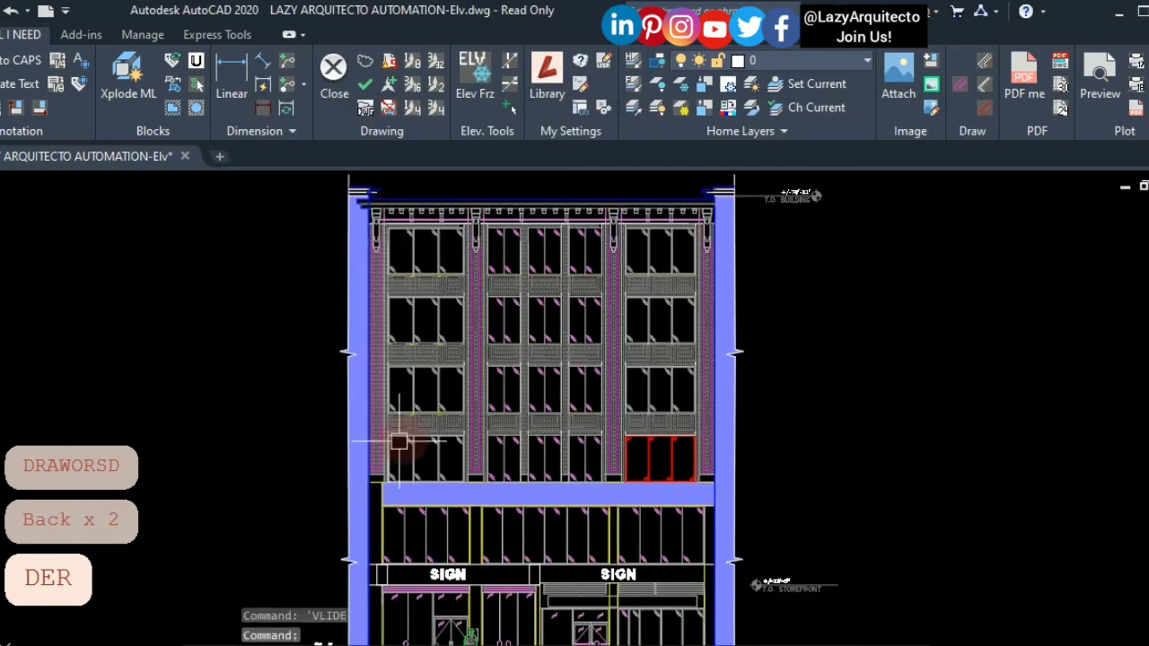
type("-DR")
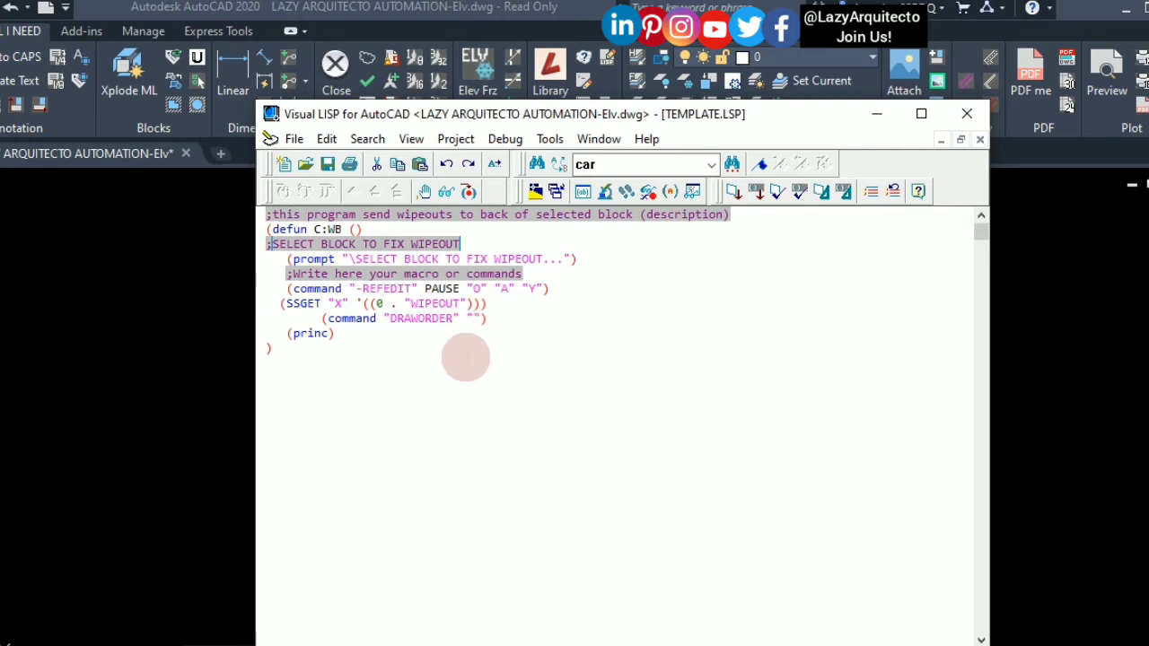
- Pass "P" to the DRAWORDER call so it acts on the previous selection
type("P")
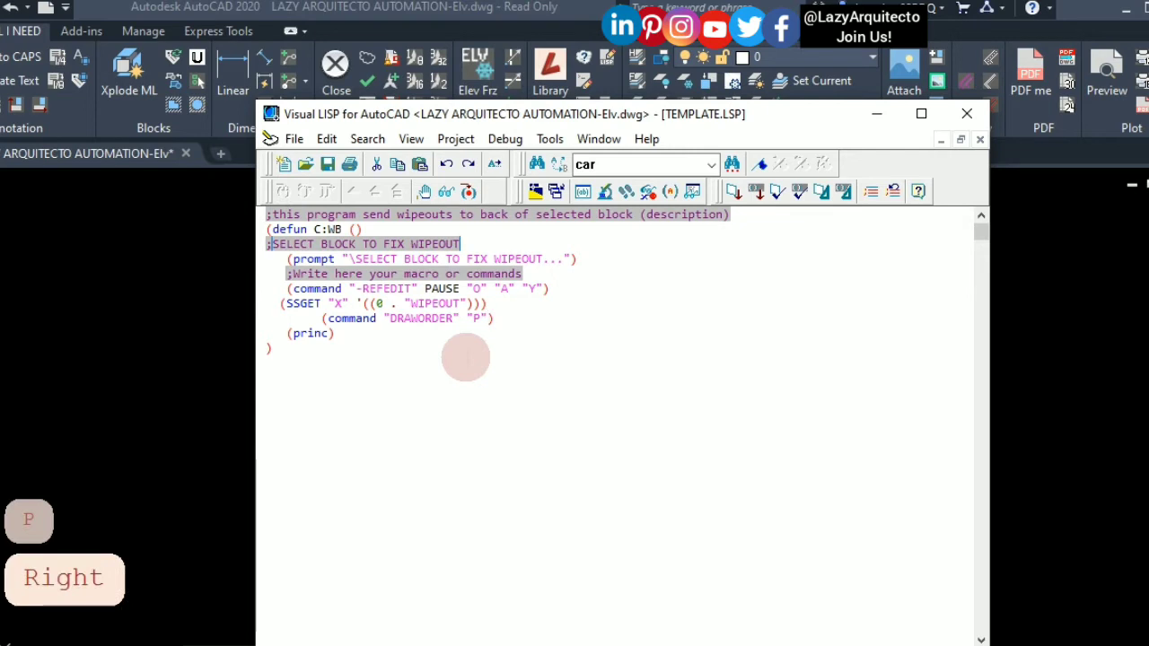
type("\"\" \"B")
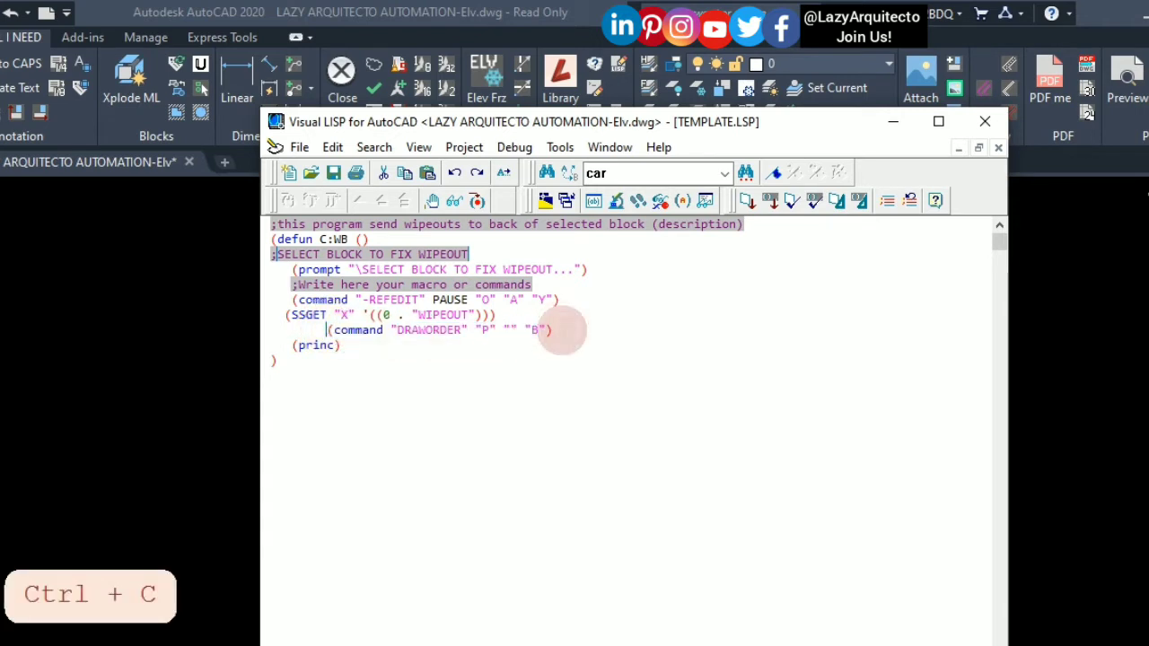
- Duplicate the DRAWORDER line and change the copy into a REFCLOSE "S" "" call
key("Return")
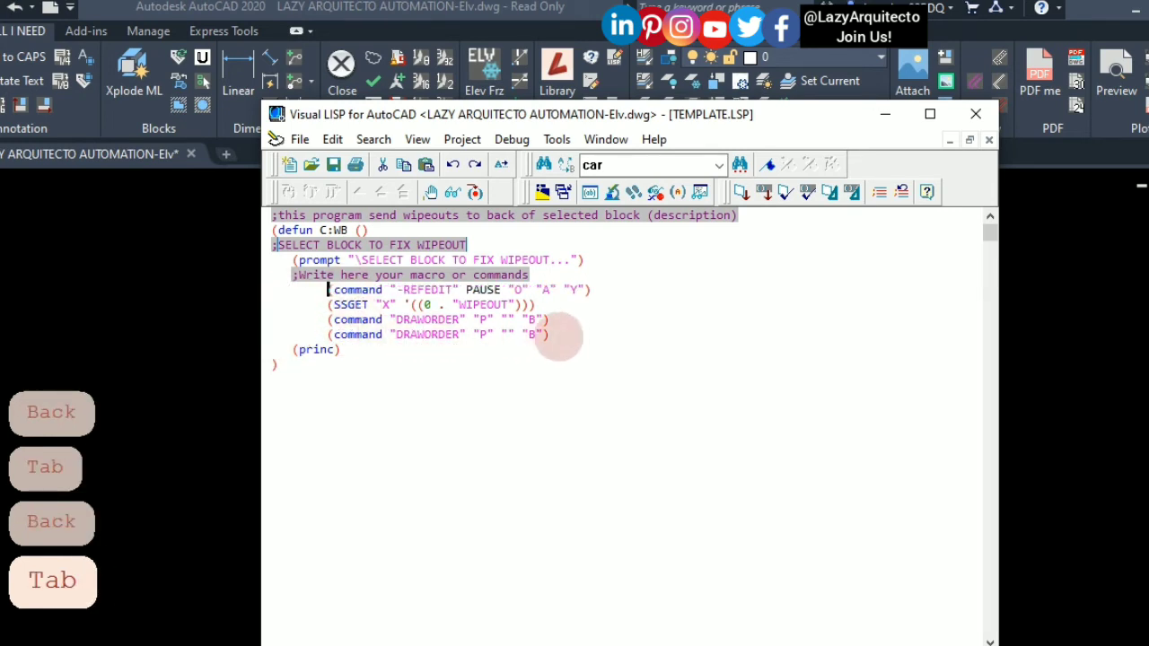
double_click(427, 334)
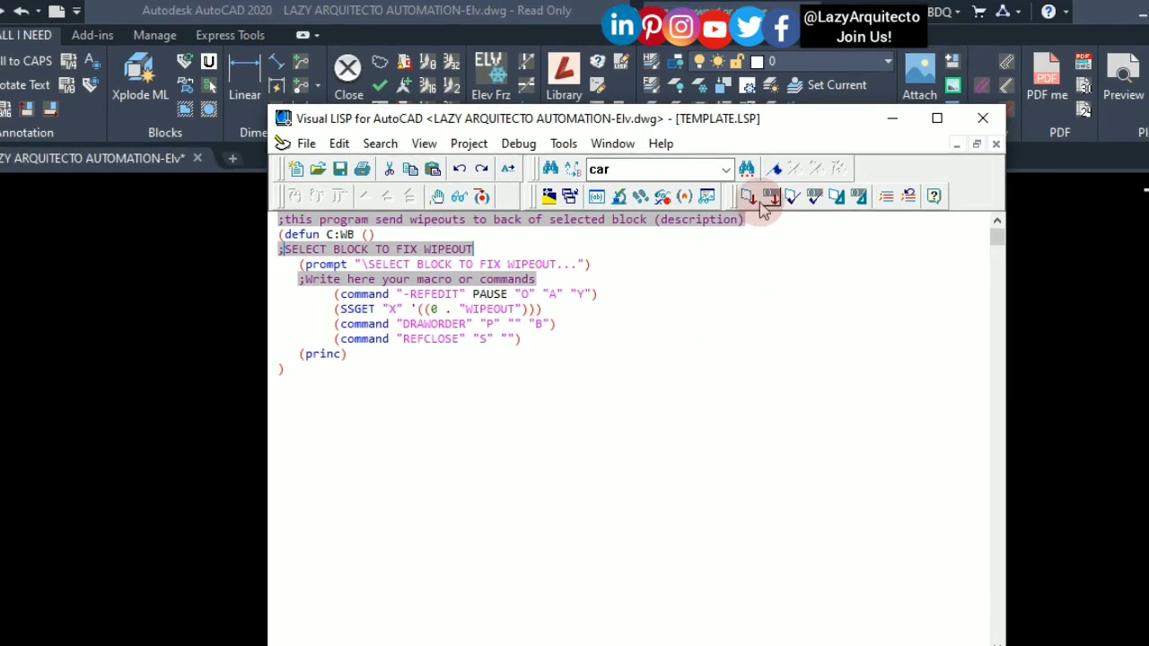
mouse_move(750, 197)
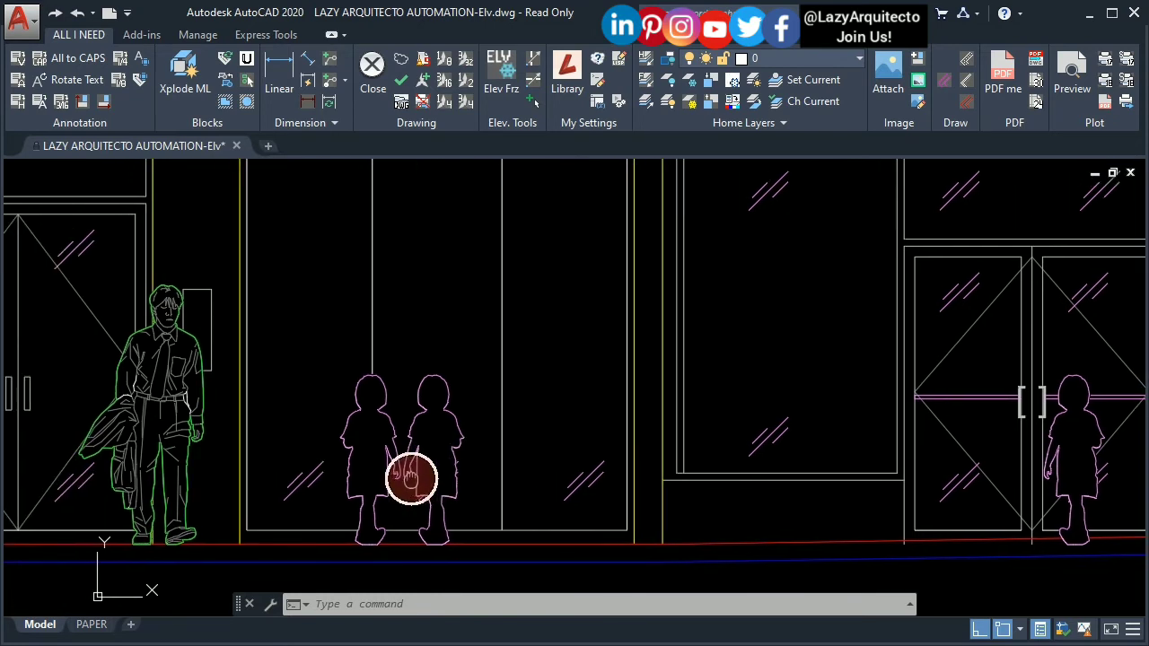
- Run WB and pick the girls block as the reference to edit
type("W")
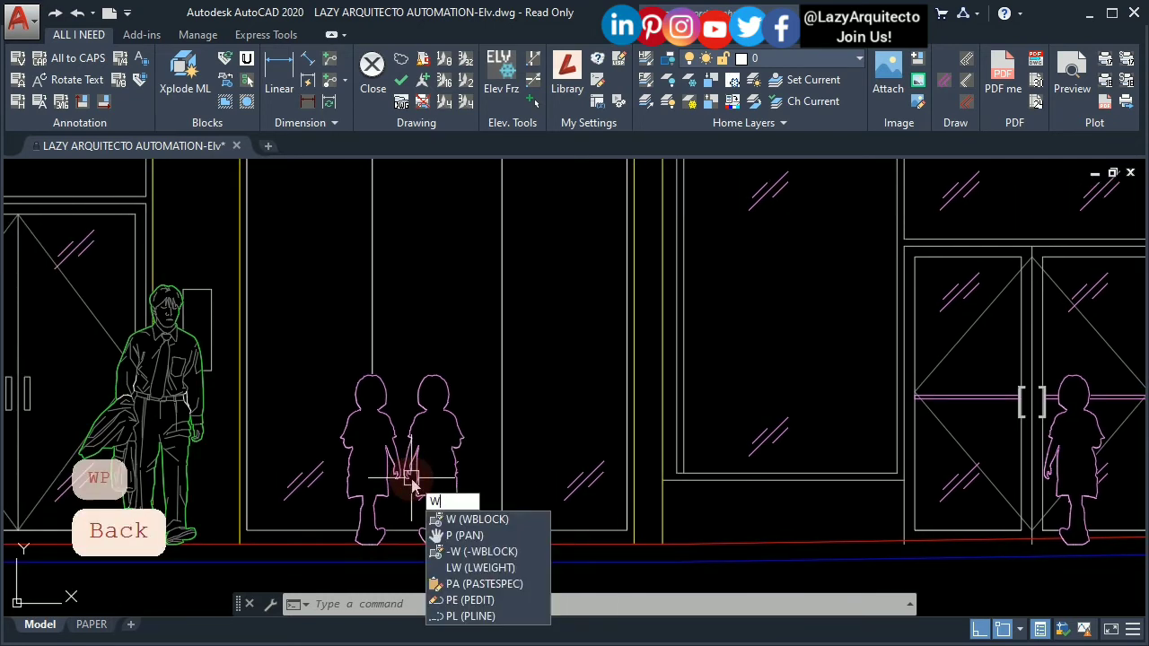
type("B")
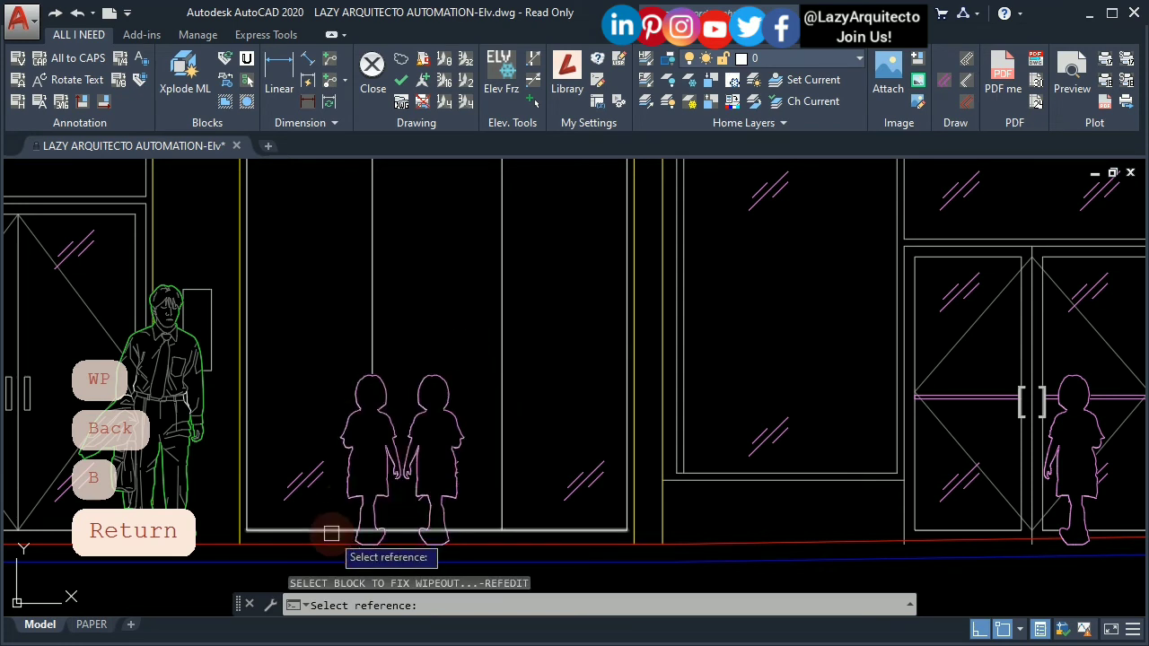
left_click(410, 415)
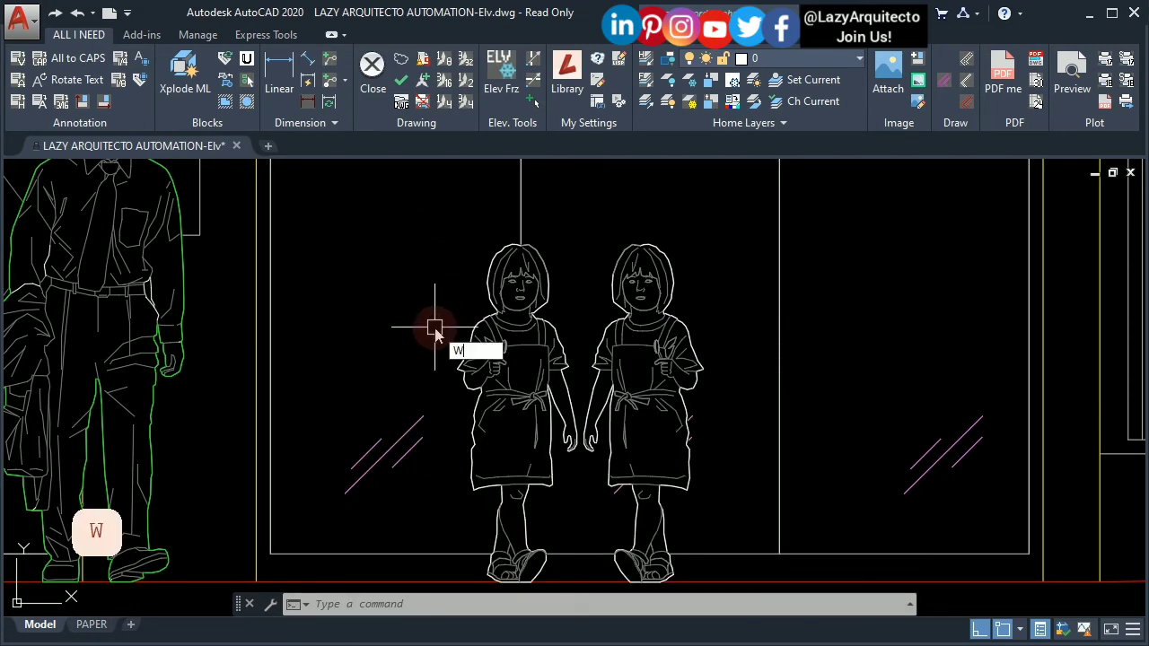
type("W")
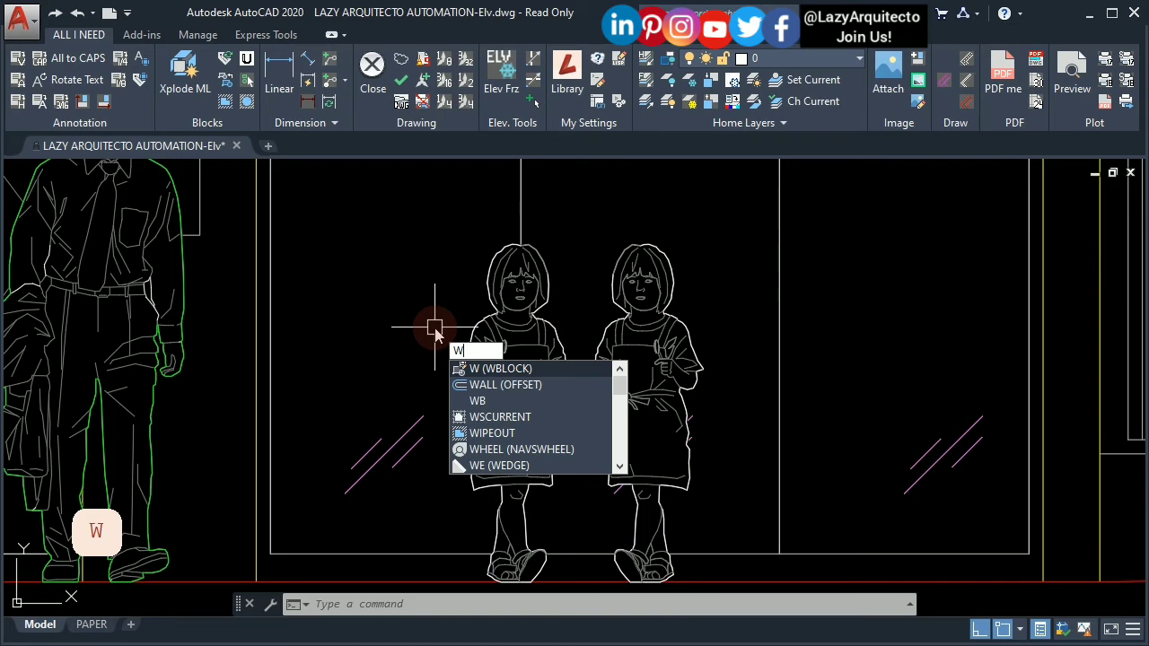
type("B")
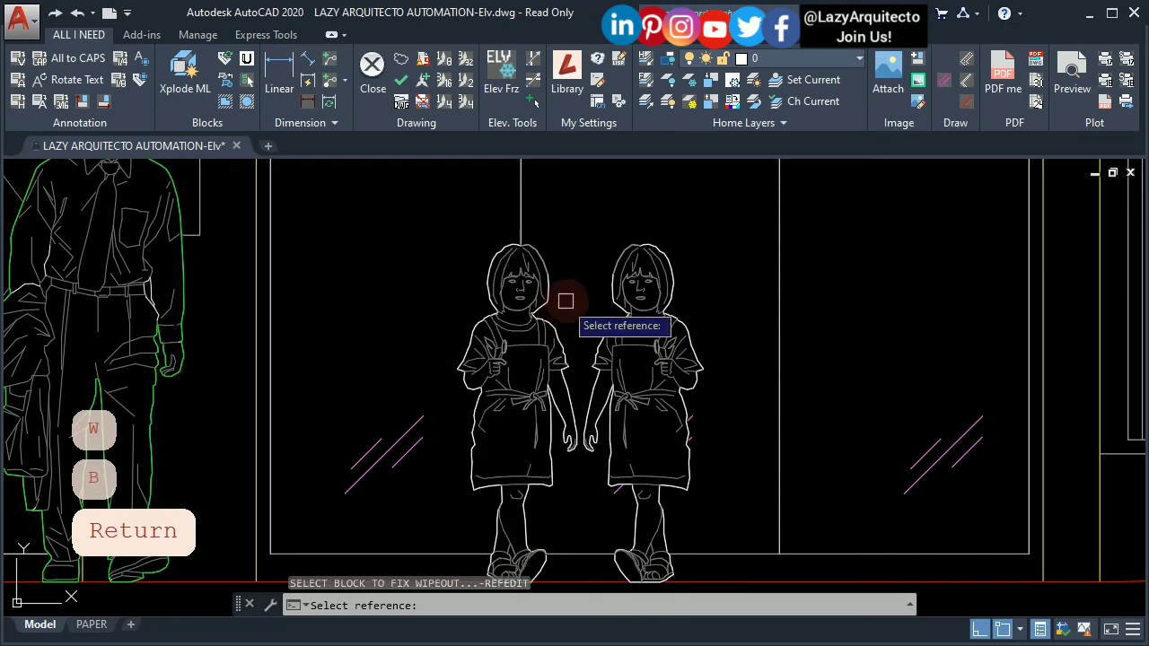
key("Escape")
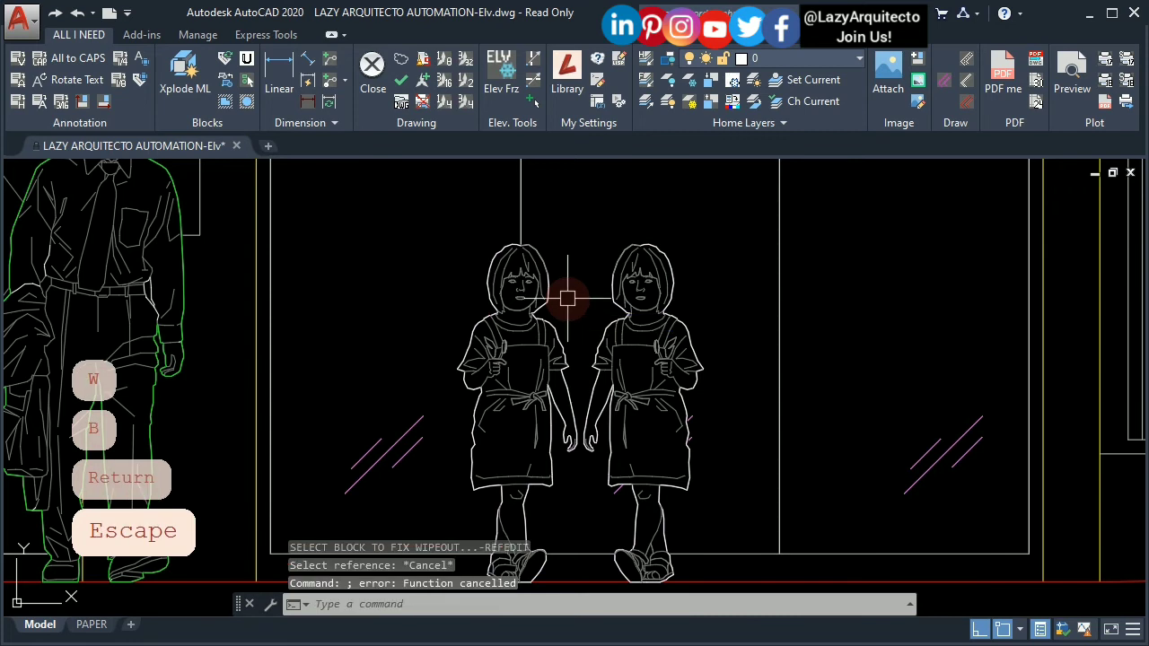
mouse_move(460, 415)
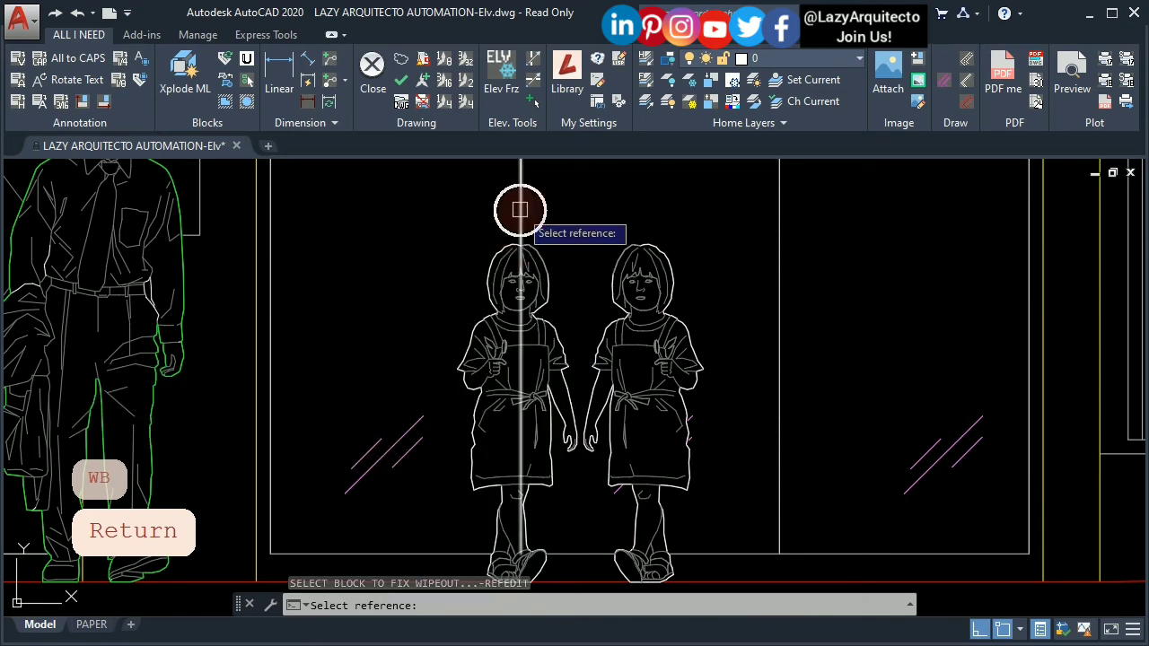
left_click(520, 210)
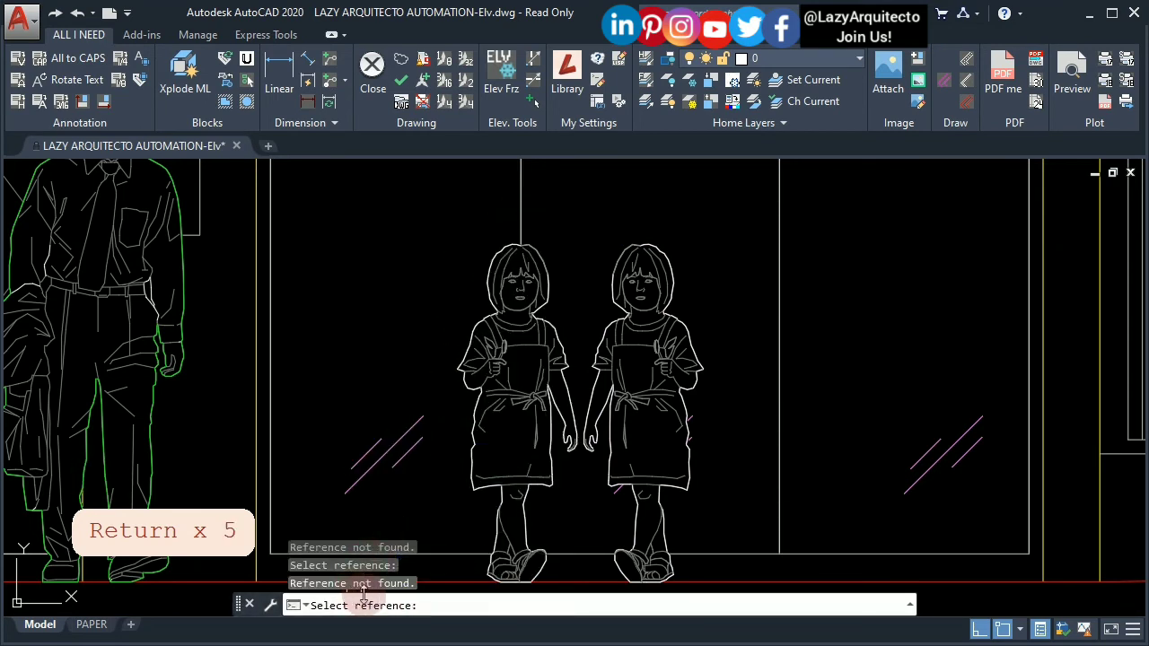
mouse_move(407, 359)
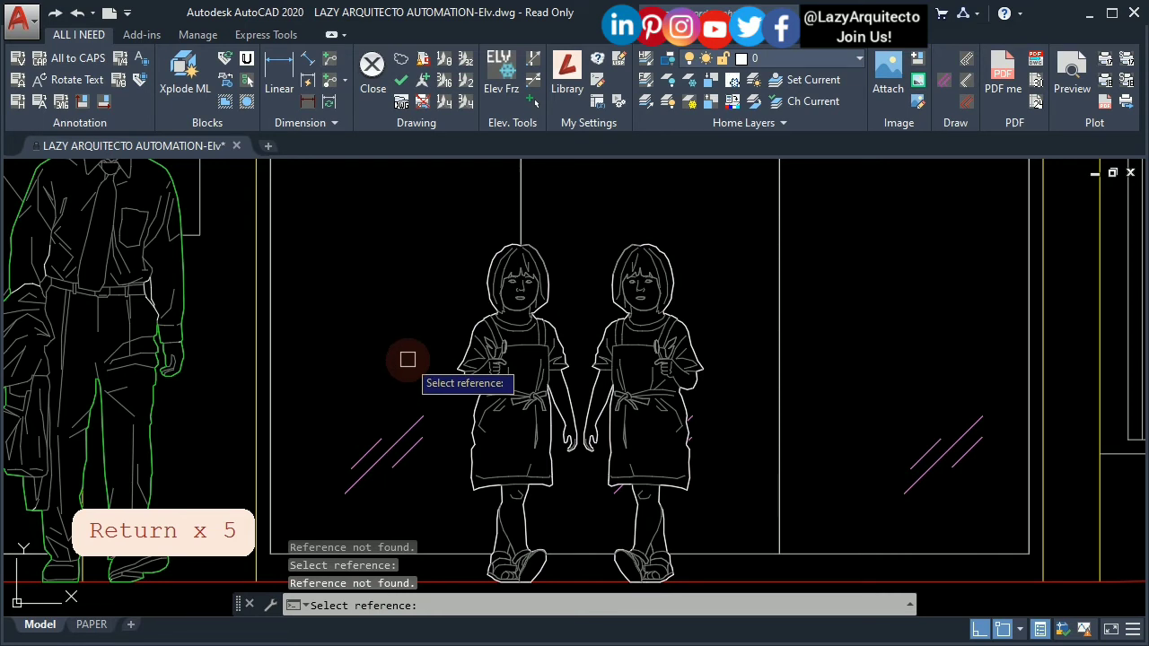
key("Escape")
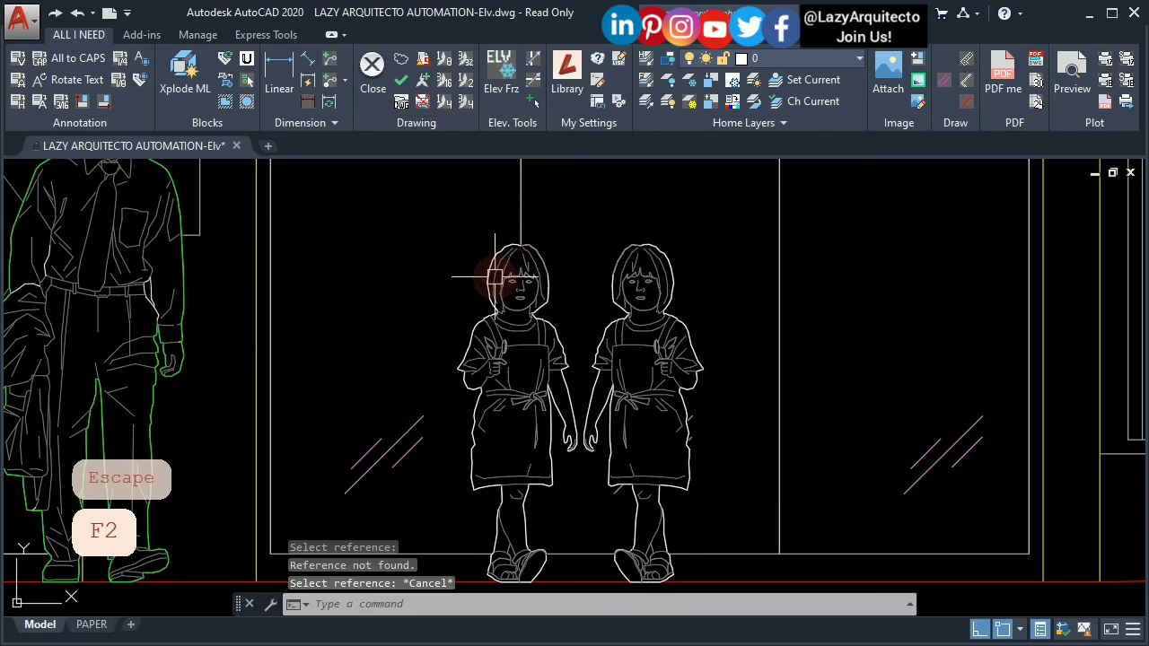
mouse_move(503, 278)
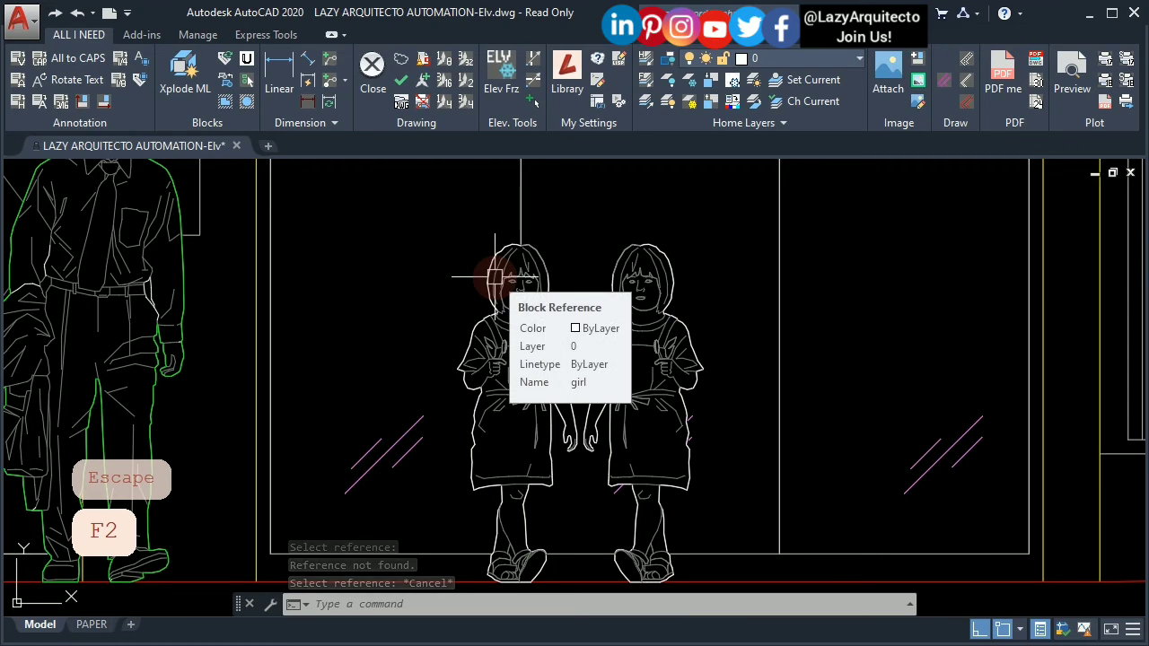
key("Escape")
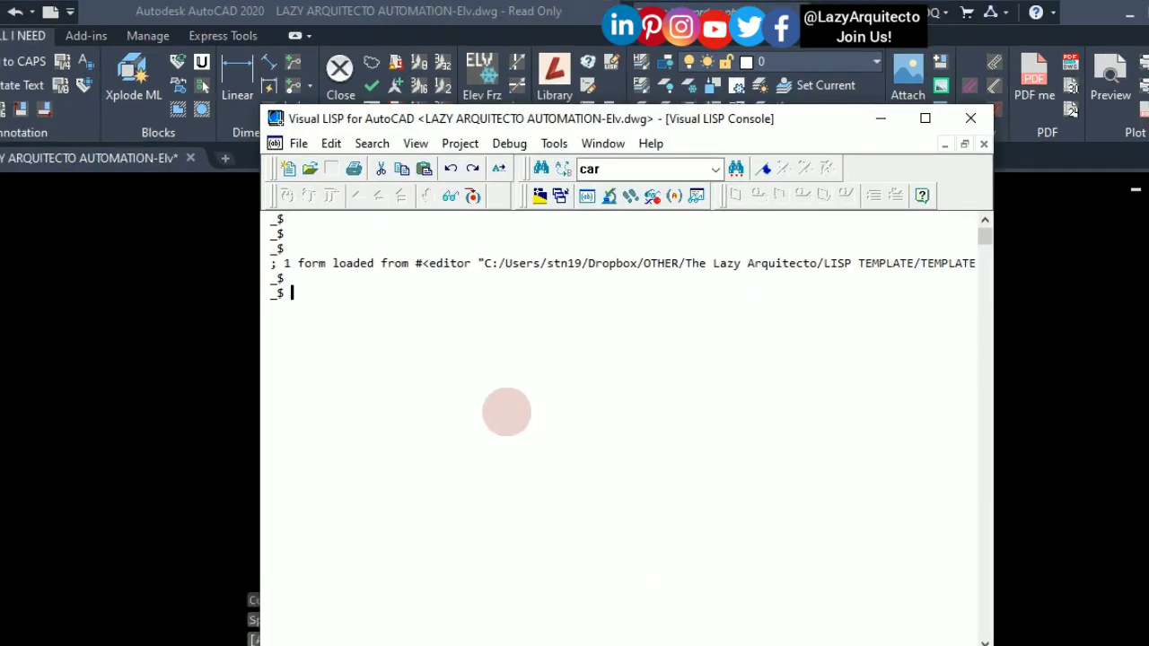
mouse_move(919, 180)
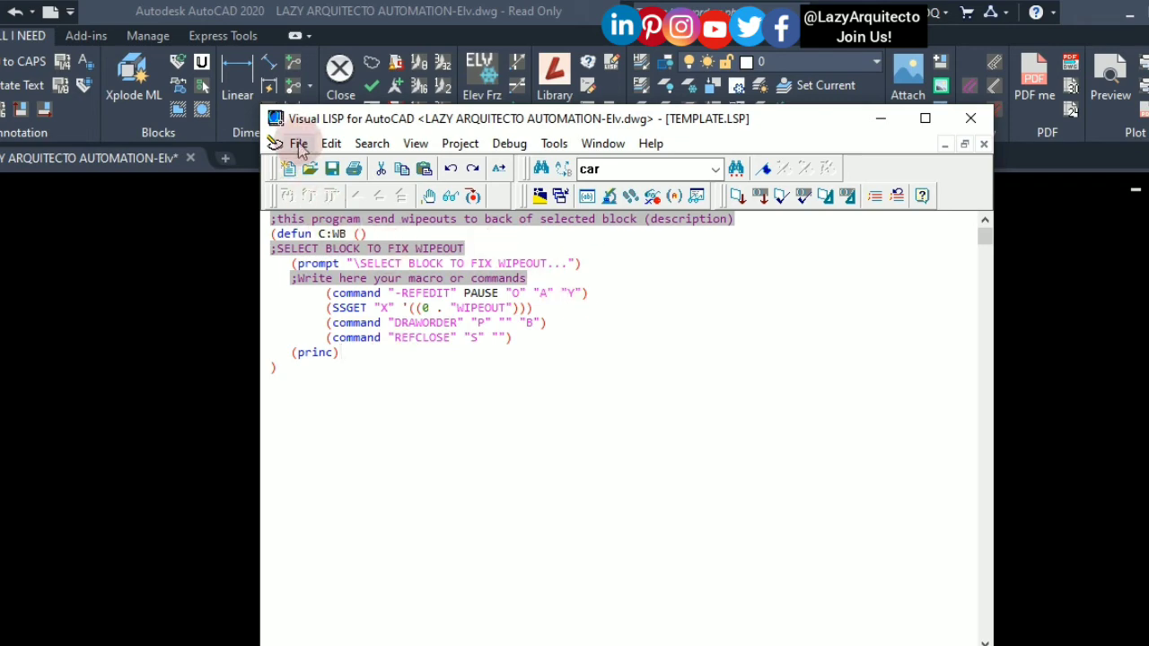
- Start Save As from the File menu for the TEMPLATE.LSP routine
left_click(298, 143)
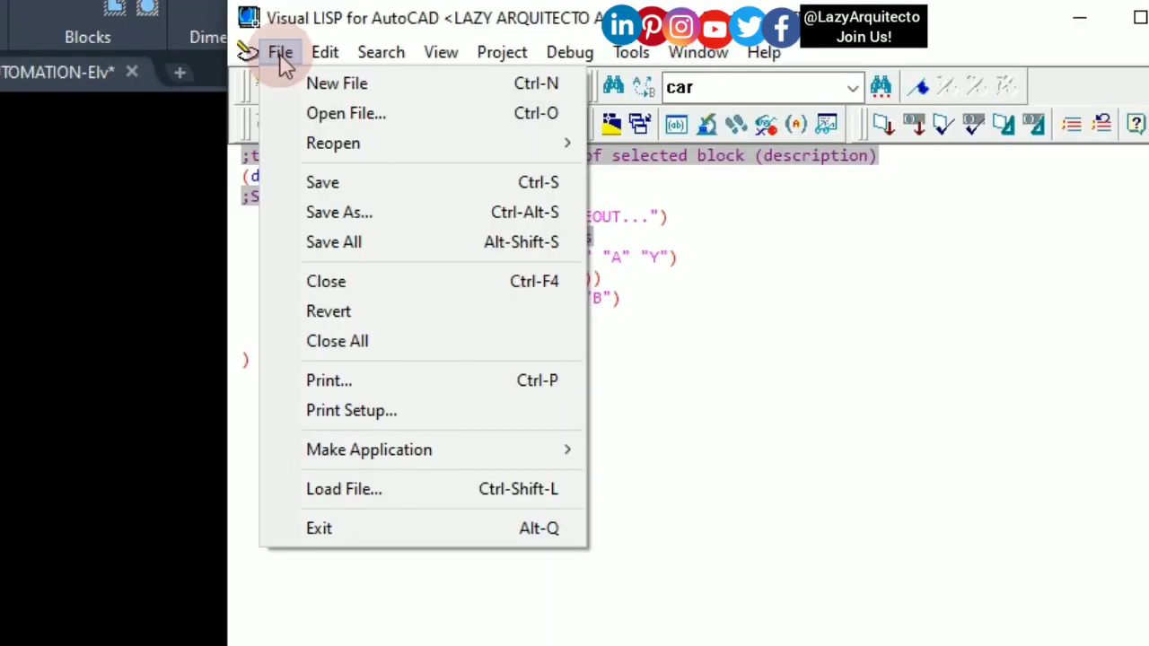
mouse_move(332, 144)
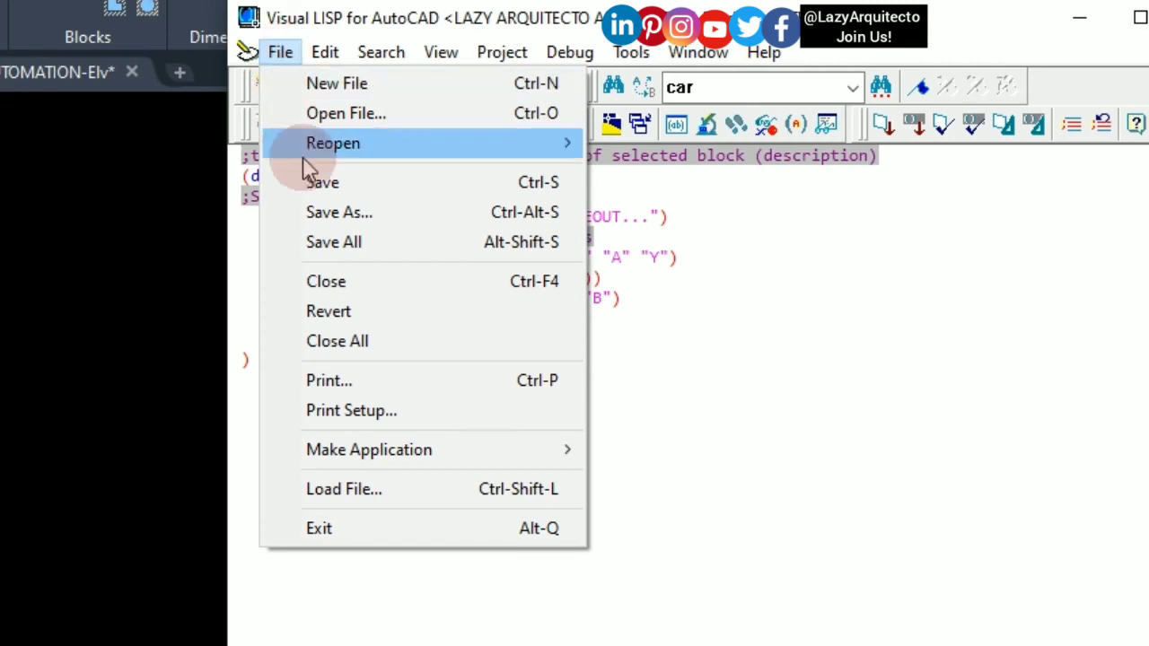
mouse_move(355, 212)
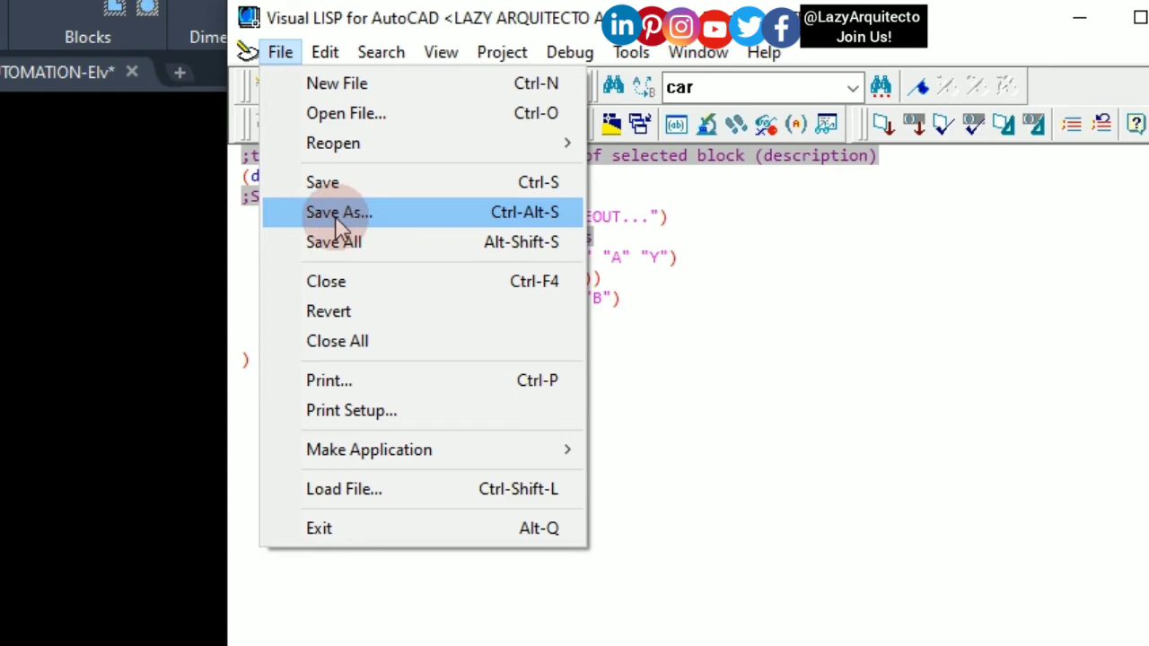
left_click(337, 212)
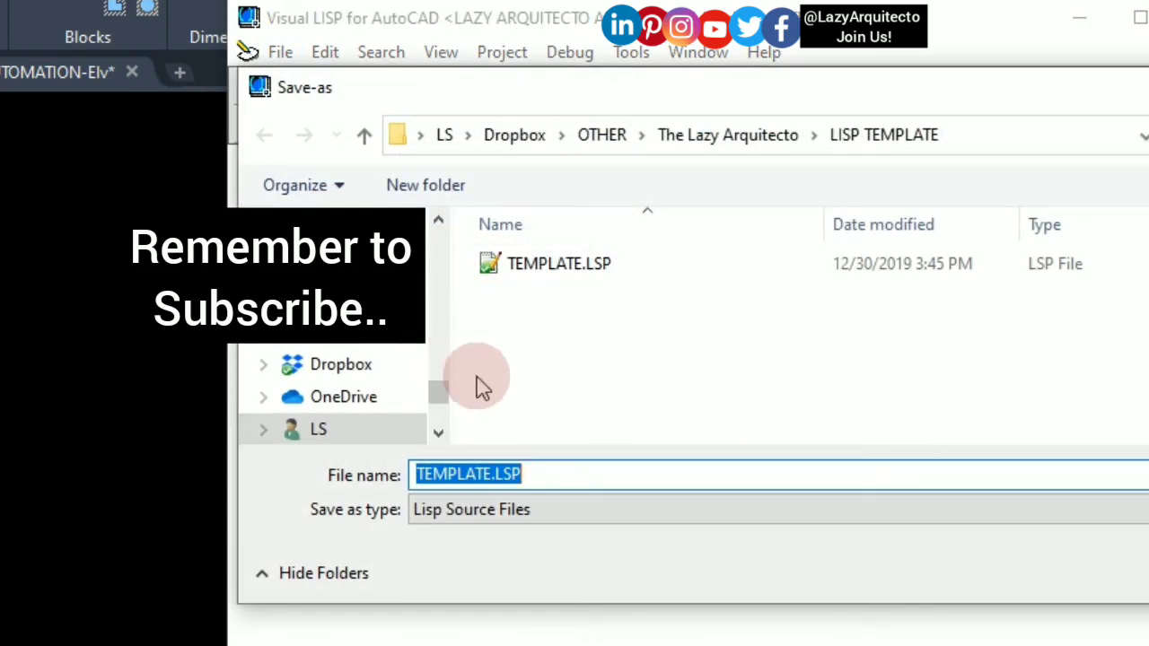
mouse_move(677, 362)
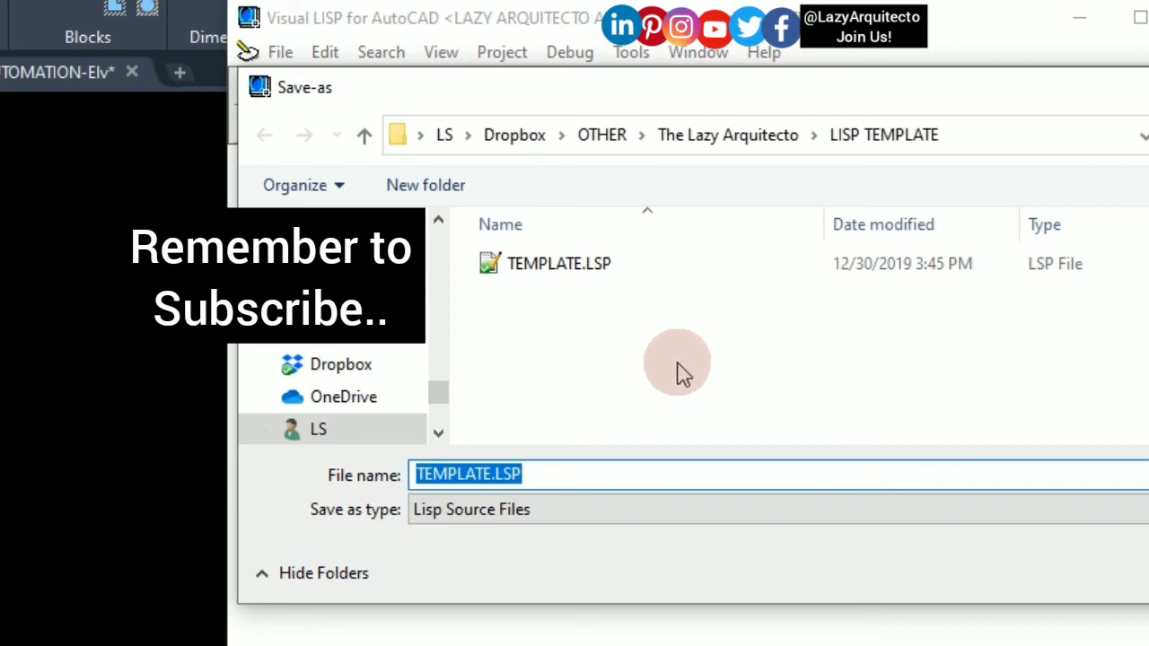
mouse_move(804, 176)
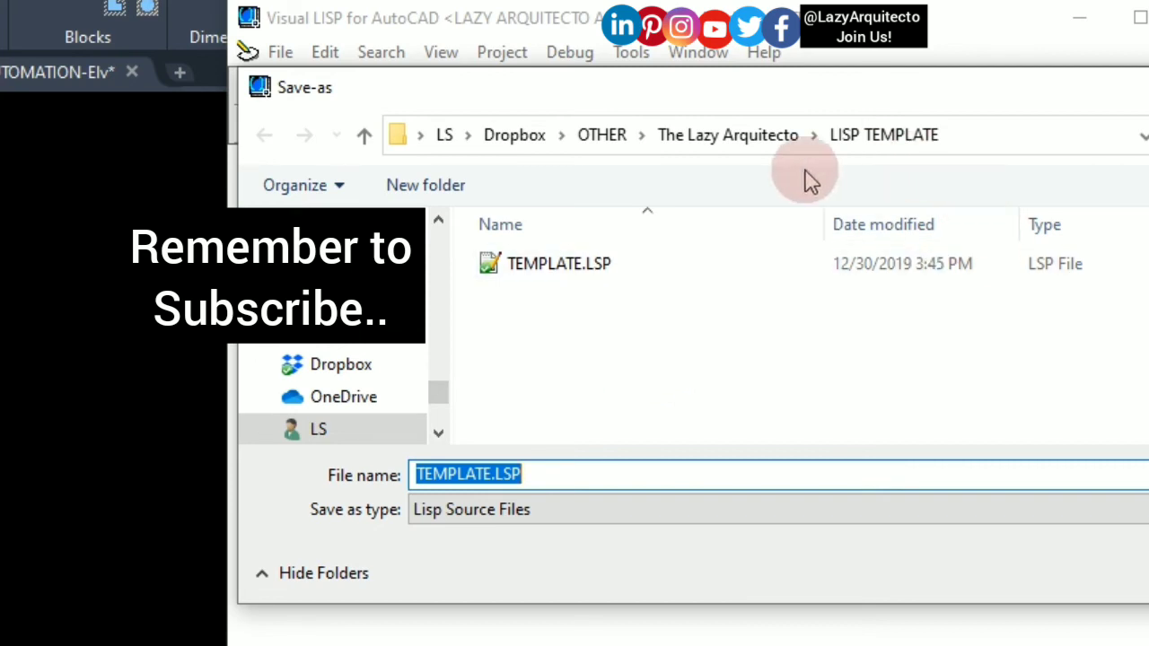
mouse_move(703, 355)
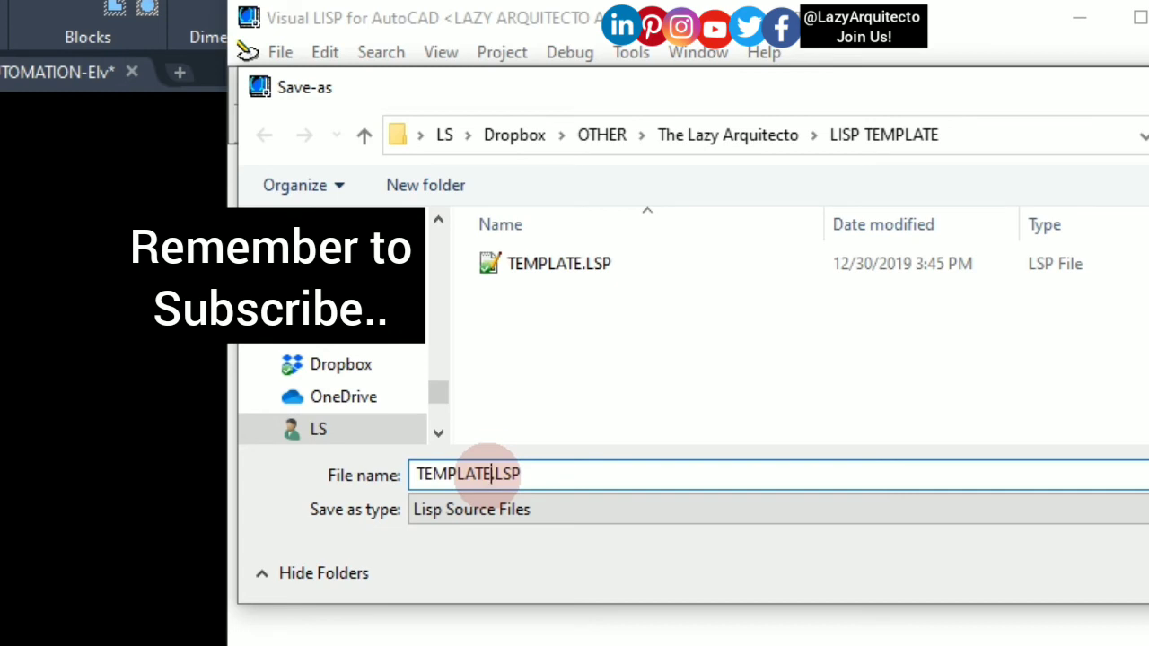
- Save the routine as WIPEOUTtoBACK_WB.LSP in the LISP TEMPLATE folder
double_click(452, 474)
type("WIPEOUTTO")
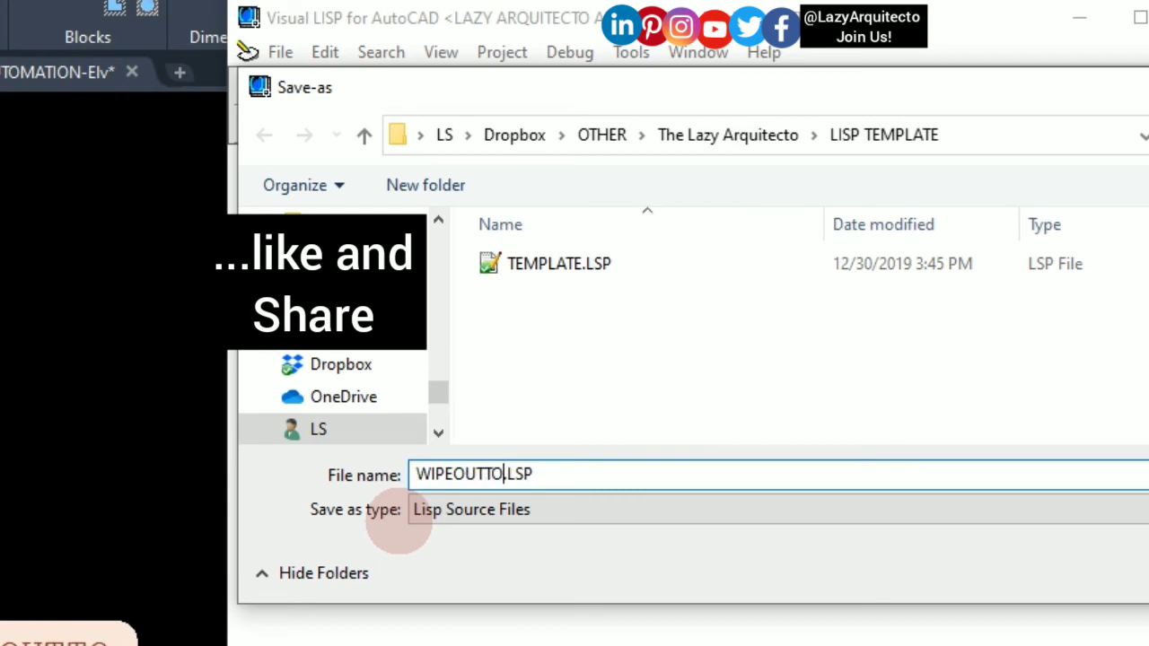
key("BackSpace")
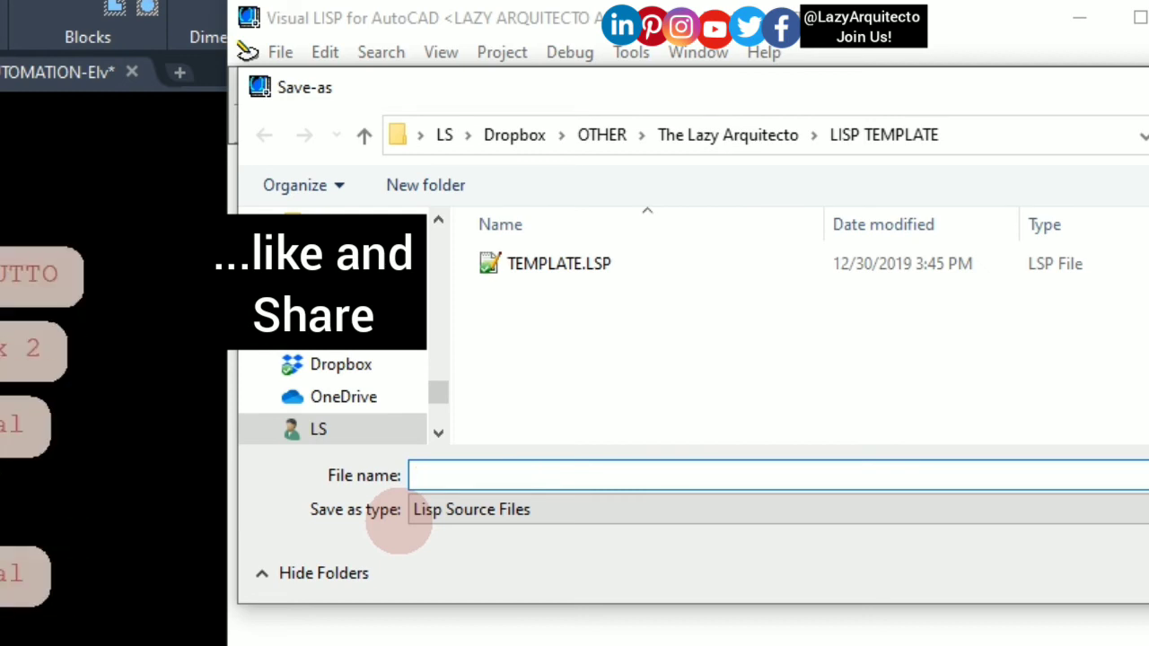
type("WIPEOUTtoBACK.LSP")
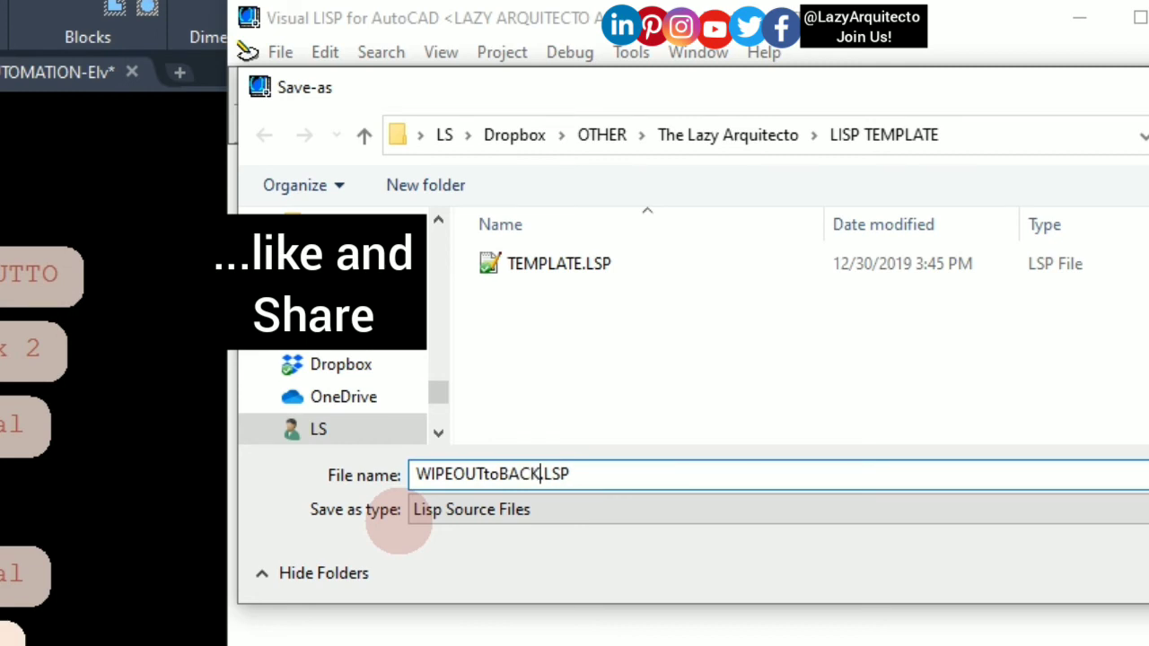
type("_w")
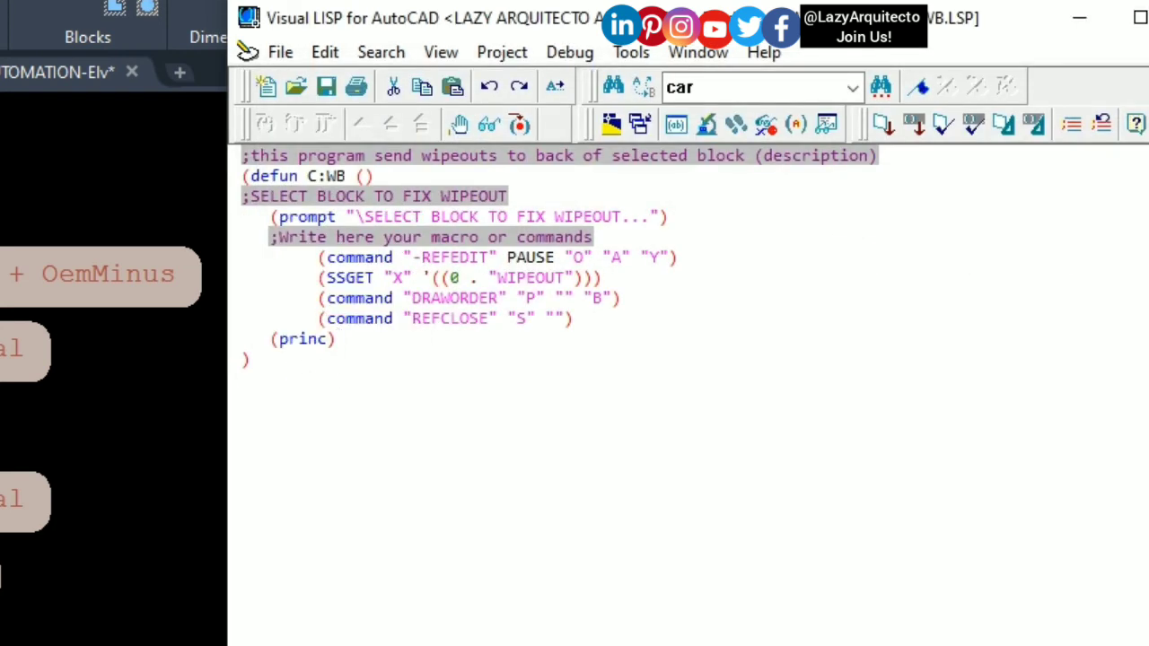
left_click(337, 337)
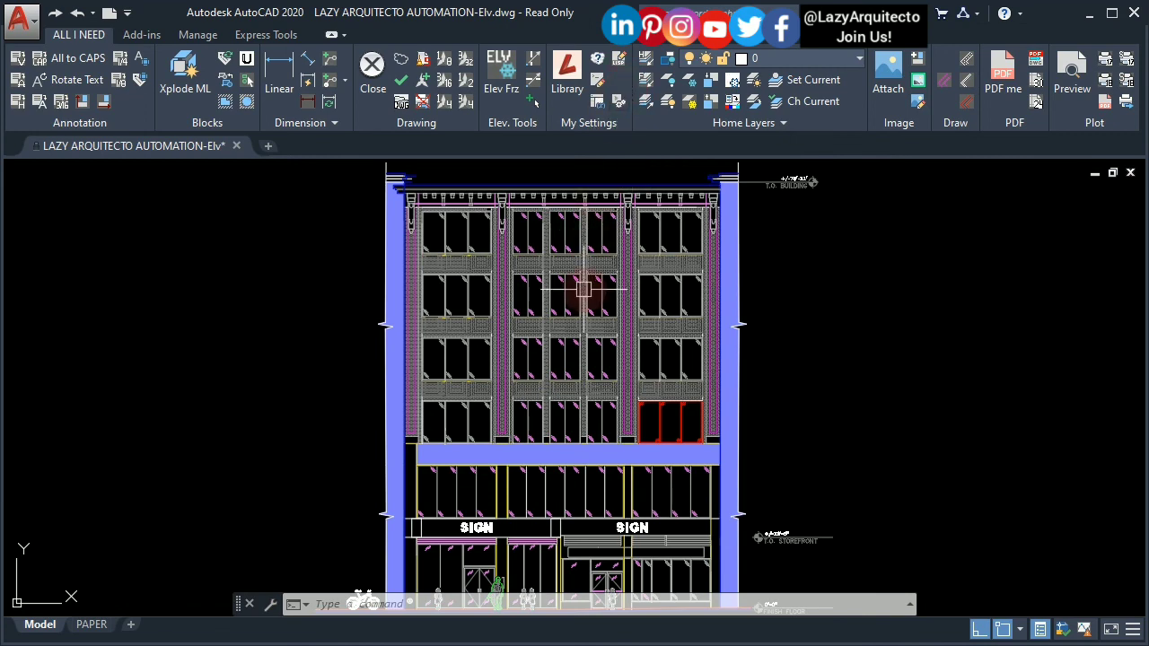
- Load WIPEOUTtoBACK_WB.LSP via APPLOAD and add it to the Startup Suite
type("APPL")
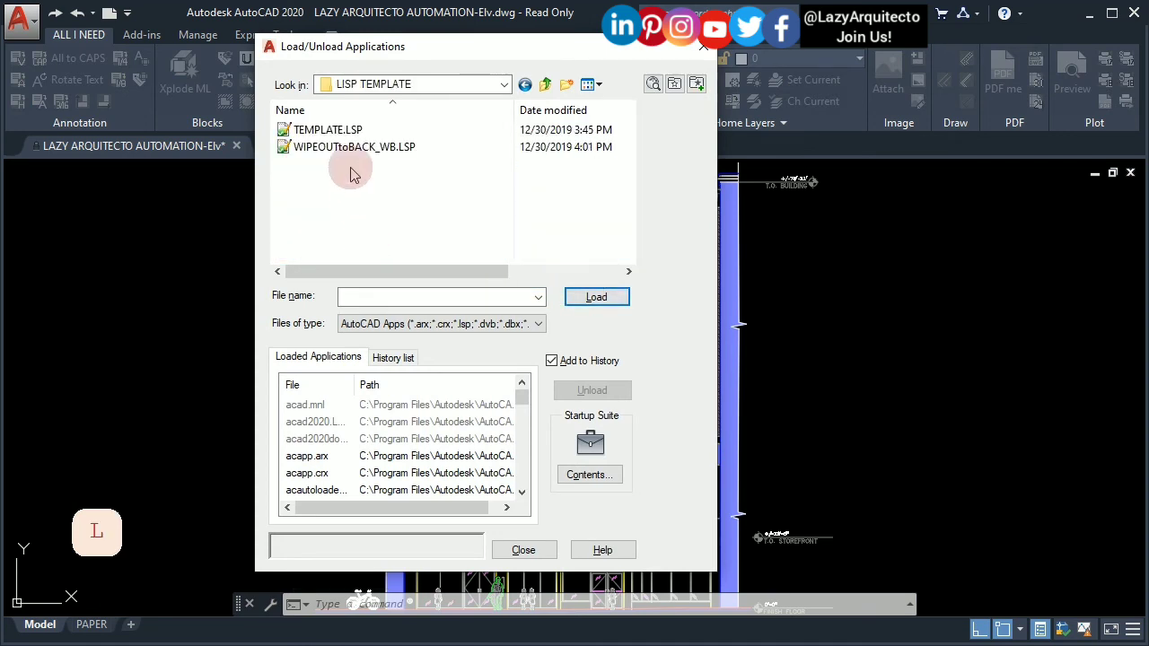
left_click(353, 147)
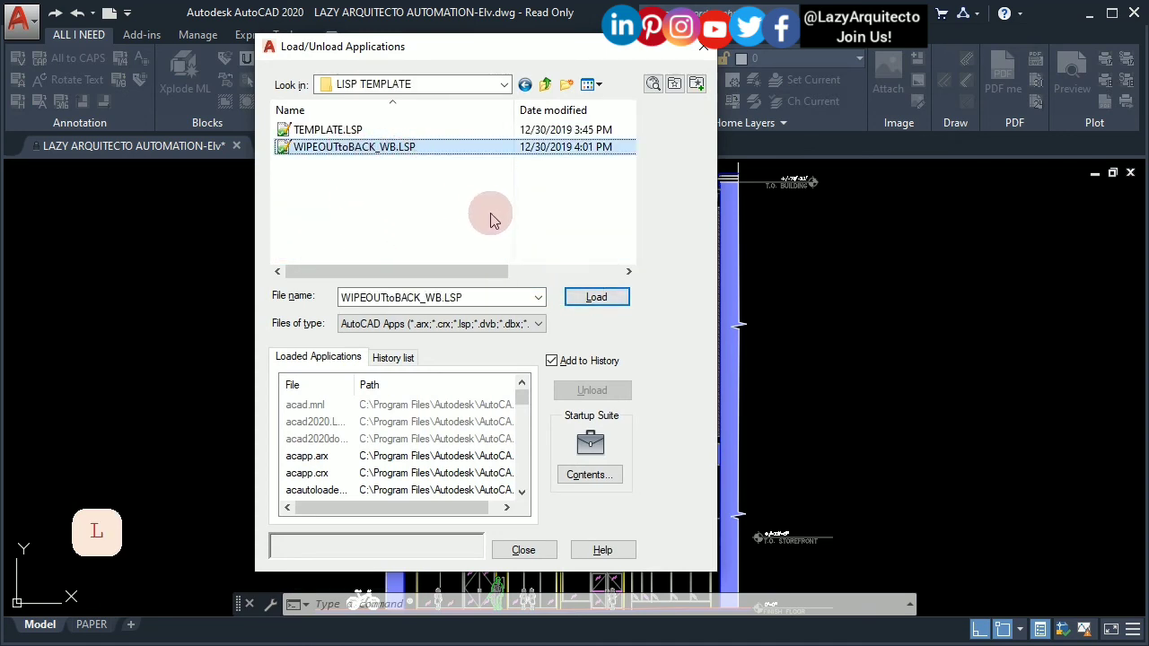
left_click(596, 298)
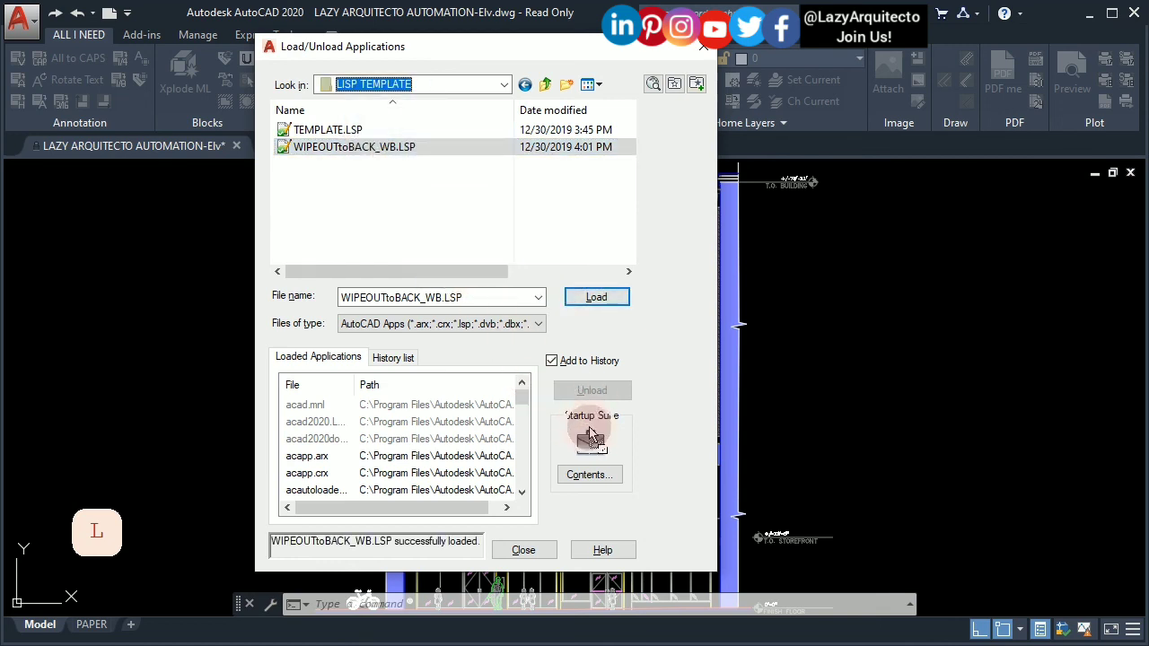
left_click(589, 440)
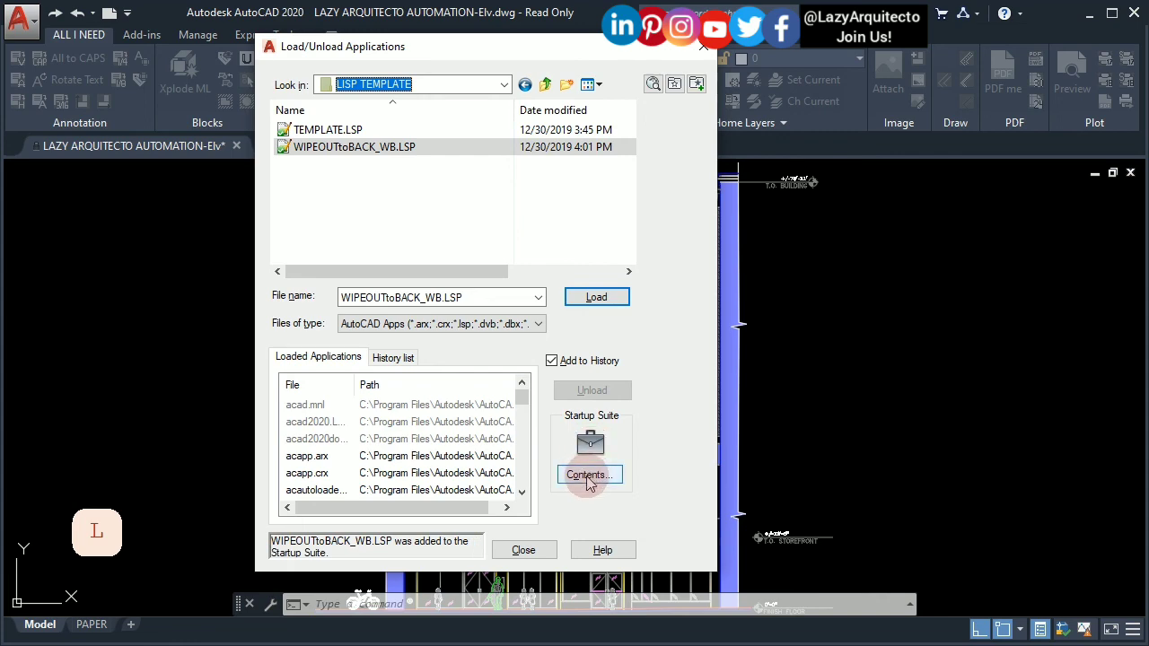
left_click(524, 549)
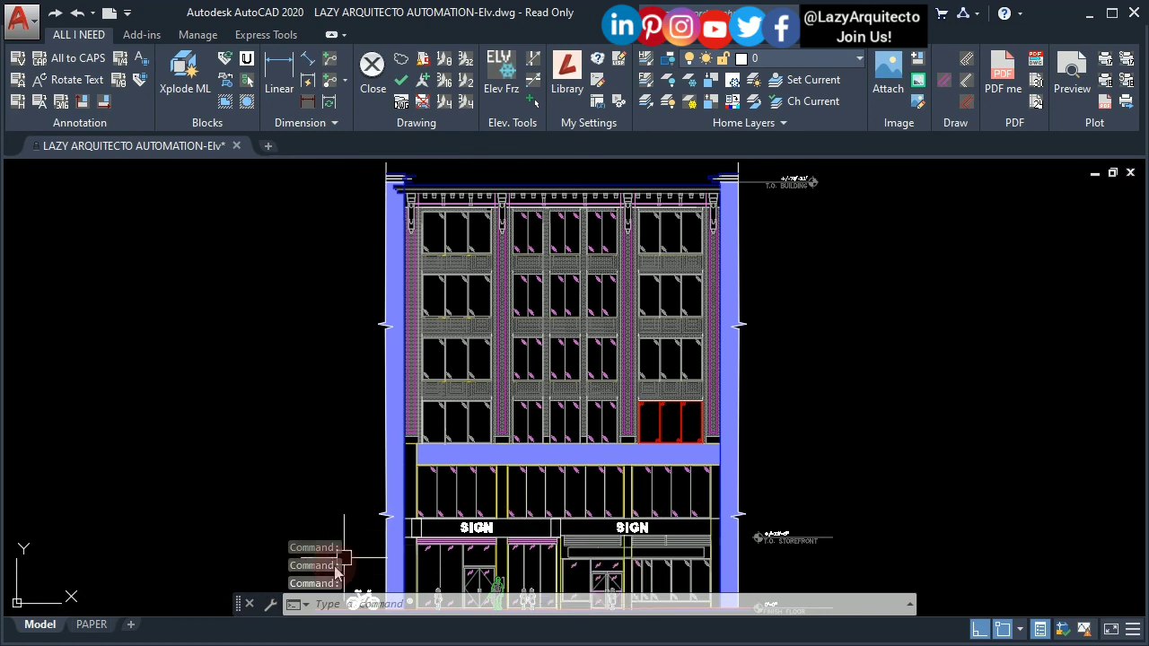
- Toggle the command history and try WP, which is rejected as unknown
key("f2")
type("W")
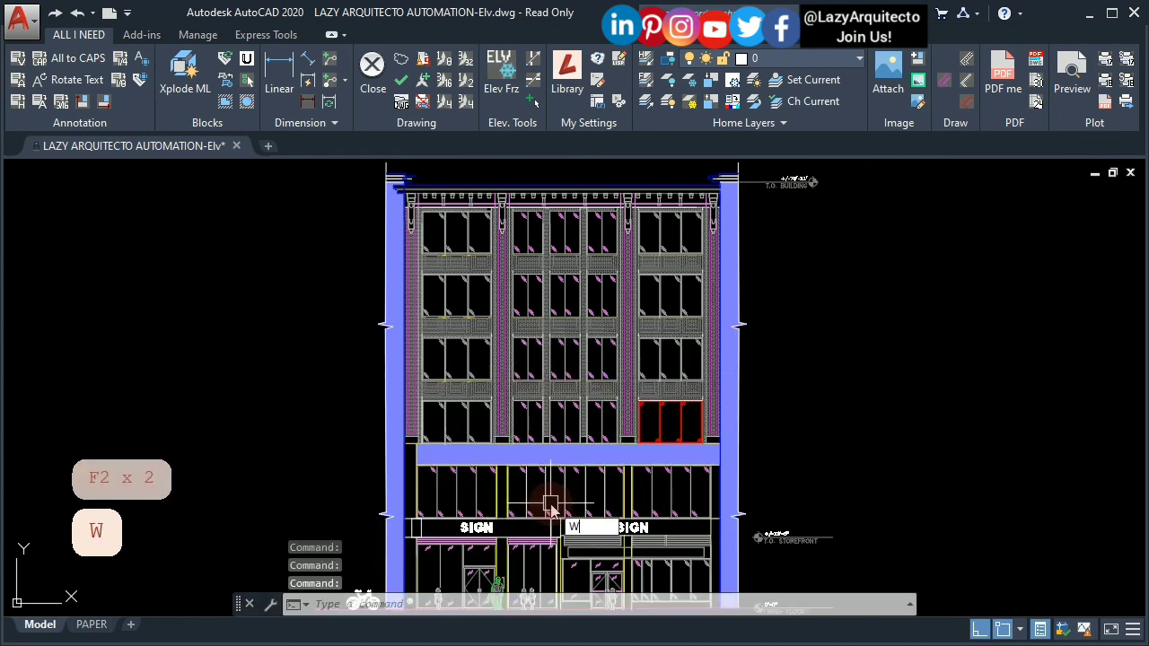
type("P")
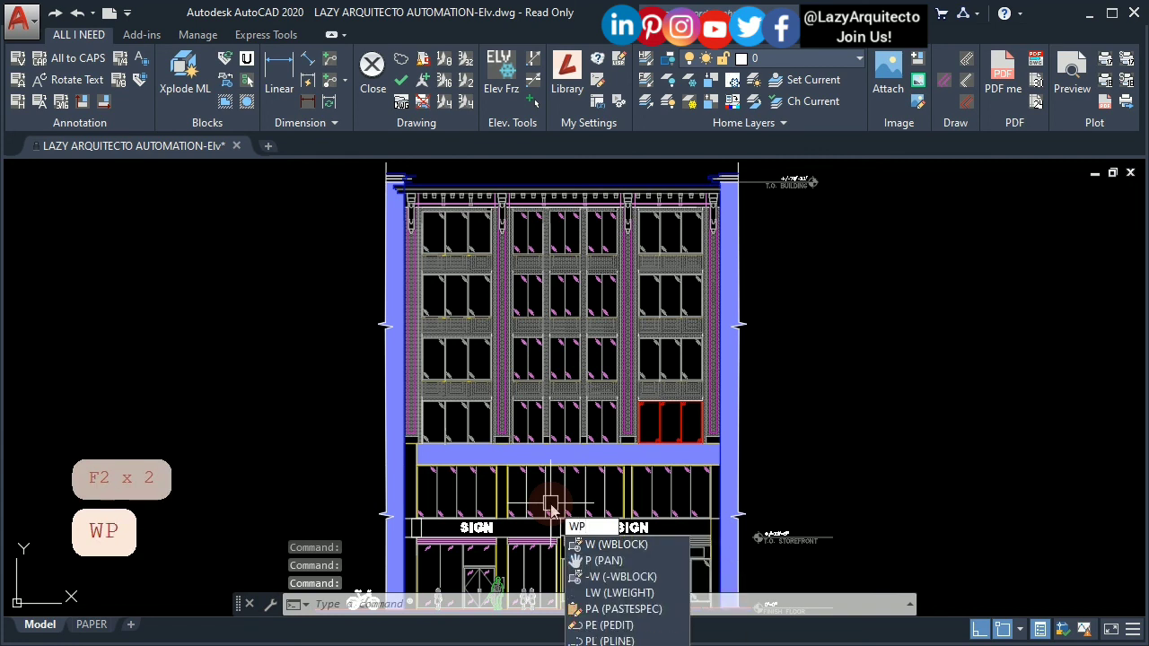
key("Return")
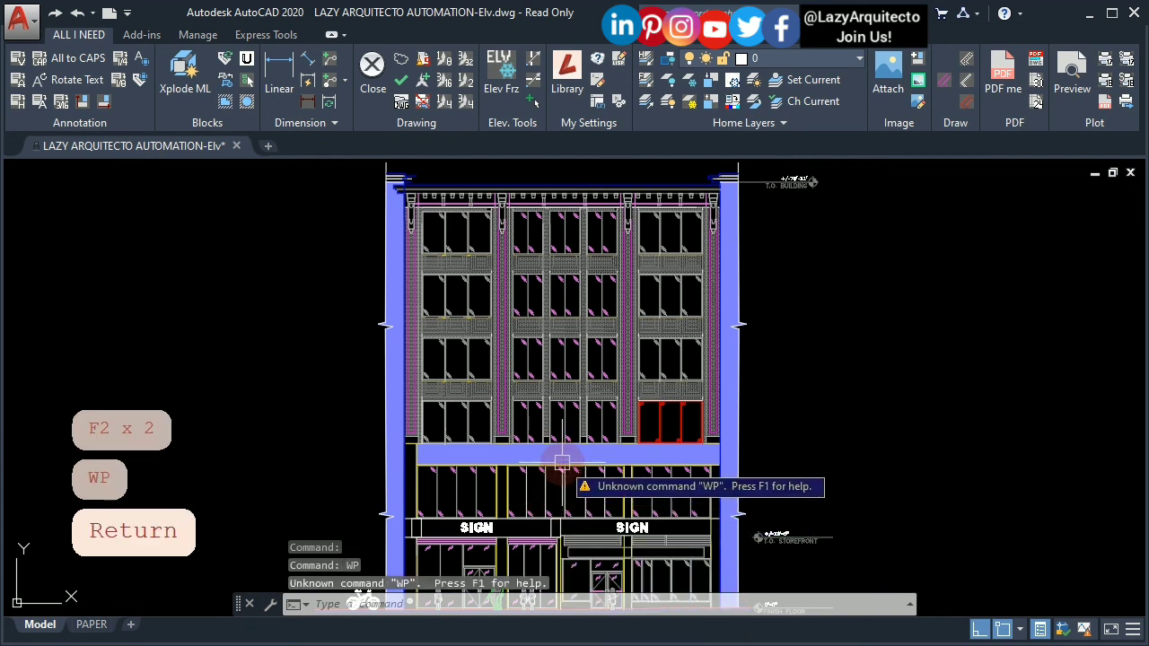
type("W")
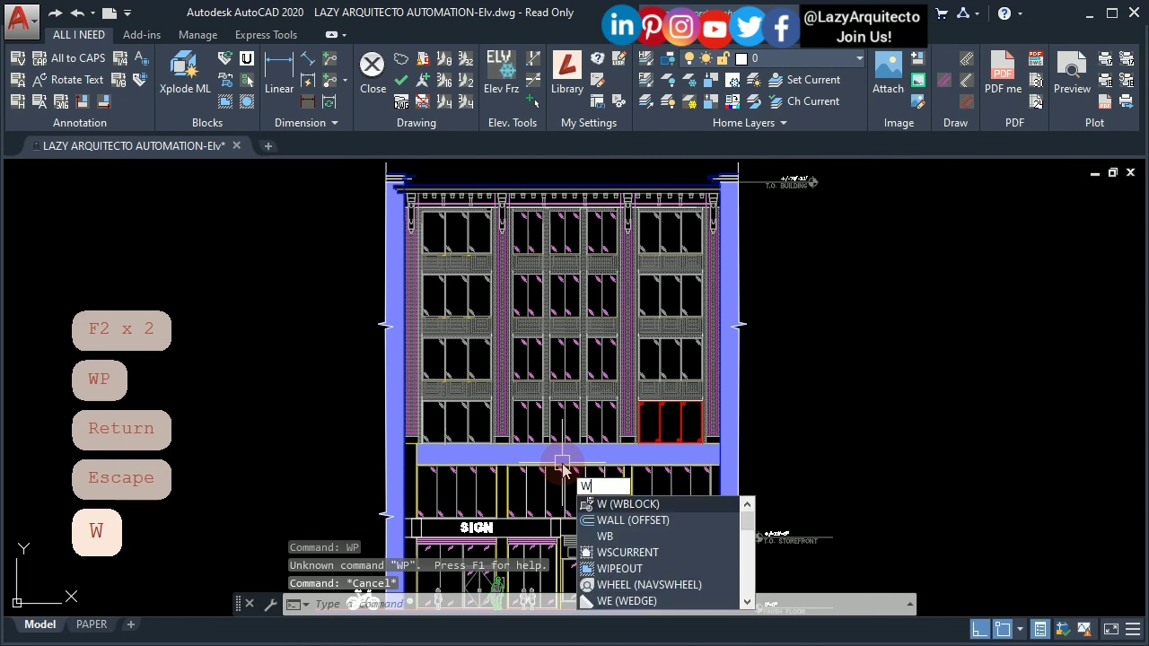
key("Escape")
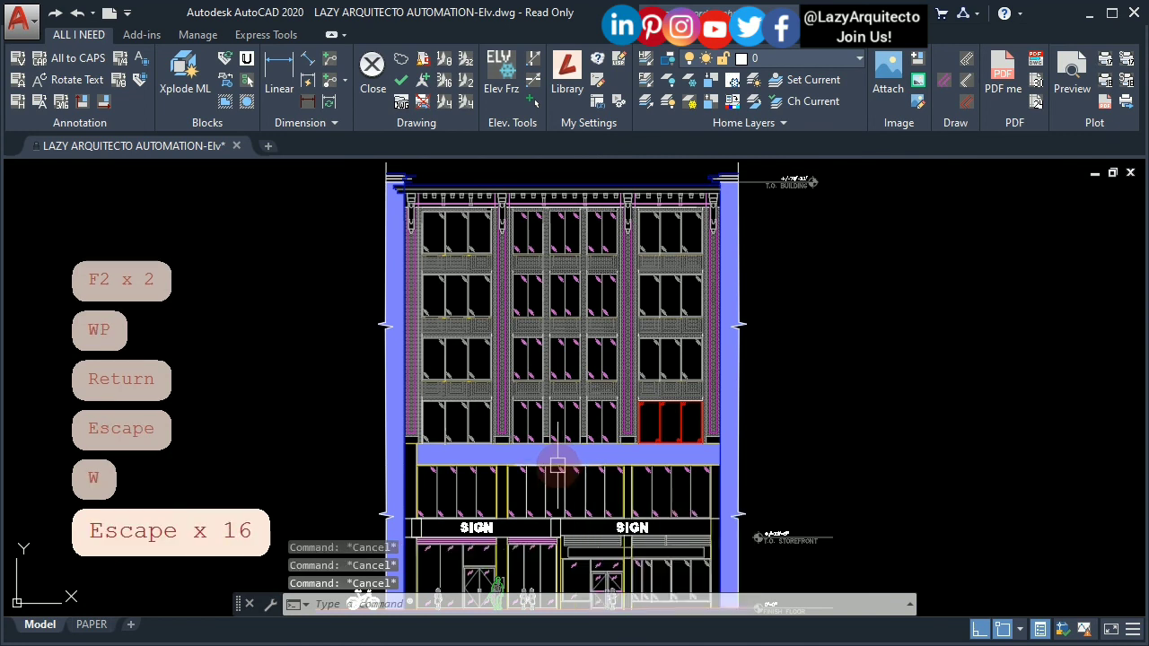
key("escape")
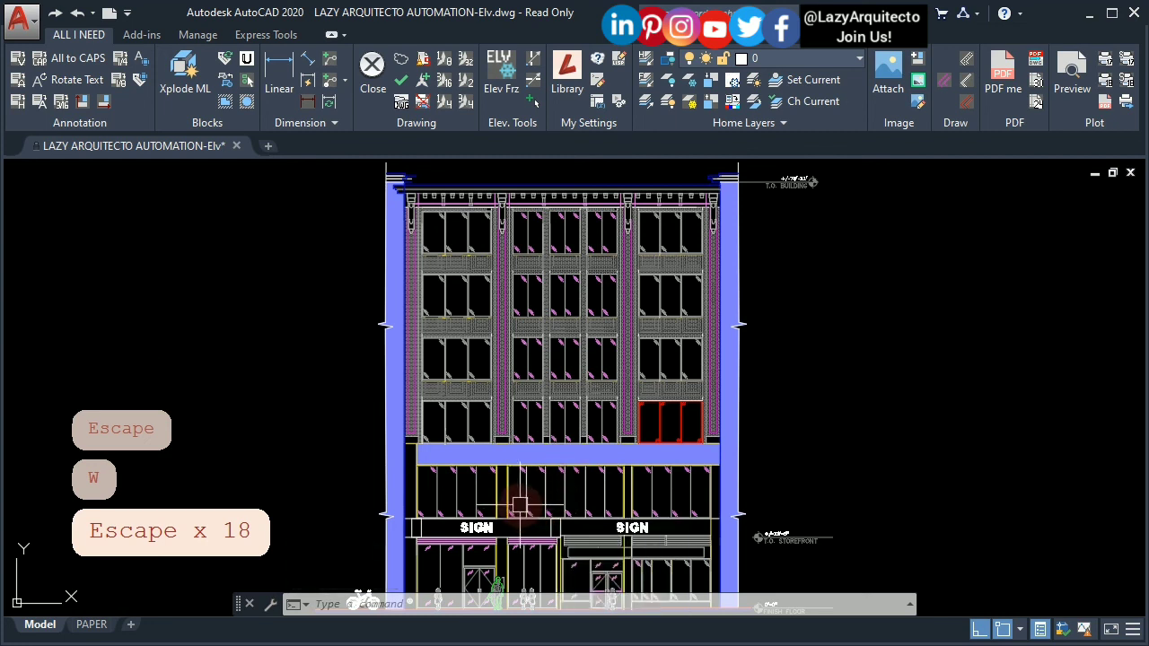
- Enter WB and see it recognised in the command autocomplete list
type("W")
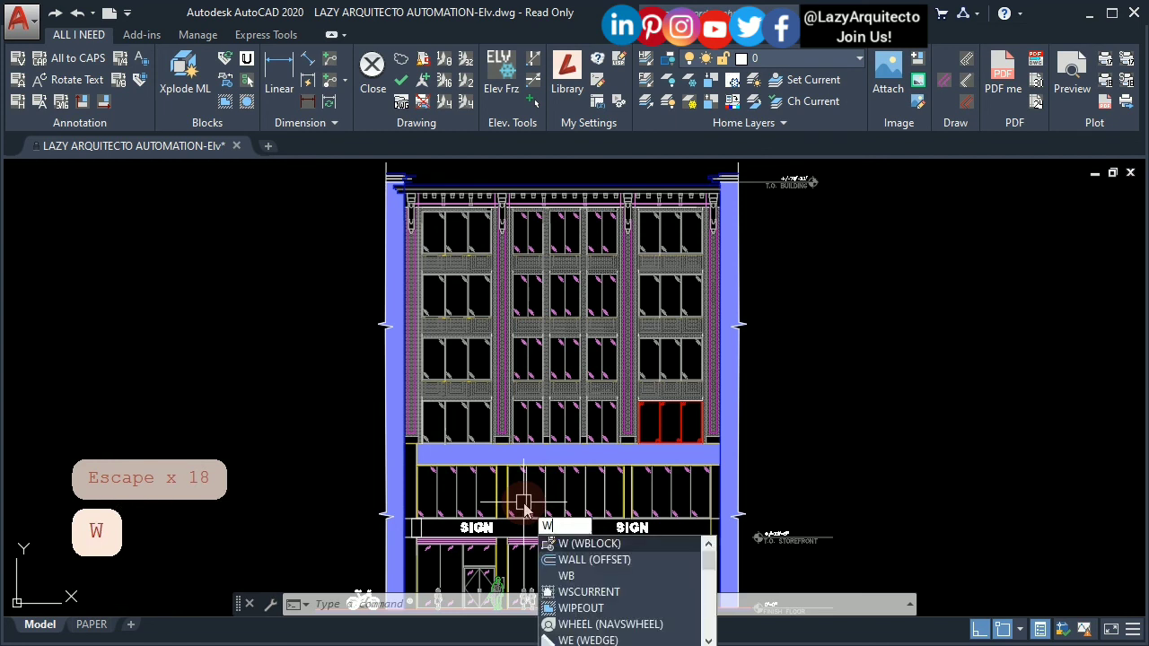
type("B")
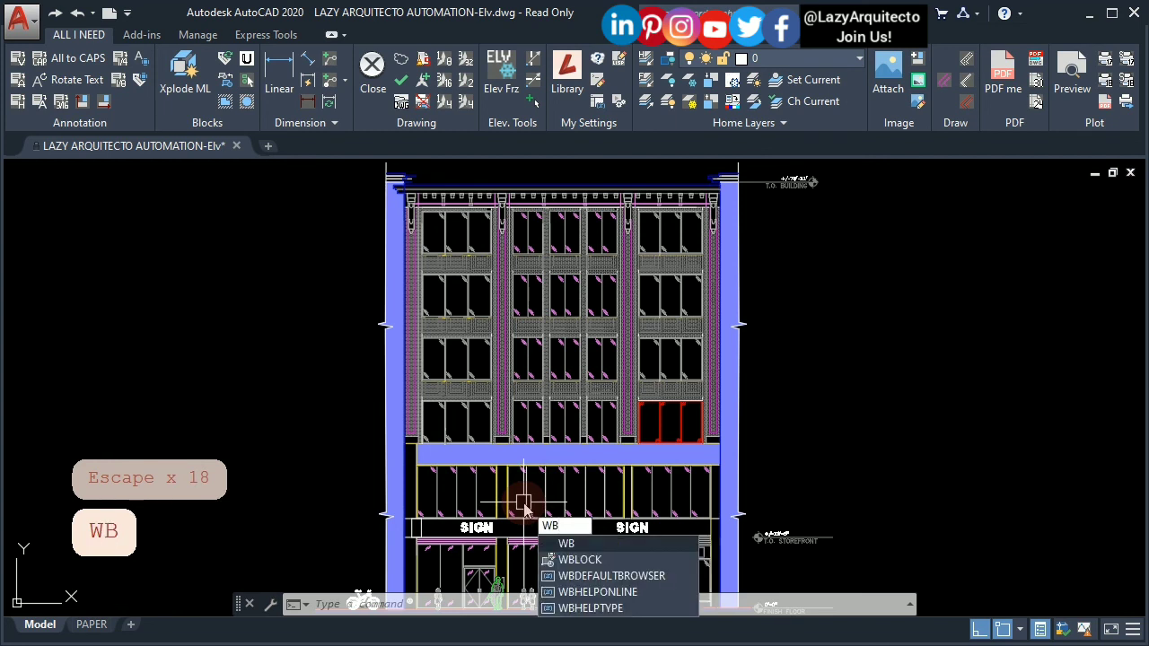
mouse_move(560, 546)
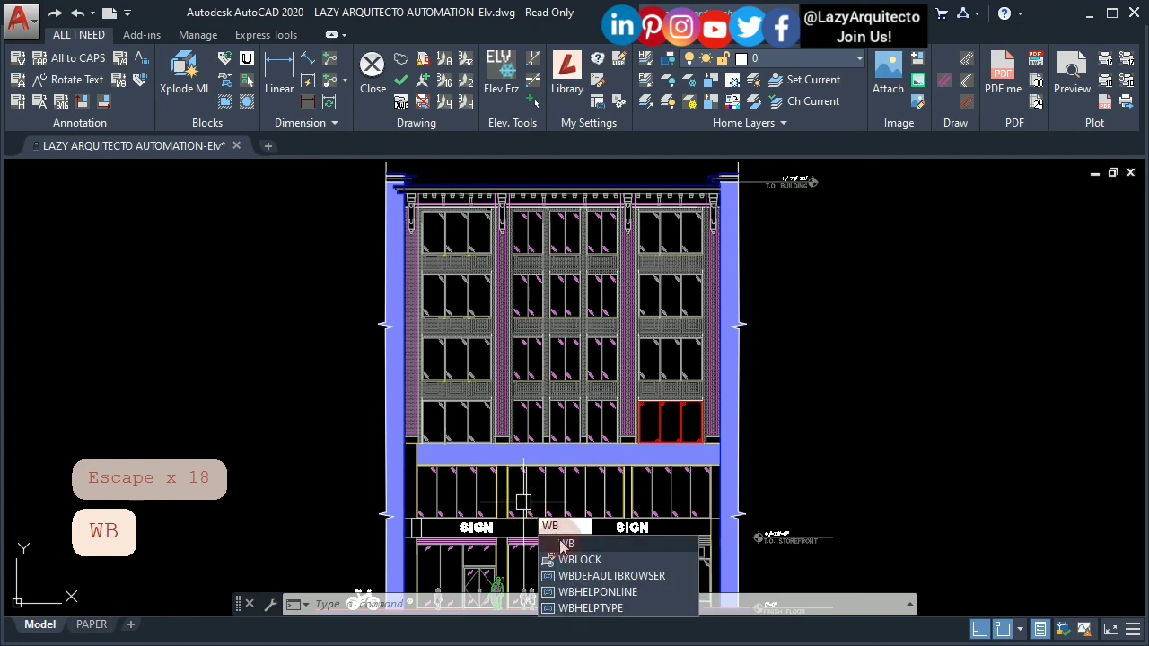